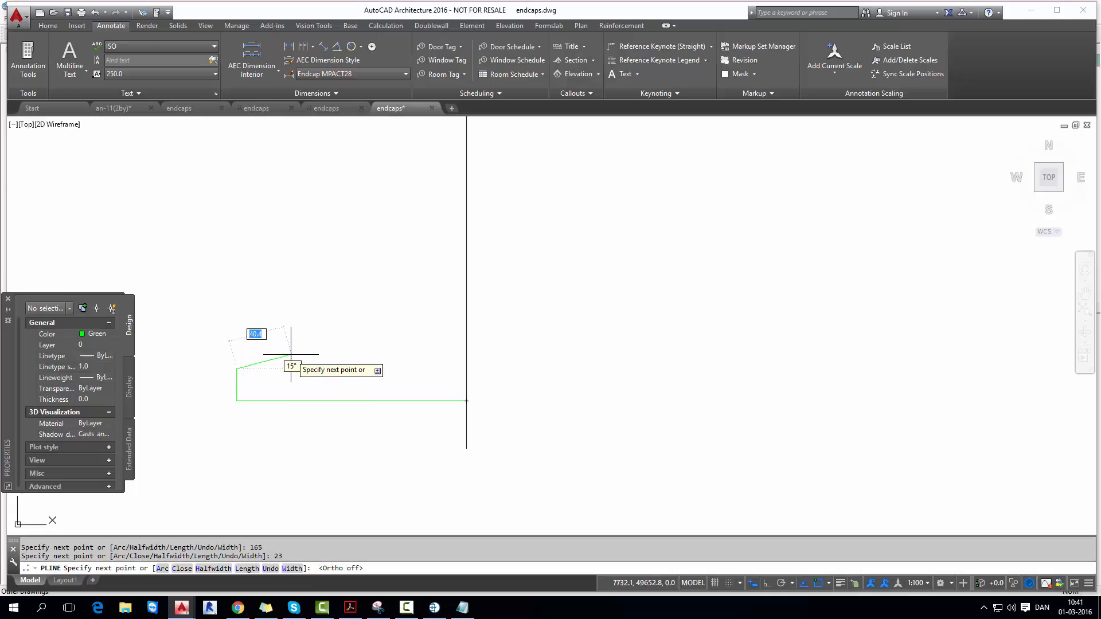
mouse_move(290, 368)
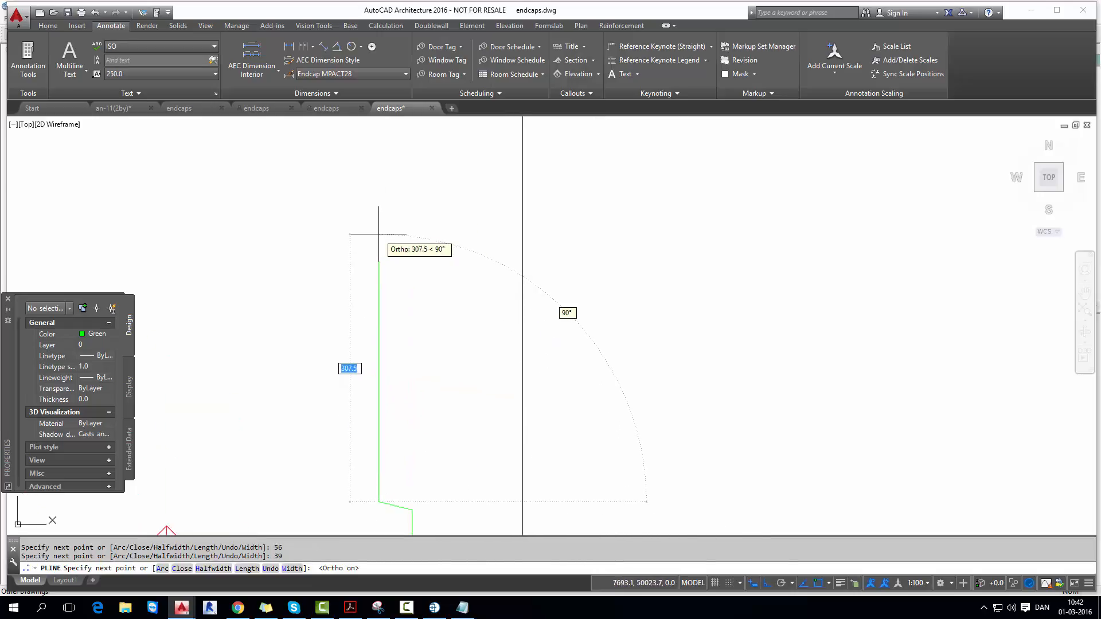
- Draw the green stepped end profile as a polyline, entering segment lengths such as 2
text(2)
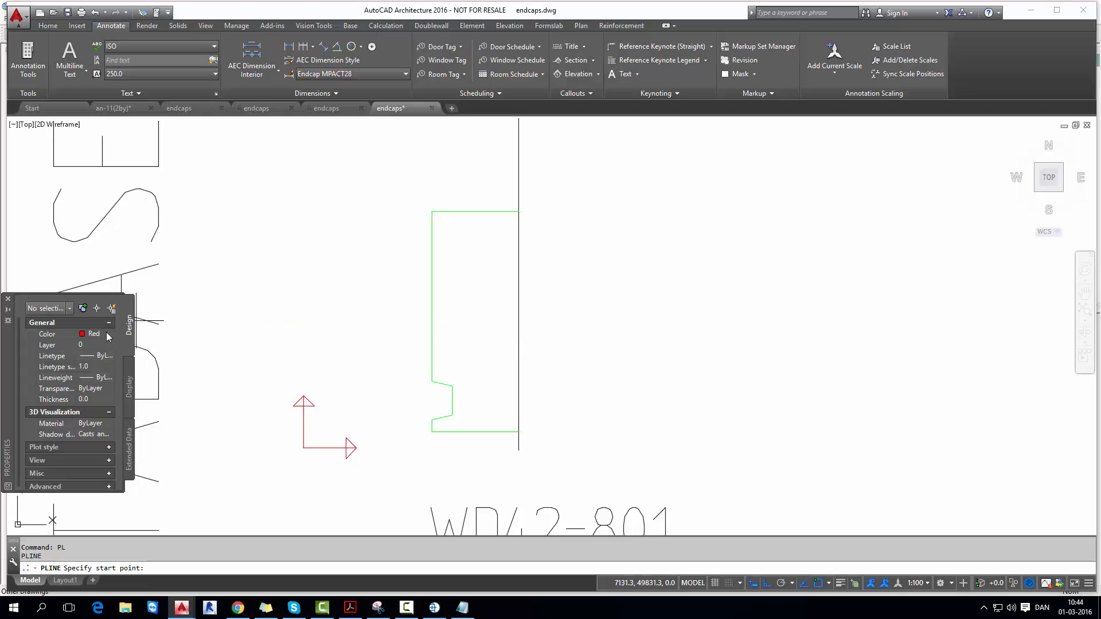
- Draw the red boundary polyline around the profile from its top corner with lengths 70 and 20
click(110, 334)
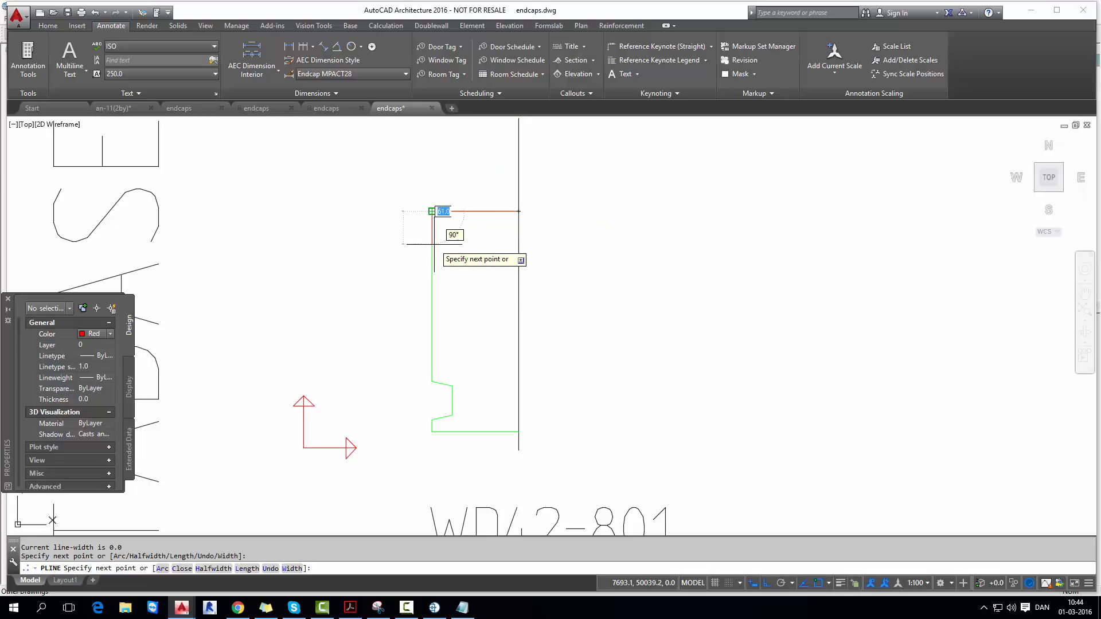
text(70)
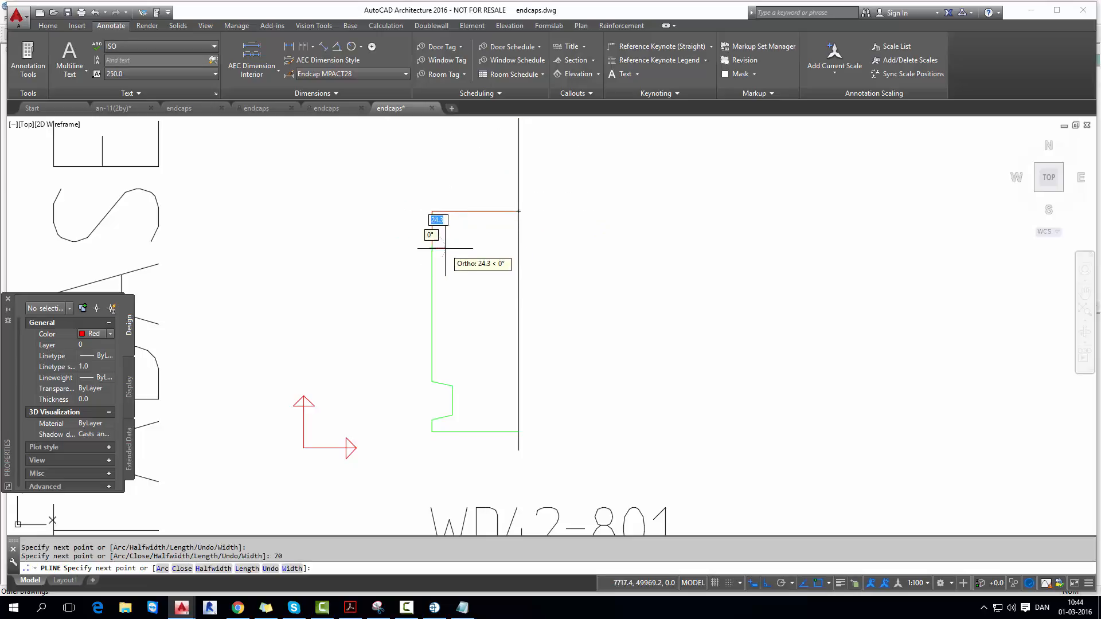
text(20)
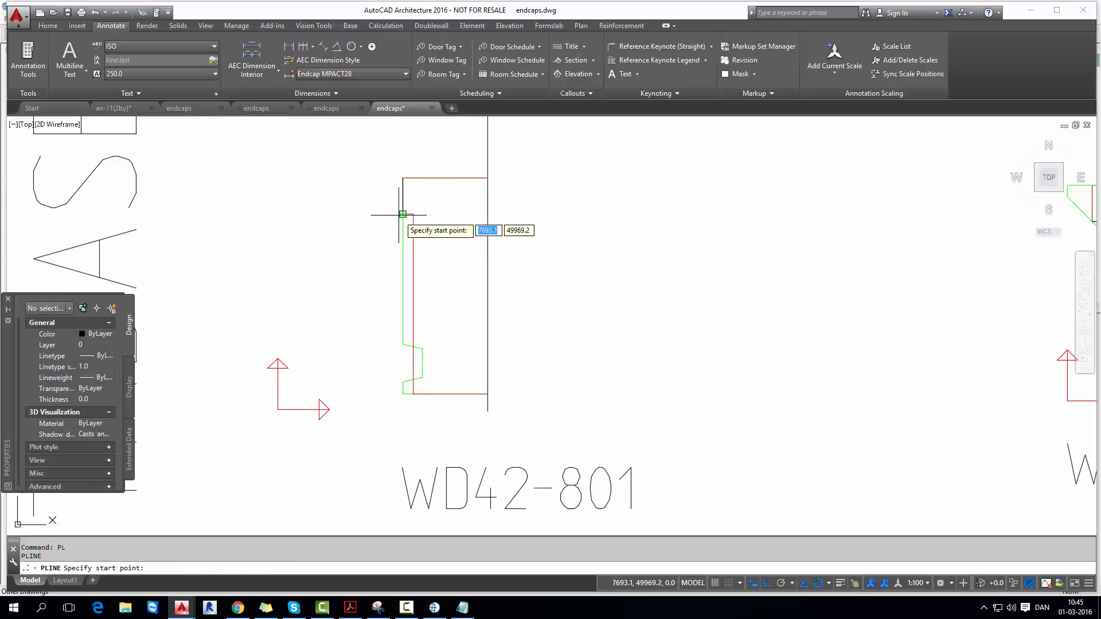
- Draw the black ByLayer line across the top of the profile and finish
click(403, 214)
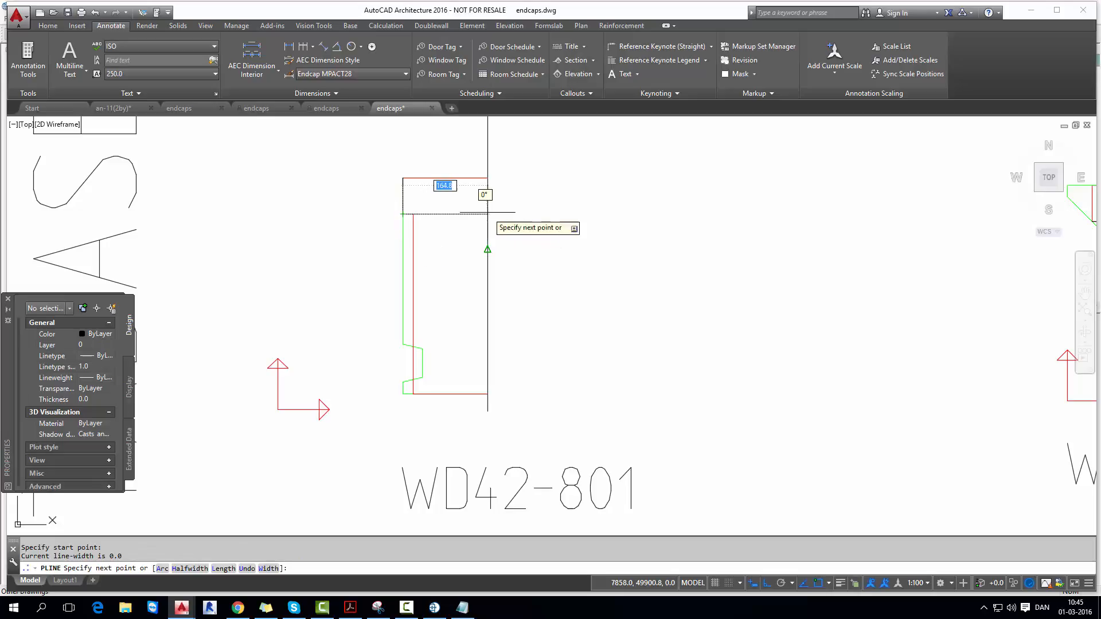
mouse_move(488, 214)
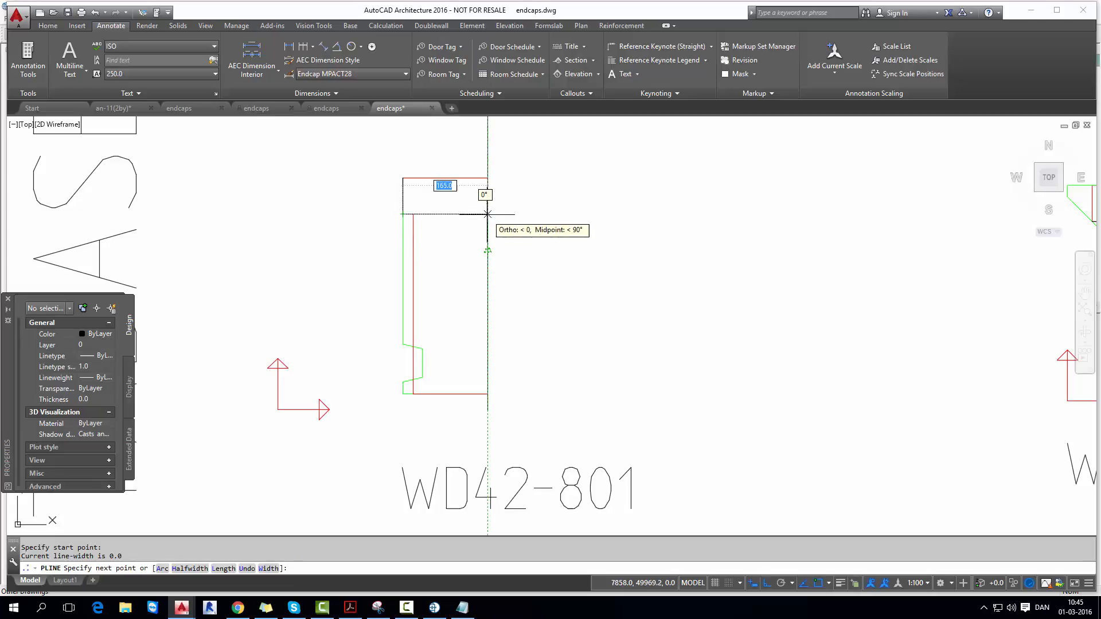
key(Escape)
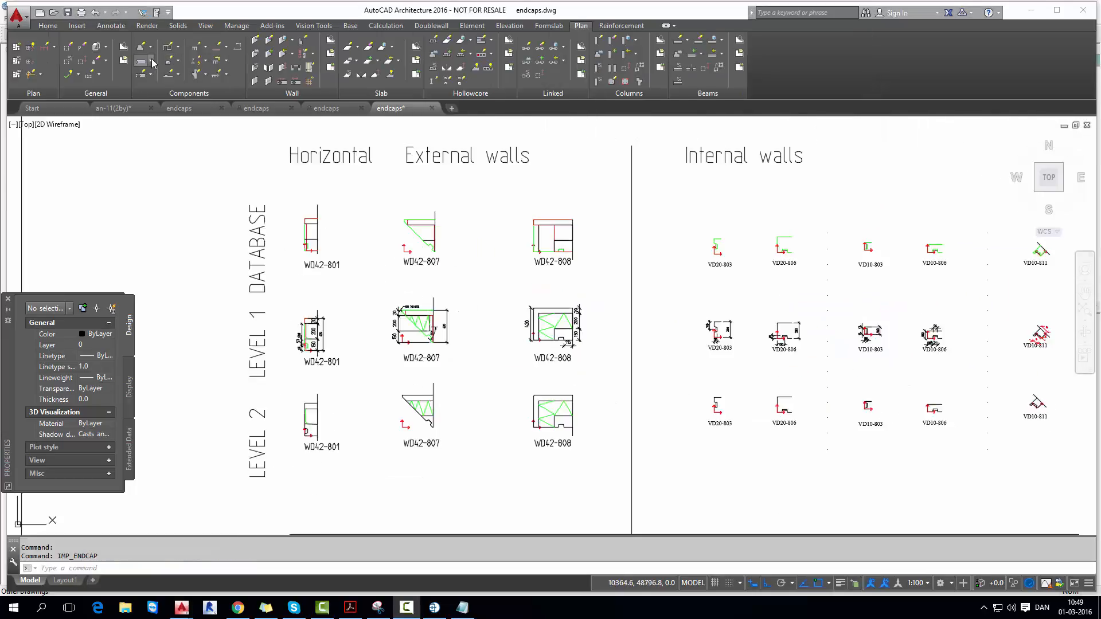
- Create a new Sandwich endcap named WD42-801 with description 'Straight endcap'
click(151, 62)
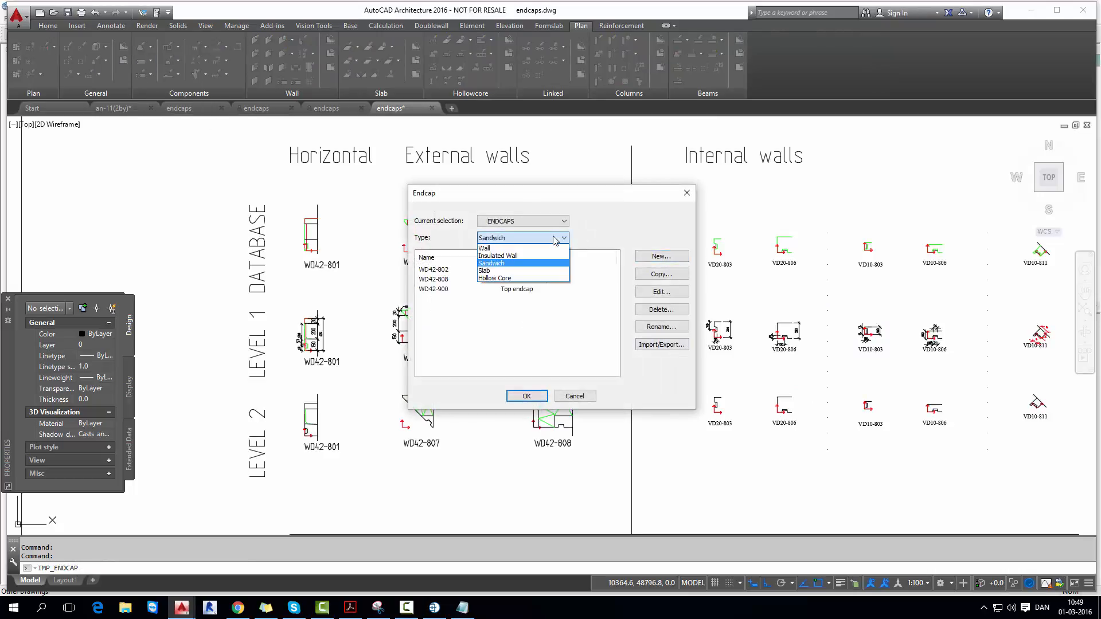
click(660, 255)
text(WD42-801)
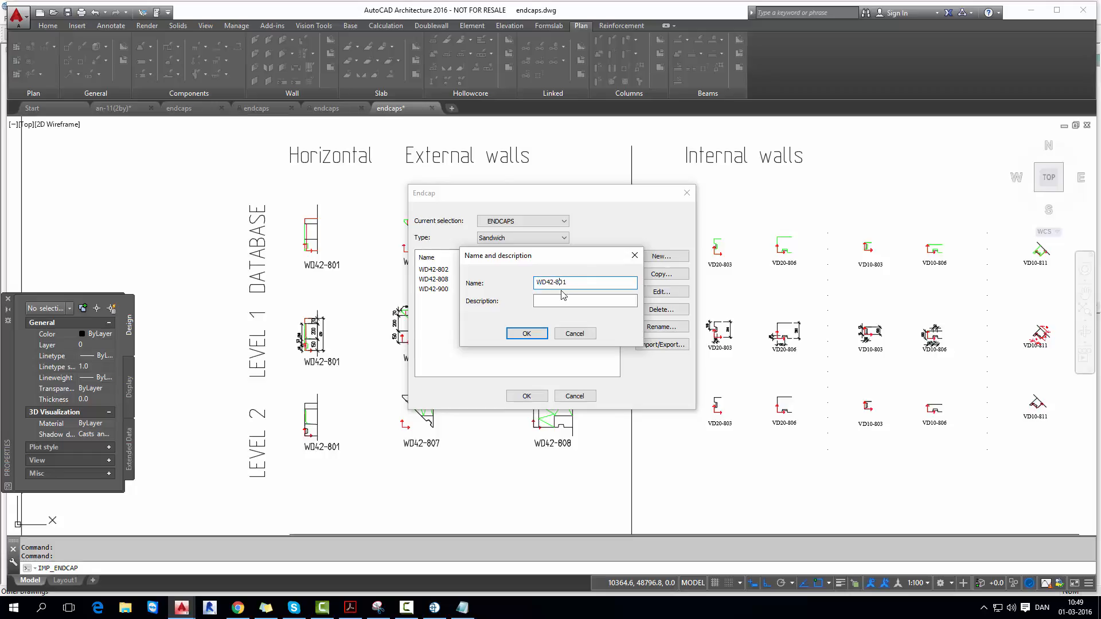
text(Straight endcap)
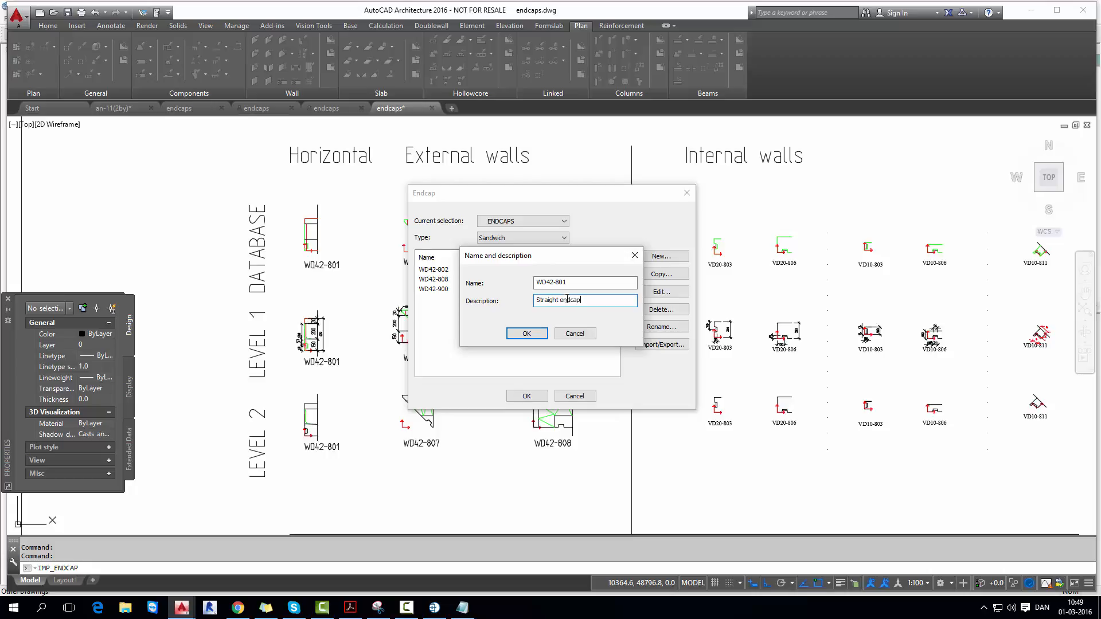
click(527, 334)
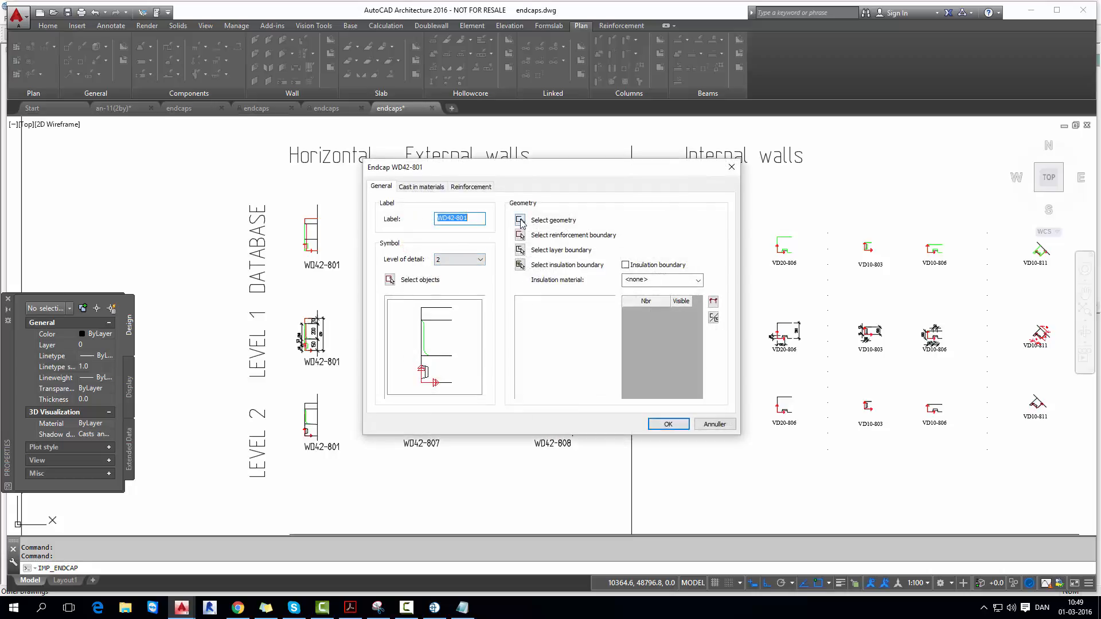
- Pick WD42-801's geometry, reinforcement boundary and layer boundary, hiding wire loop 4
click(667, 423)
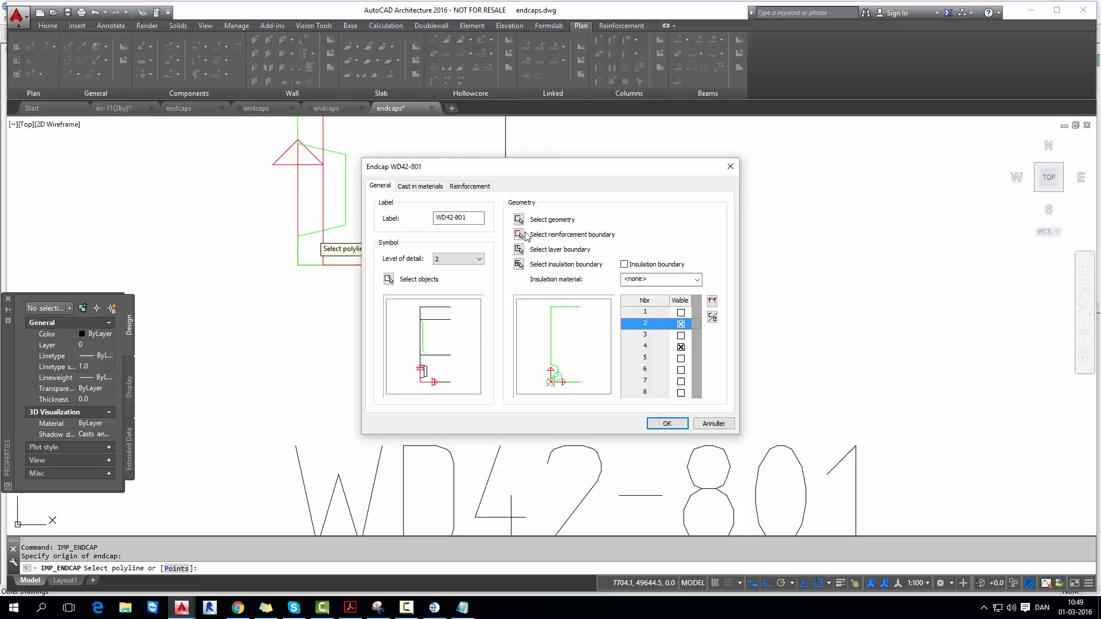
click(665, 423)
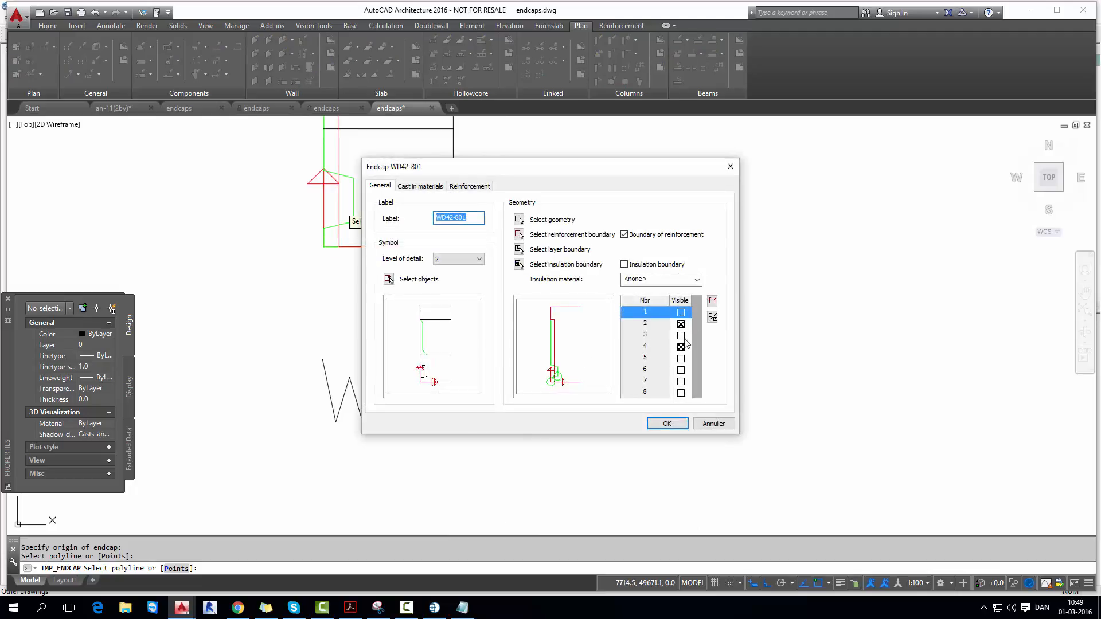
click(644, 346)
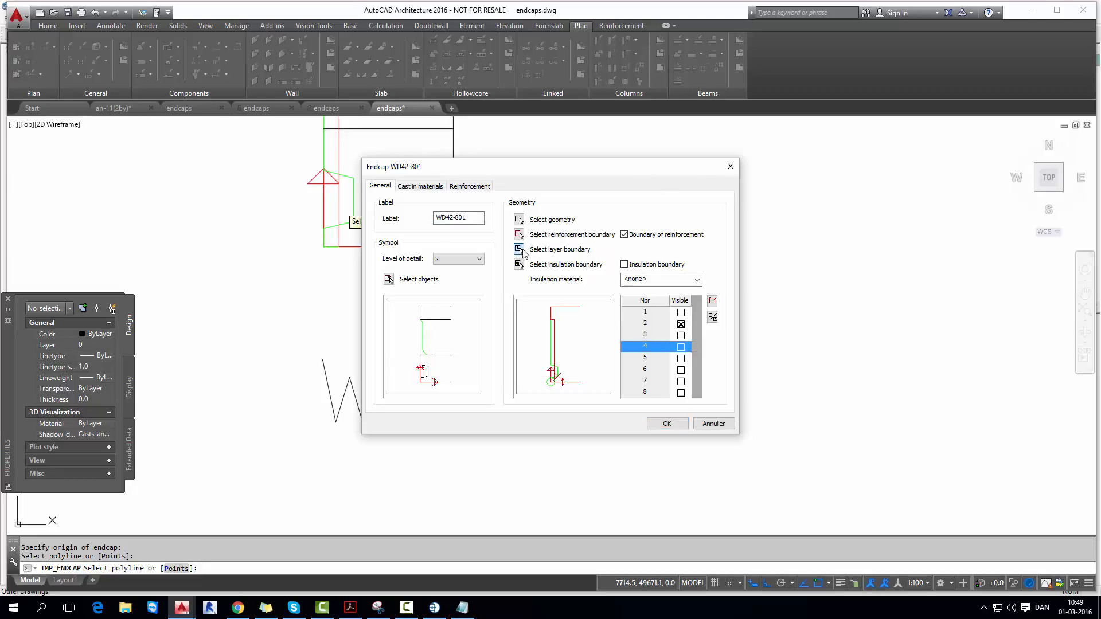
click(519, 248)
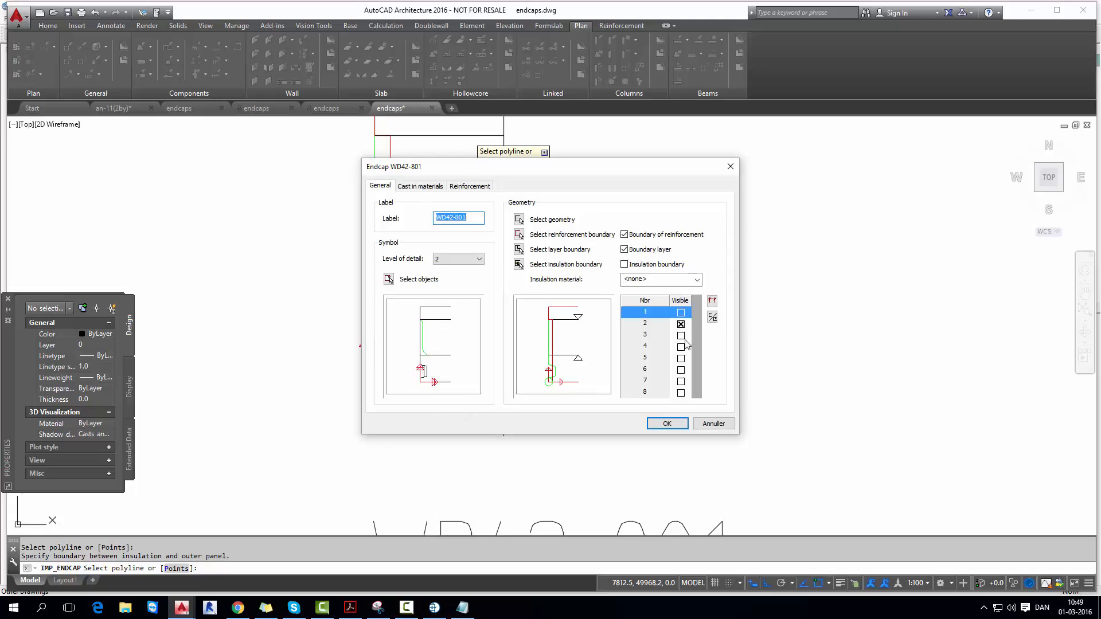
- Hide wire loop 2, make loop 3 visible, and go to the level of detail choices
click(643, 323)
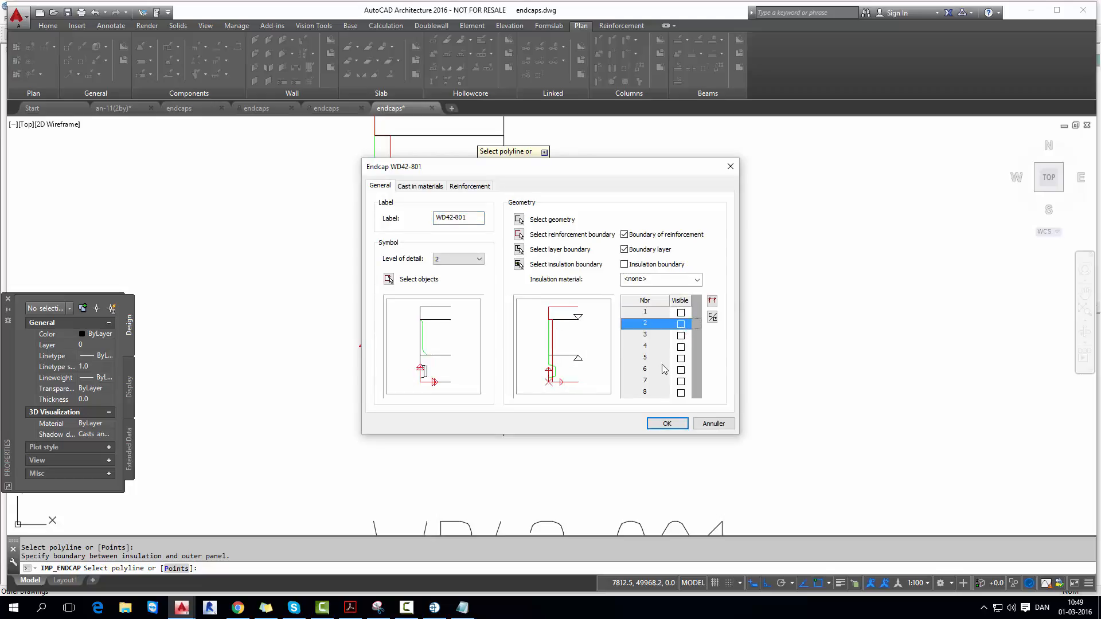
click(680, 335)
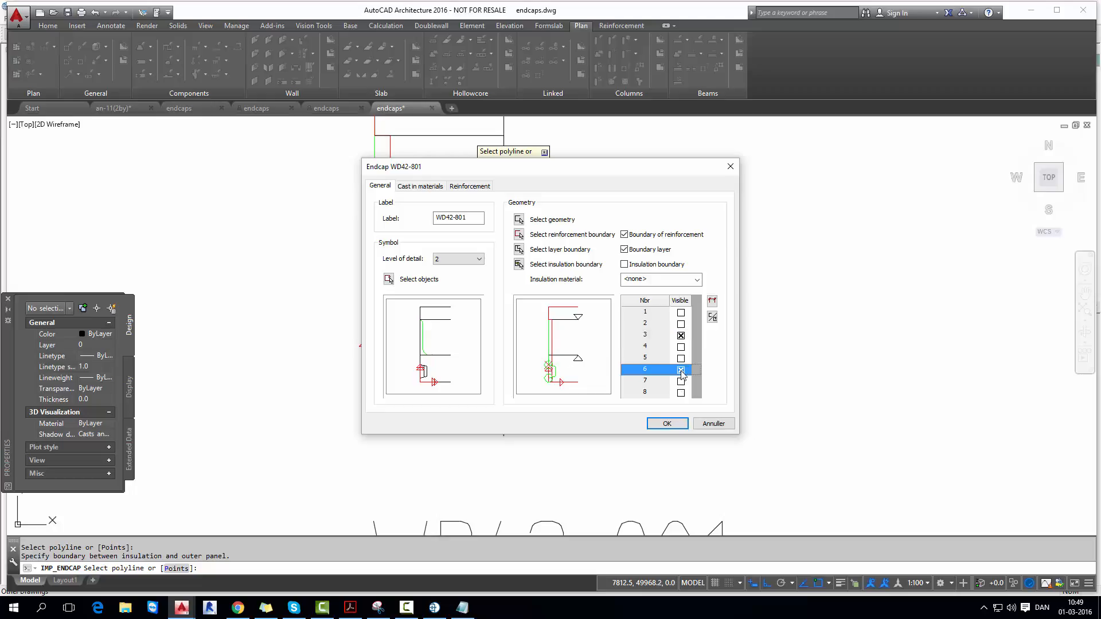
click(480, 258)
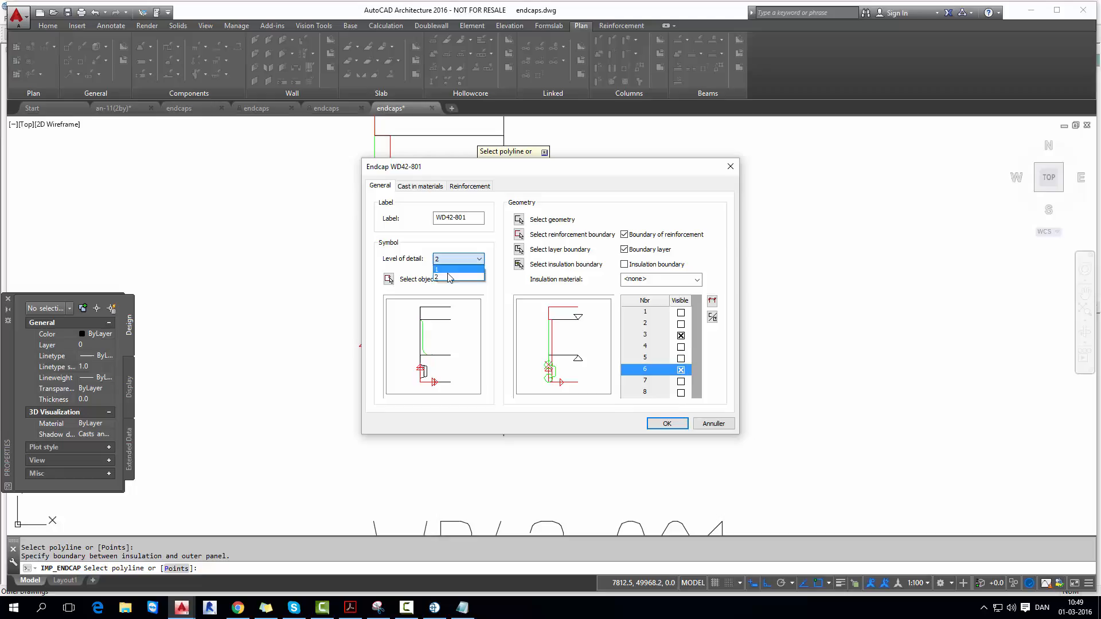
- Take the endcap symbol from the dimensioned WD42-801 detail with base point at the bottom corner
click(436, 268)
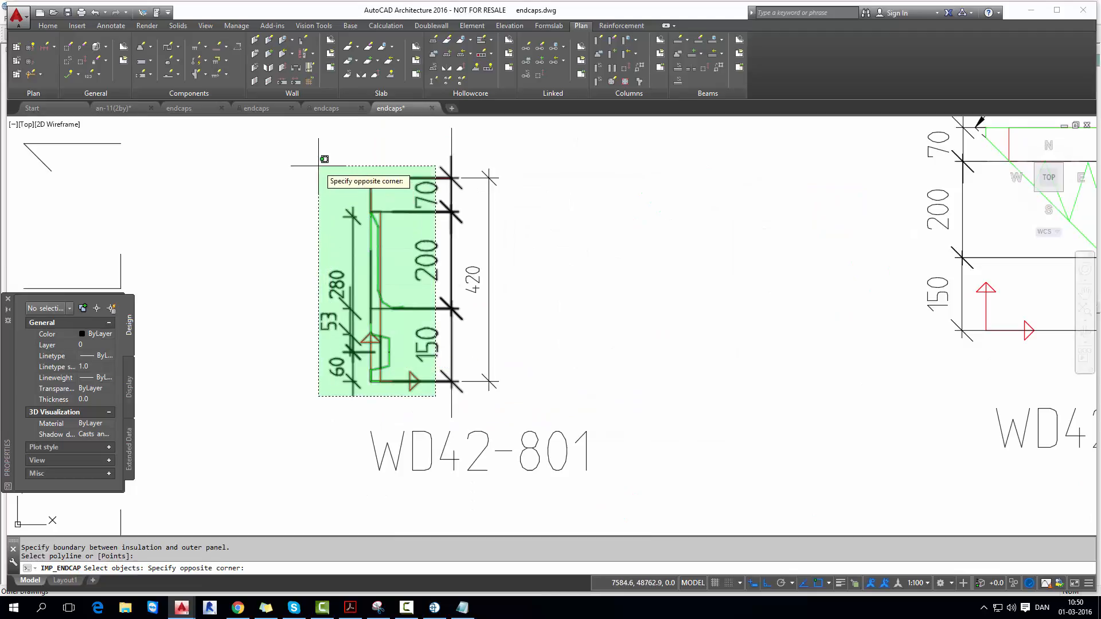
click(435, 397)
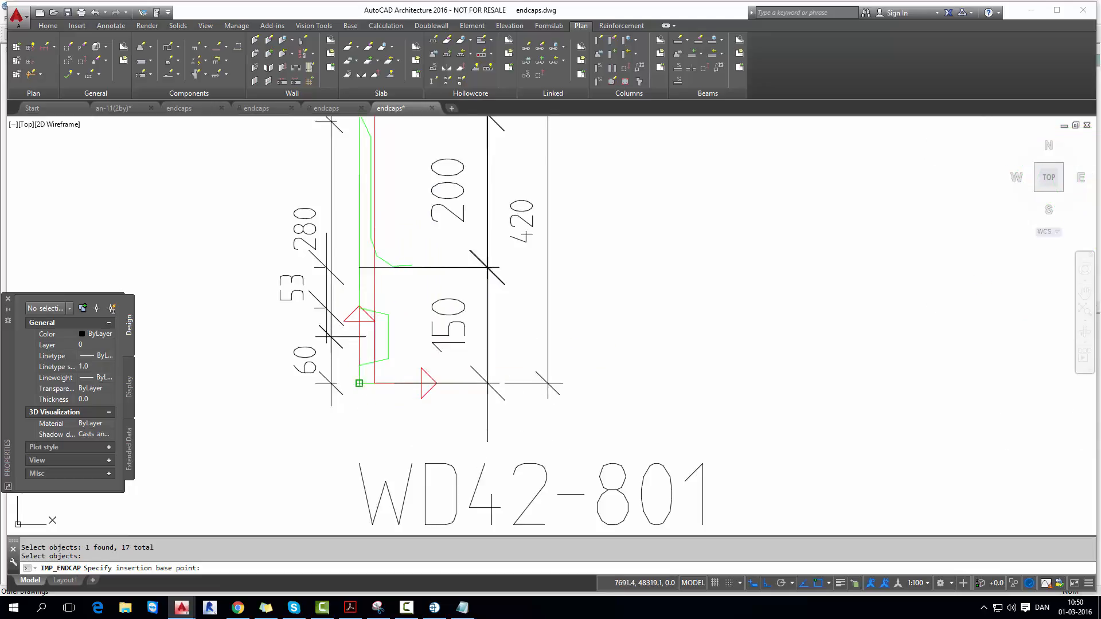
click(478, 258)
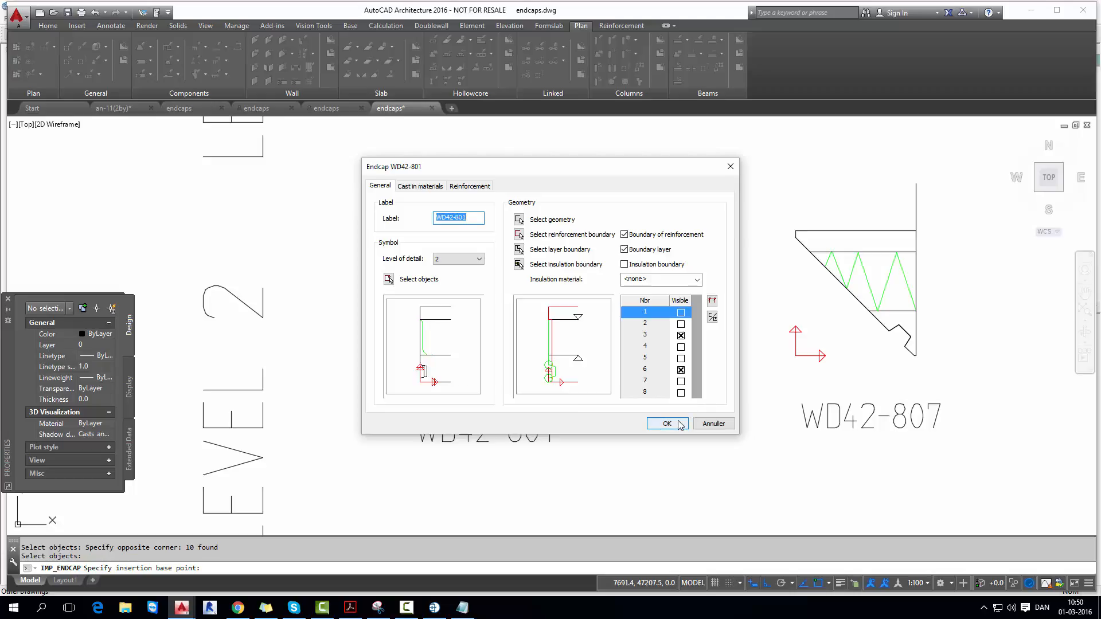
- Save WD42-801 and export it to the SPORTS_HALL endcap library, closing the dialogs
click(666, 423)
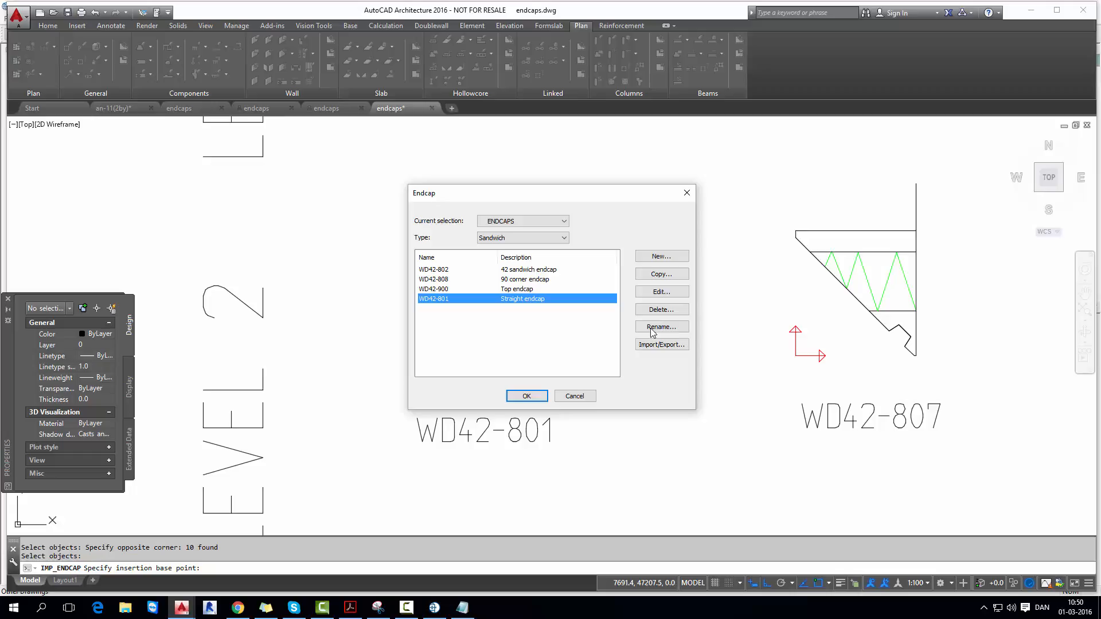
click(660, 345)
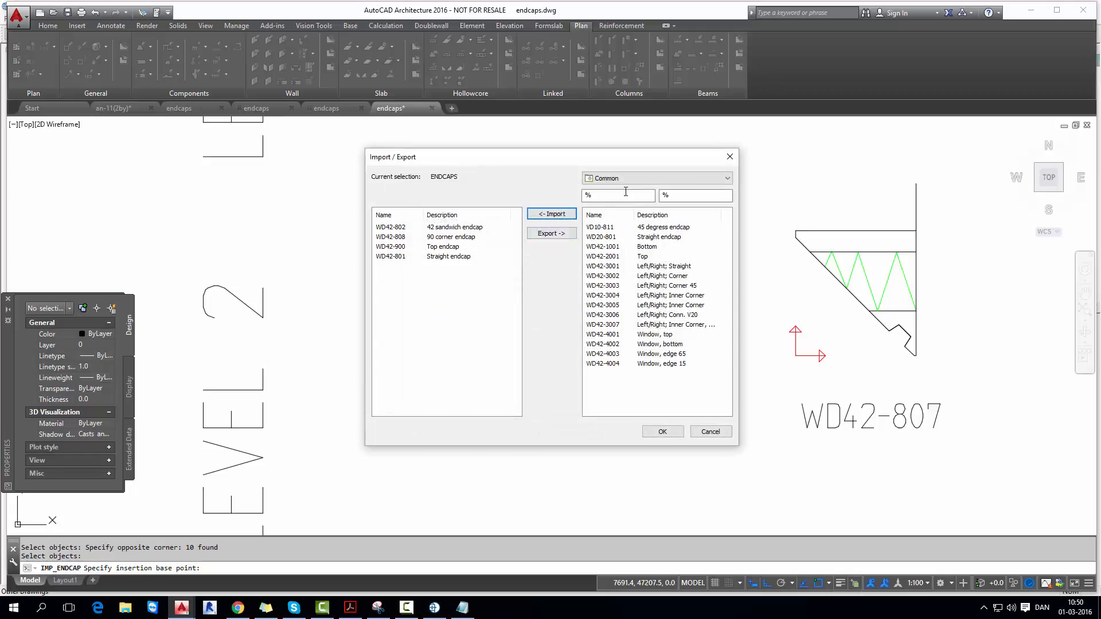
click(727, 178)
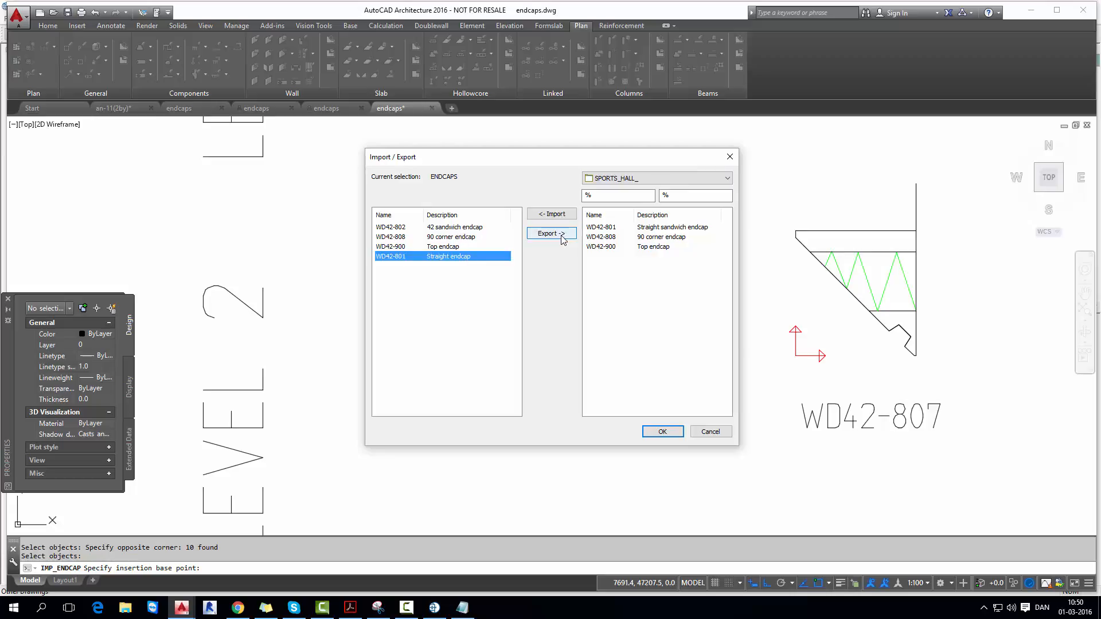
click(551, 233)
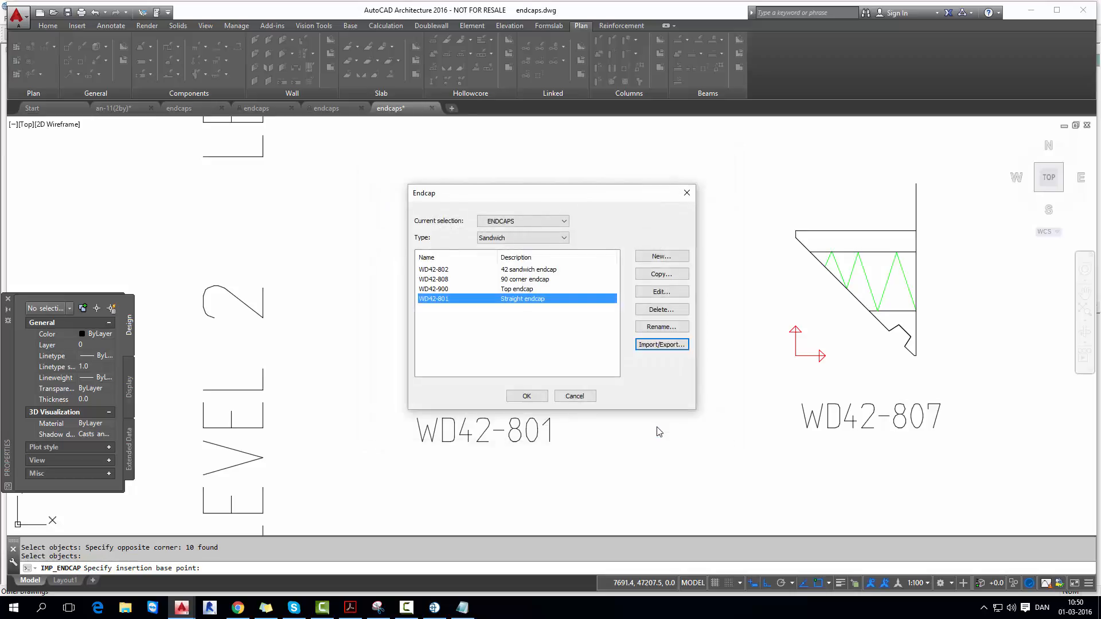
click(527, 396)
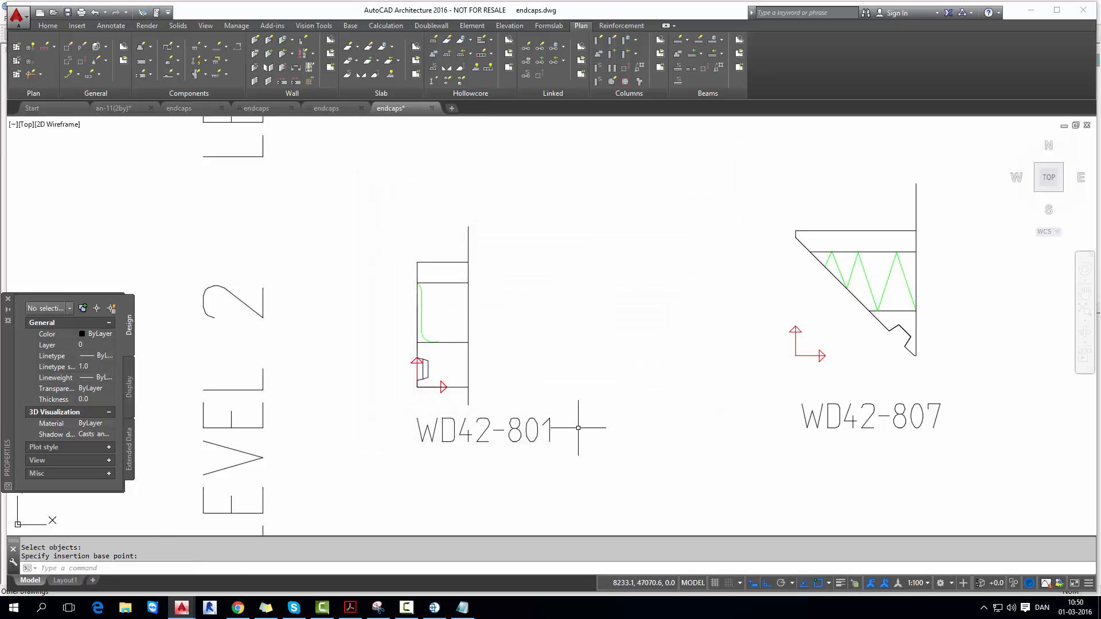
- Select WD42-801 in the SPORTS_HALL_ endcap library and close it, returning to the floor plan
click(118, 108)
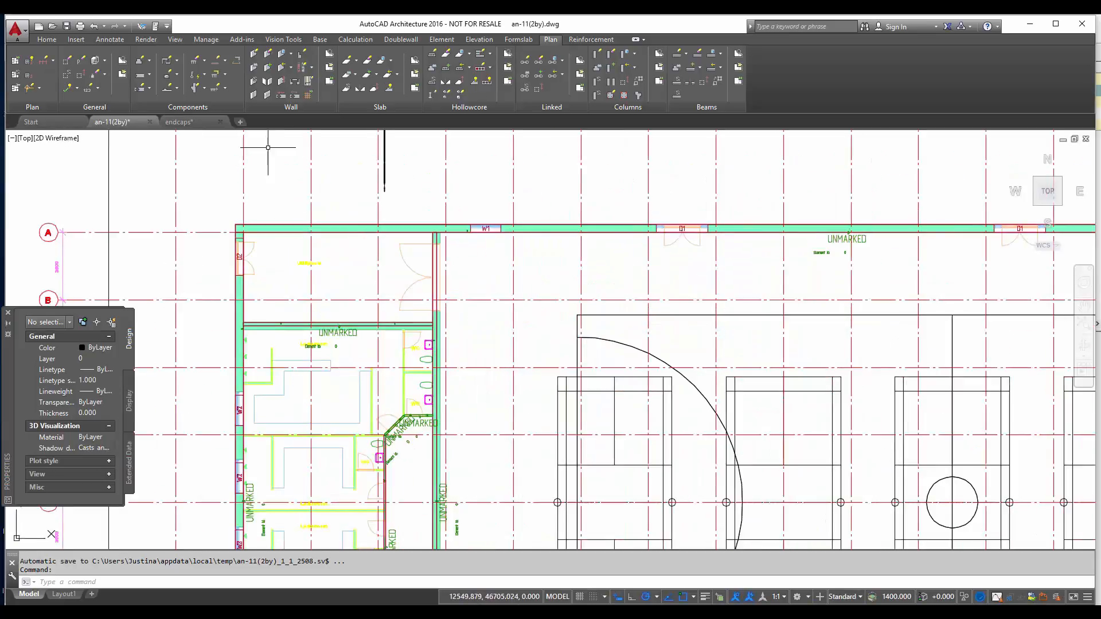
click(143, 76)
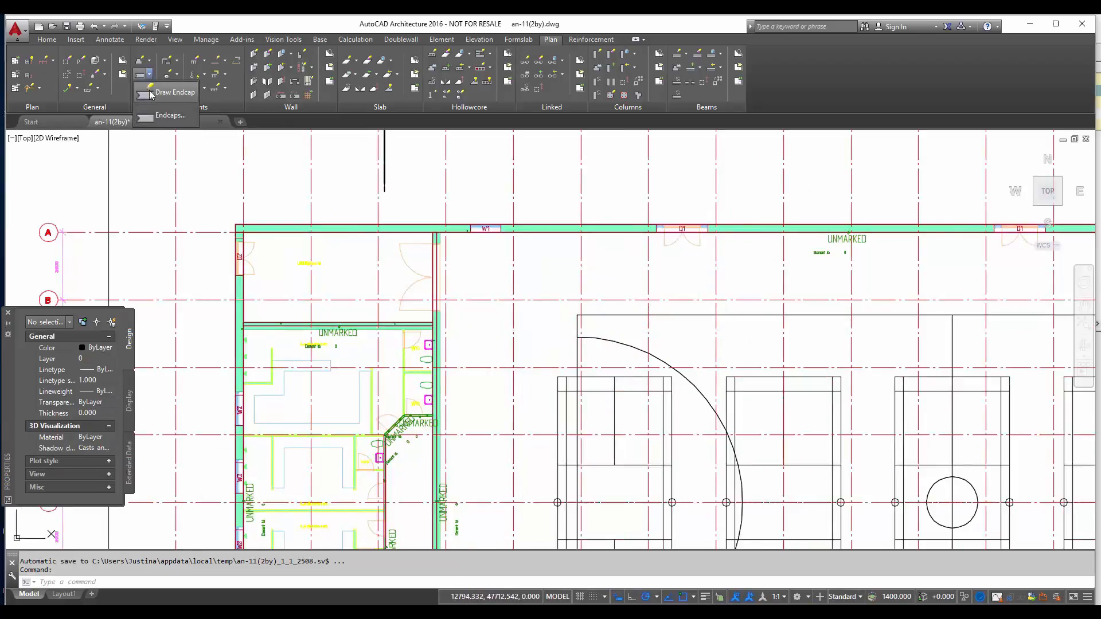
click(171, 115)
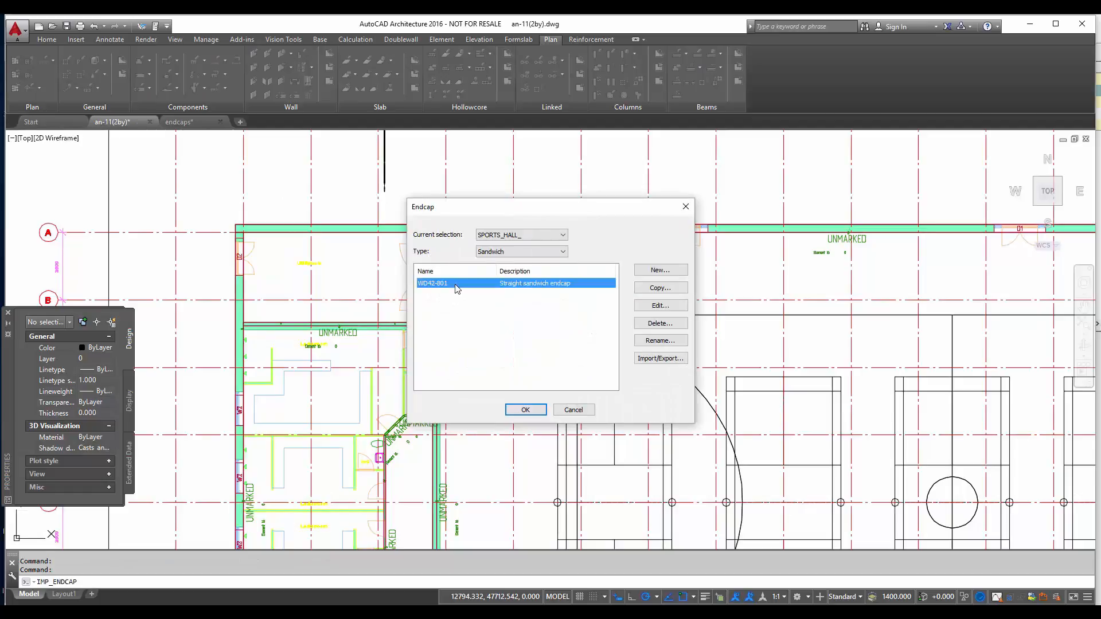
click(525, 410)
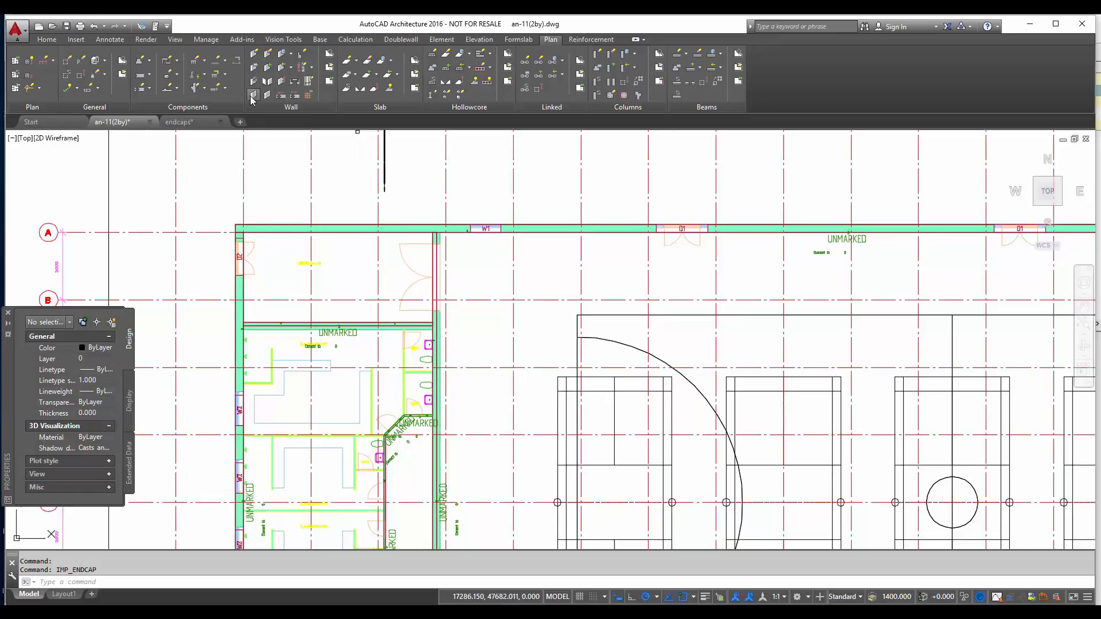
click(251, 95)
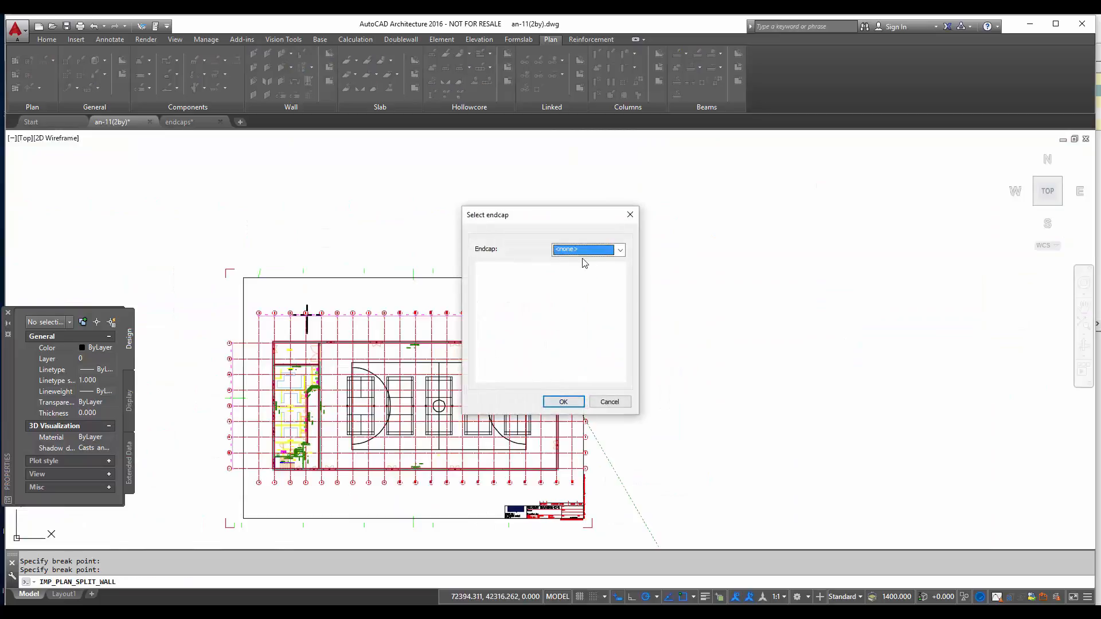
- Choose WD42-801 as the endcap for the wall split and confirm
click(620, 249)
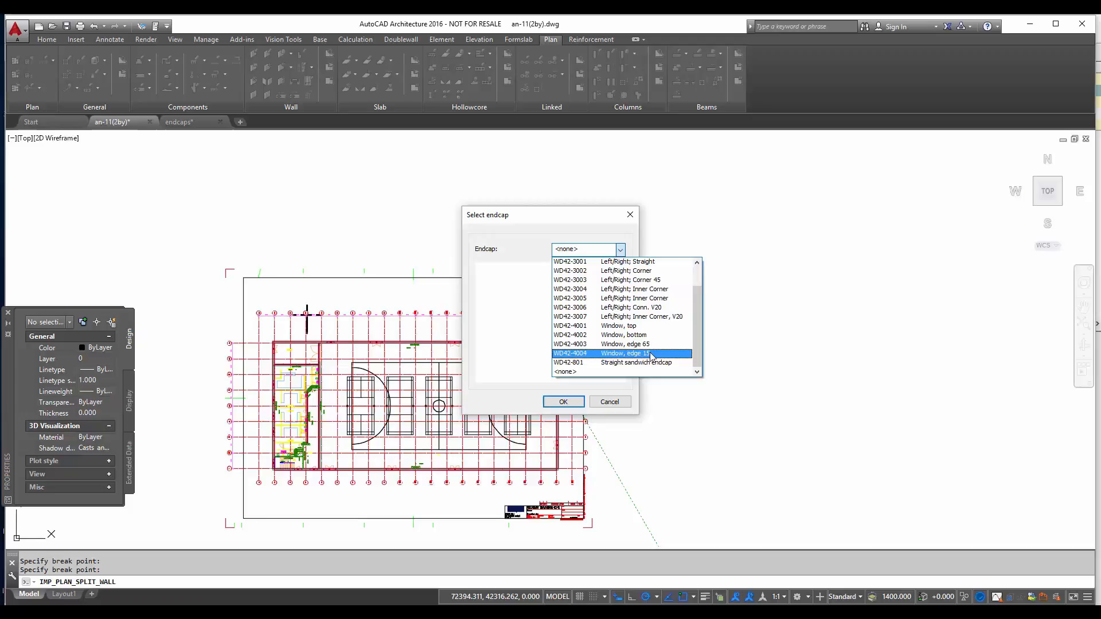
click(569, 363)
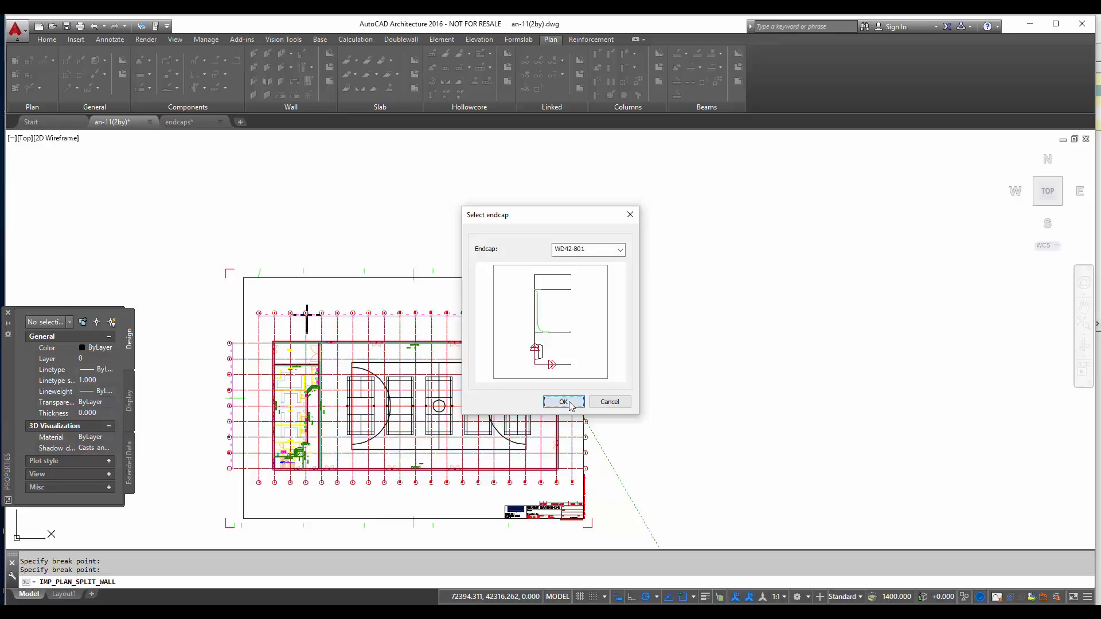
click(562, 401)
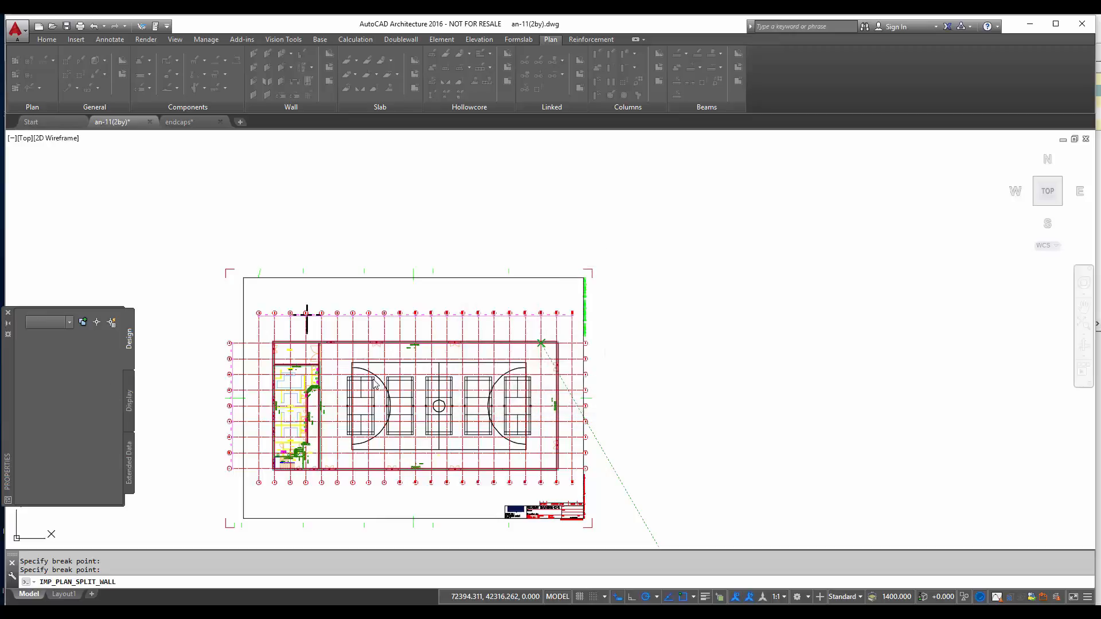
mouse_move(371, 365)
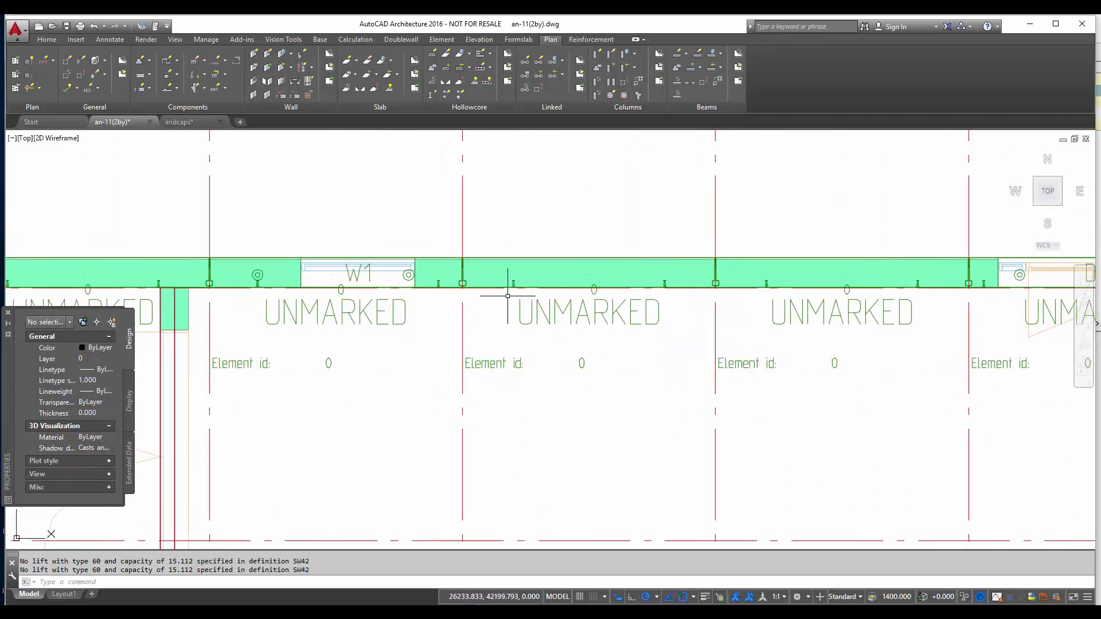
- Zoom out to view the whole plan with the split wall elements
scroll(down, 3)
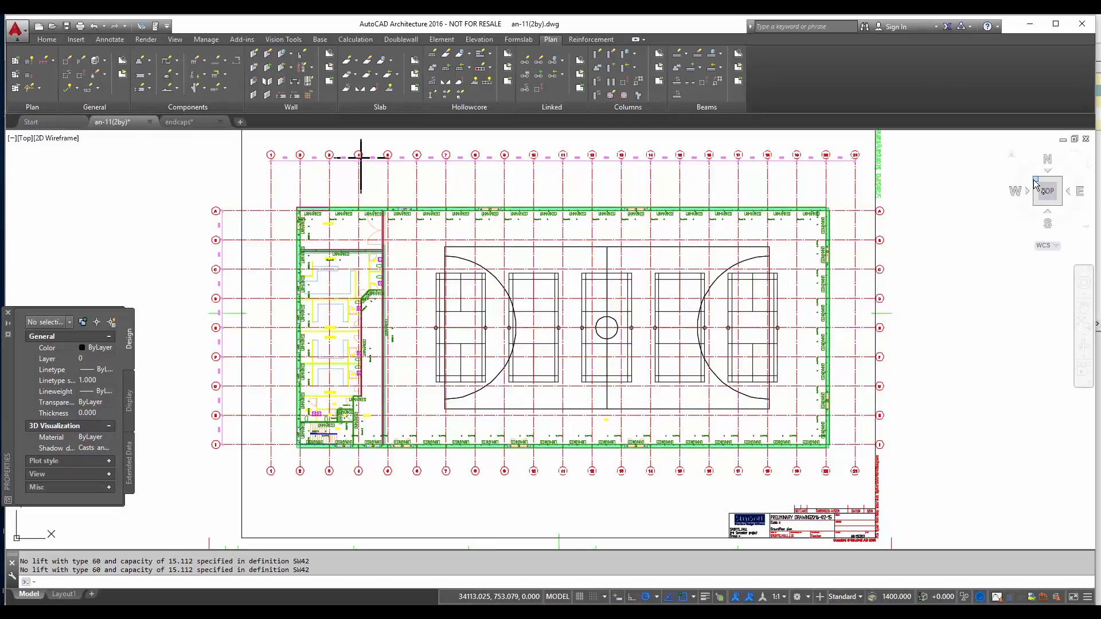
- Switch to the NW Isometric view to see the sports hall walls in 3D
click(1046, 192)
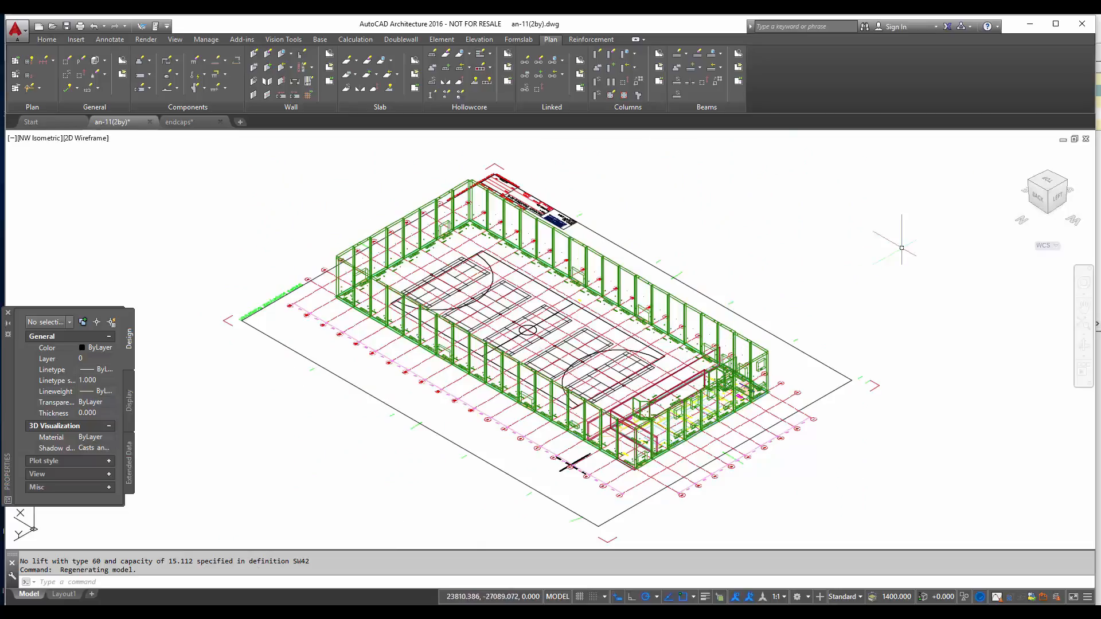
click(1047, 191)
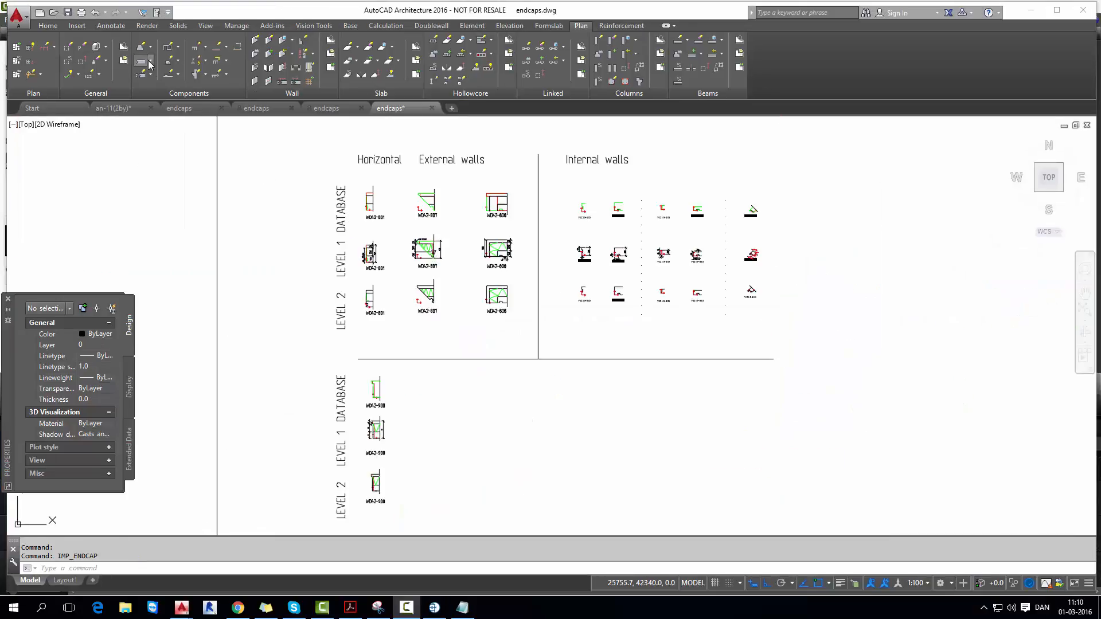
- Create new endcap WD42-808 described as a 90 degree corner endcap
click(144, 62)
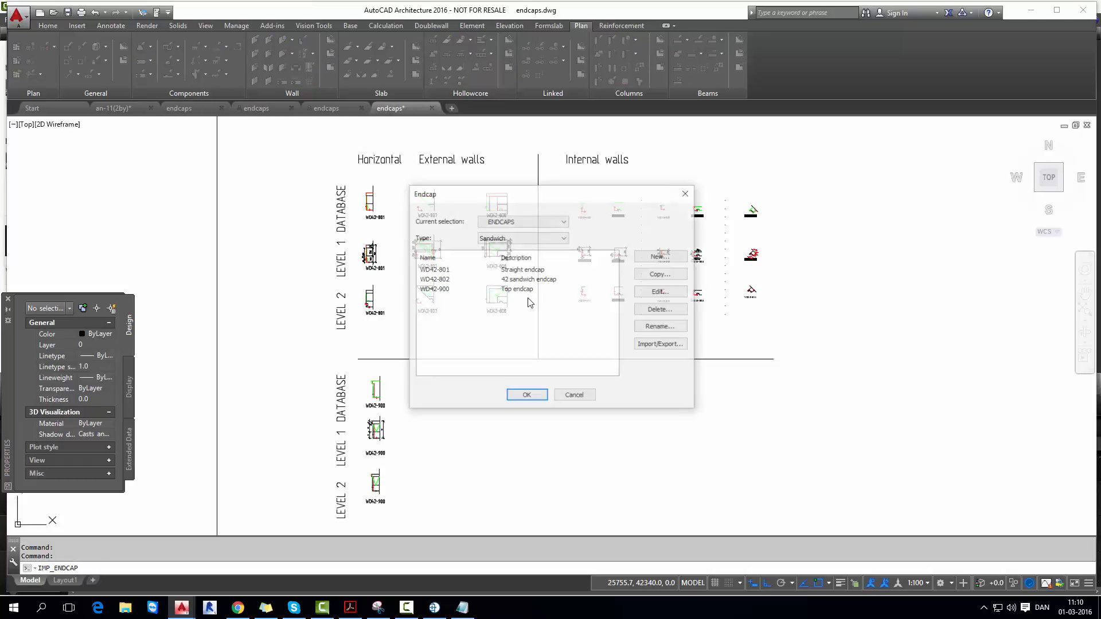
click(658, 256)
text(WD42-808)
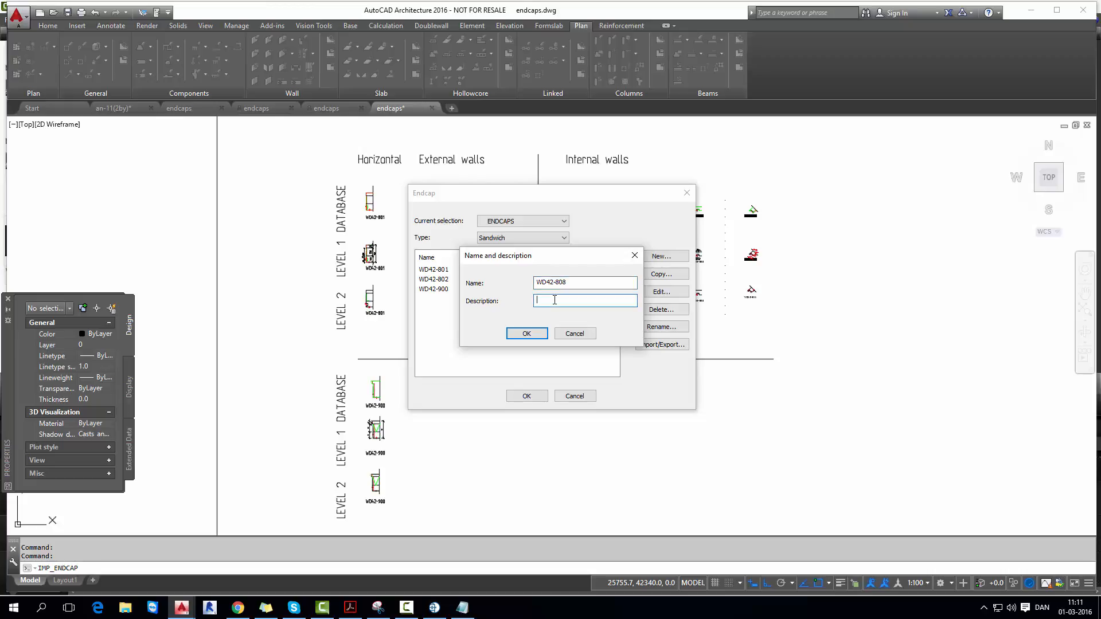
text(90 d)
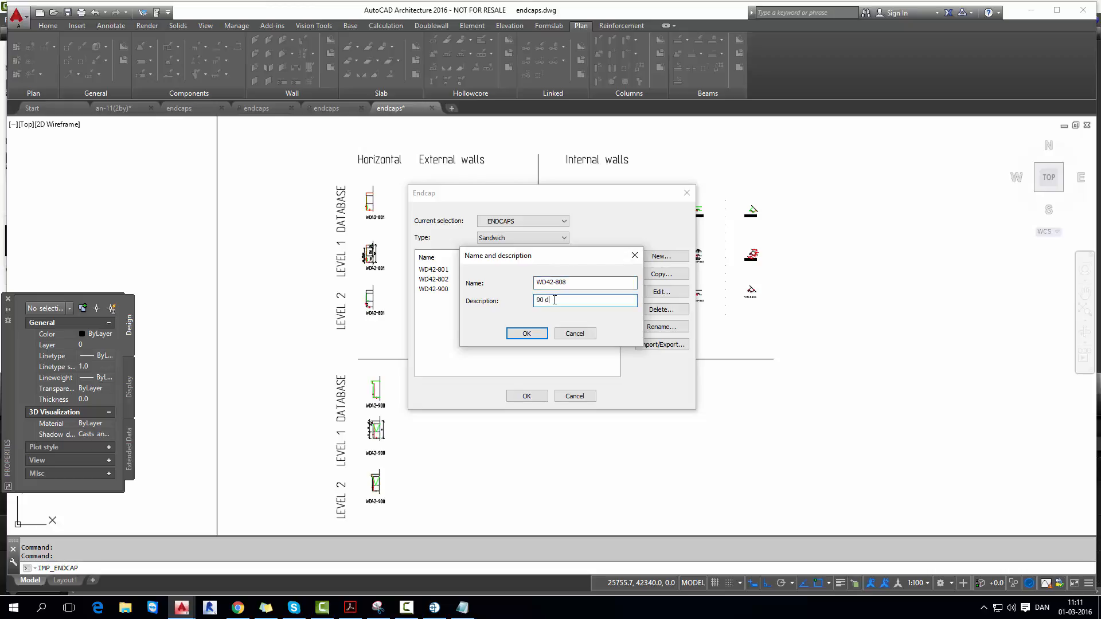
text(egree)
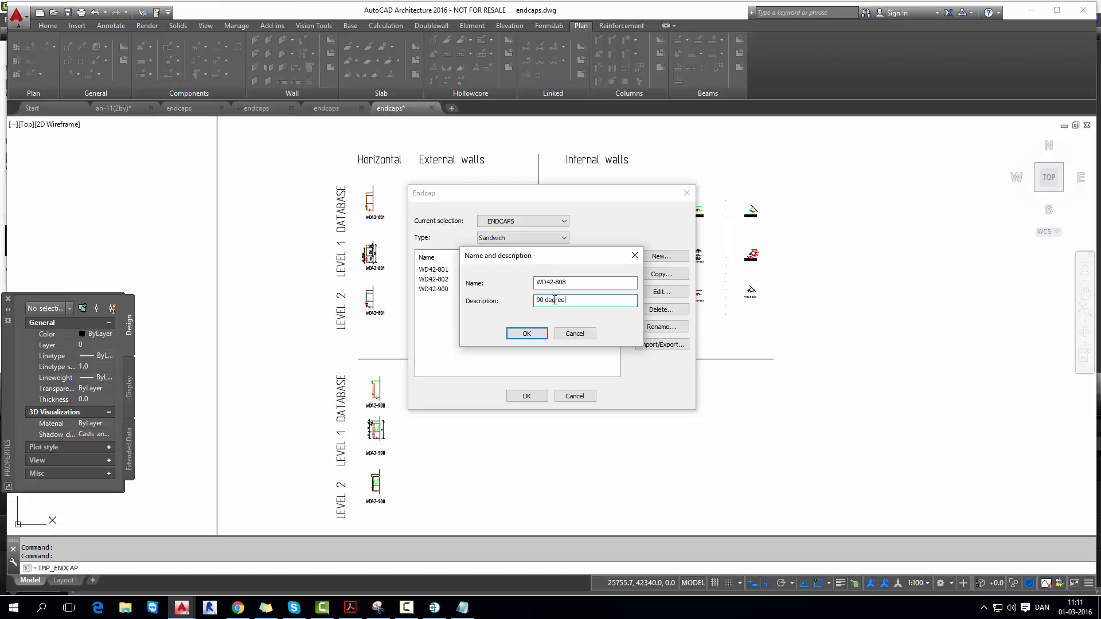
text(corner endcap)
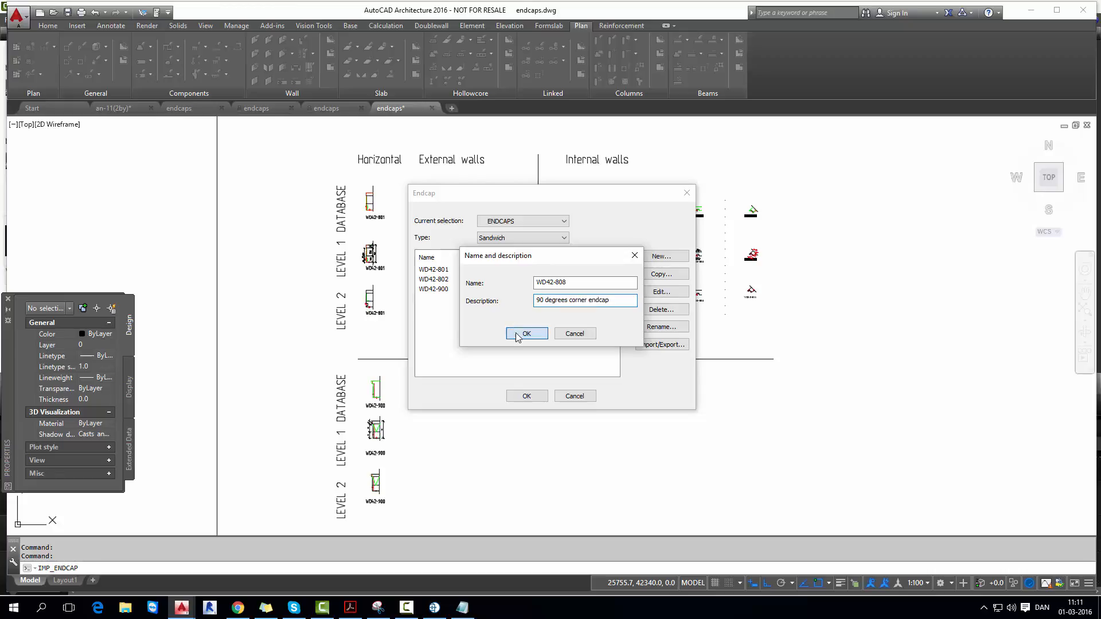
click(526, 333)
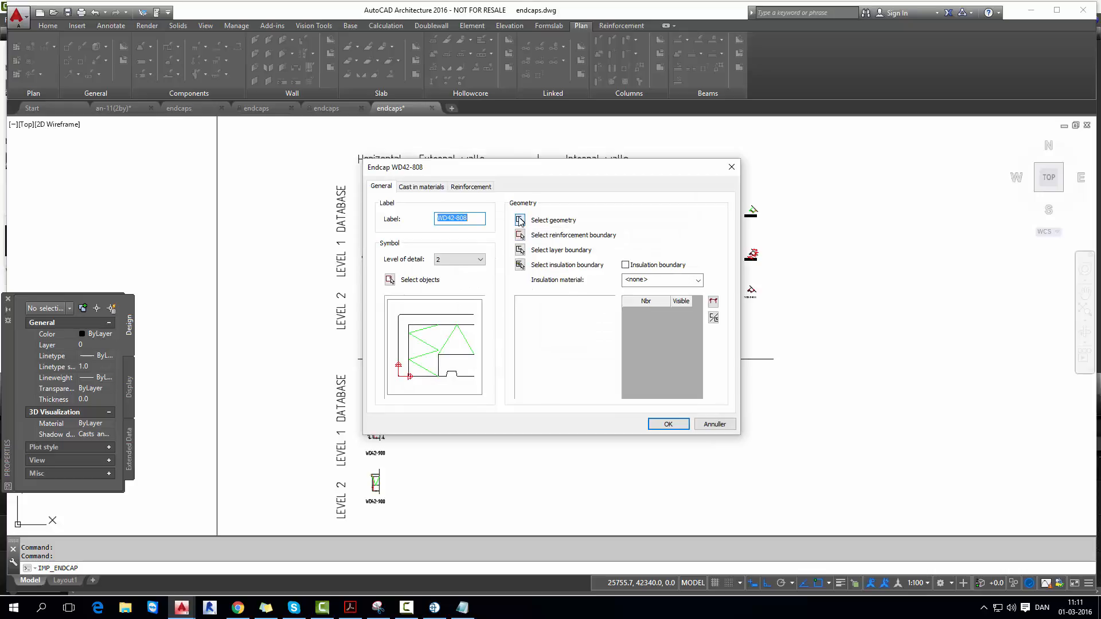
- Pick the endcap geometry and reinforcement boundary, define symbols for detail levels 1 and 2, and save WD42-808
click(667, 424)
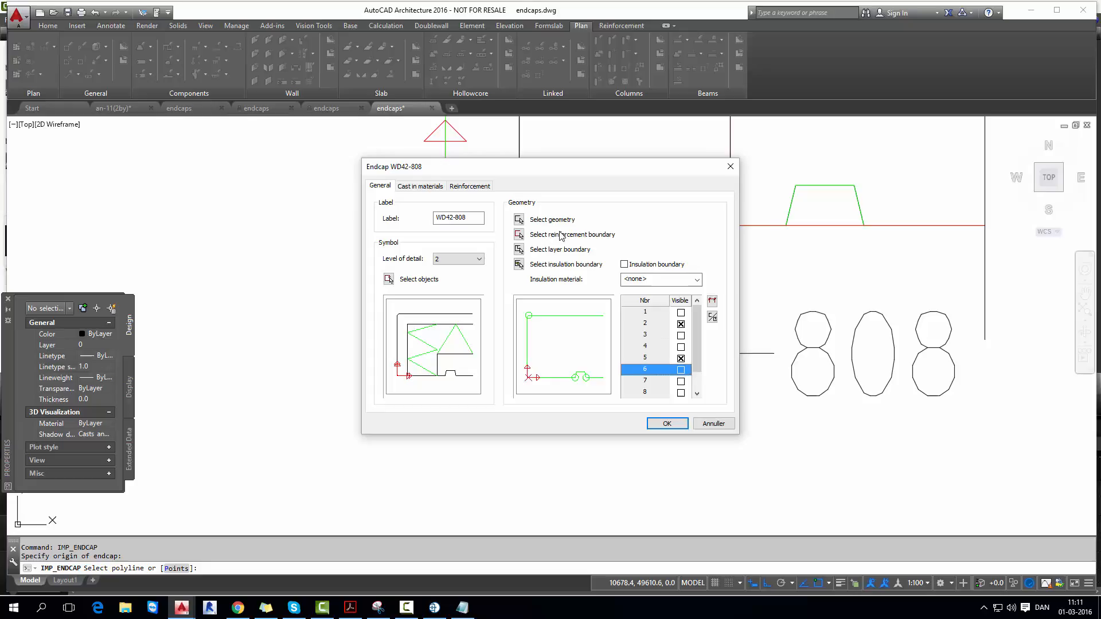
click(665, 423)
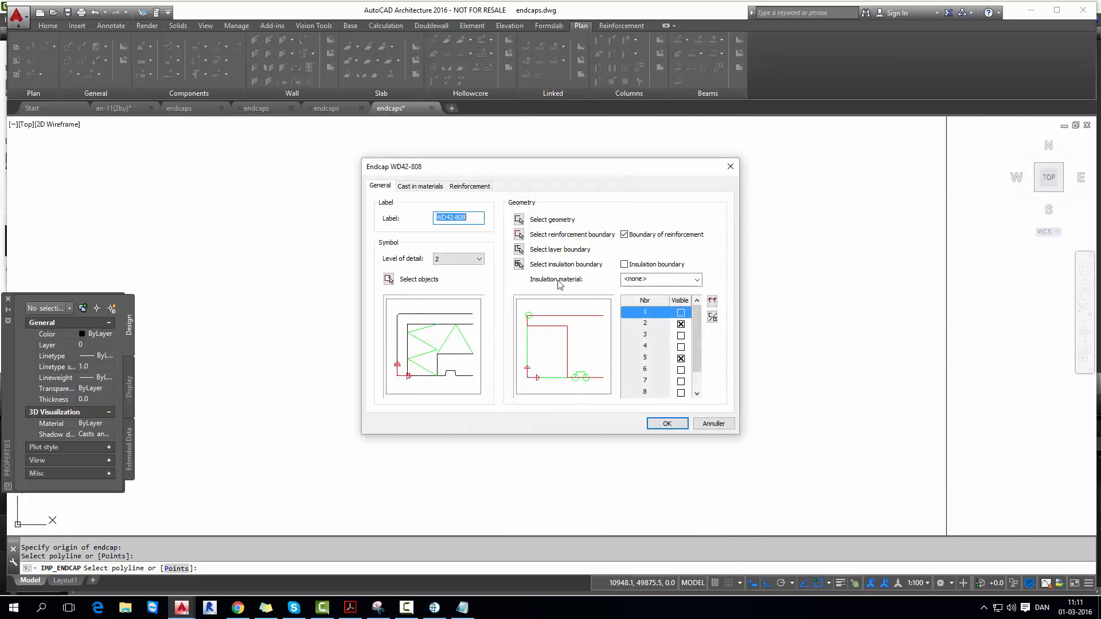
mouse_move(542, 264)
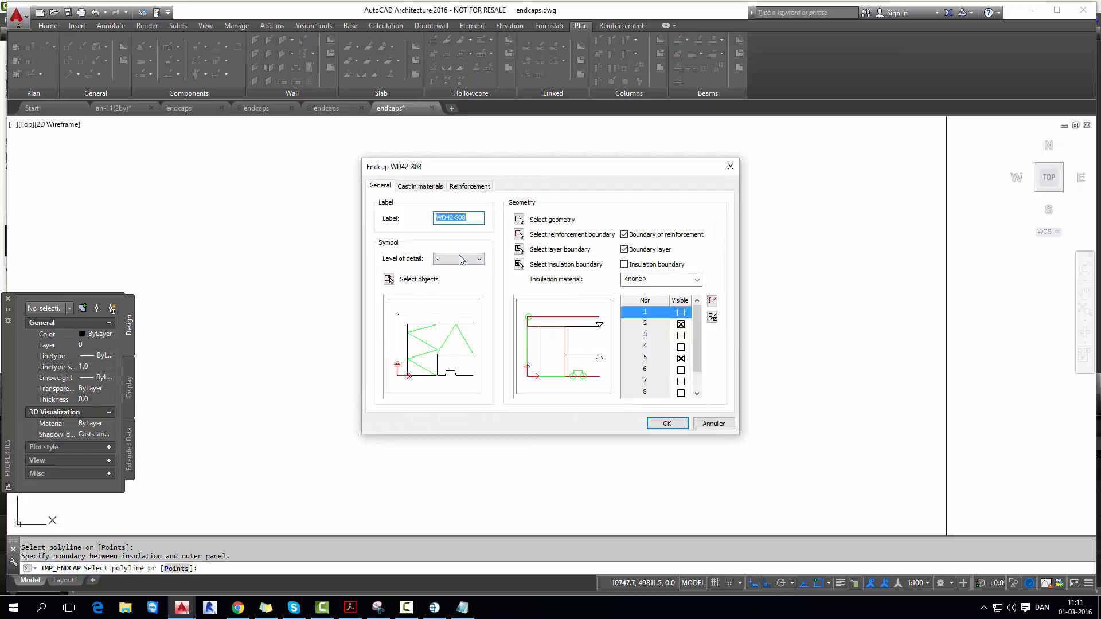
click(480, 258)
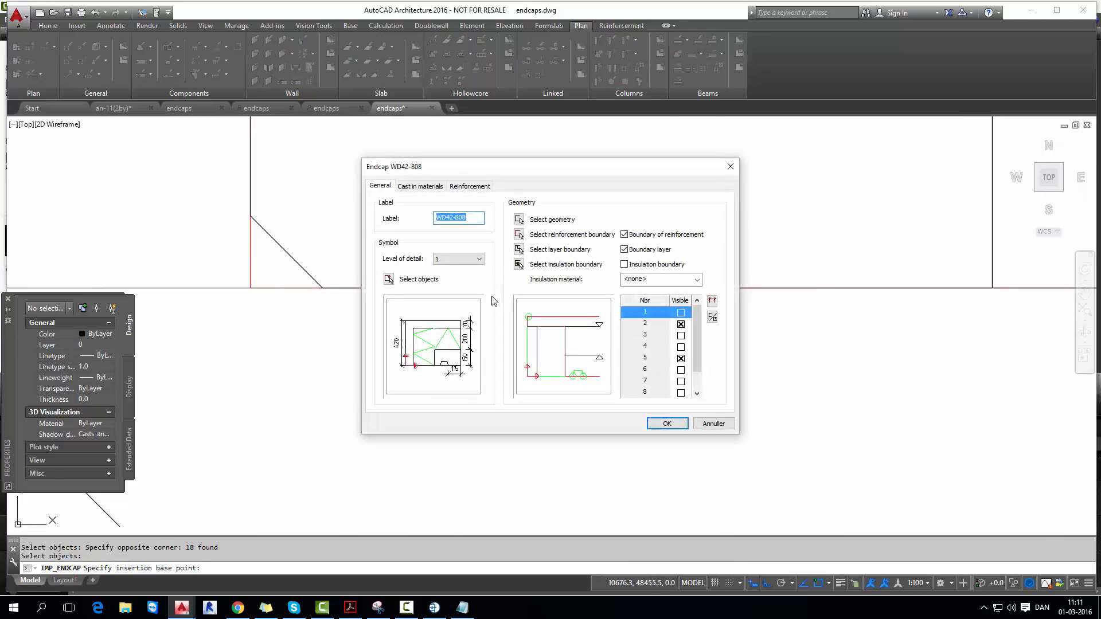
click(478, 258)
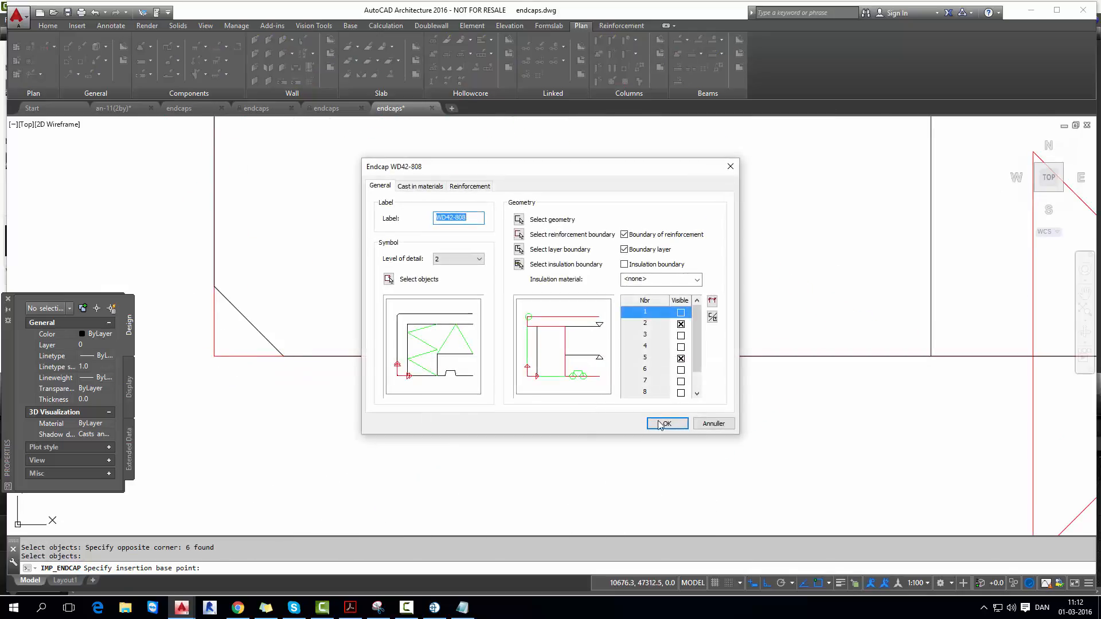
click(665, 423)
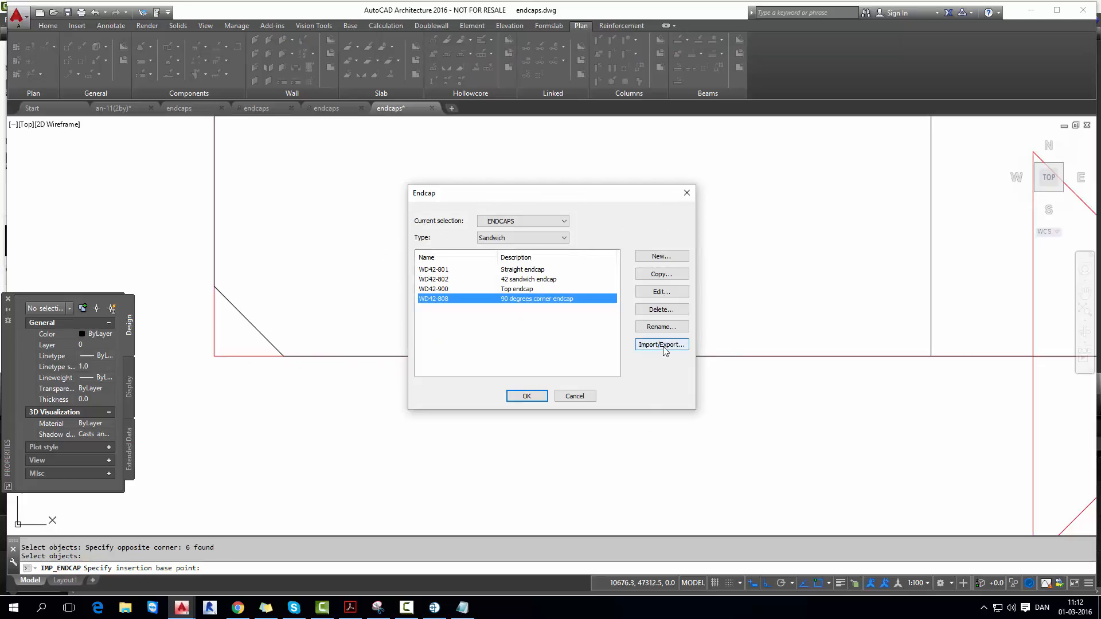
- Export the endcaps to the SPORTS_HALL_ project, replacing WD42-808, and return to the sports hall drawing
click(660, 344)
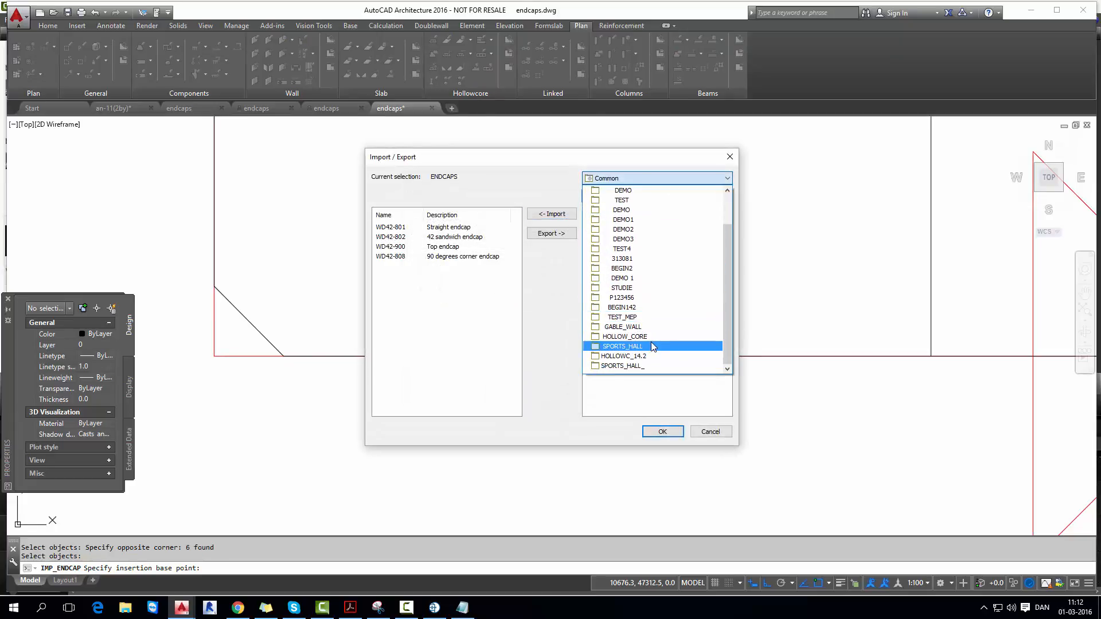
click(622, 345)
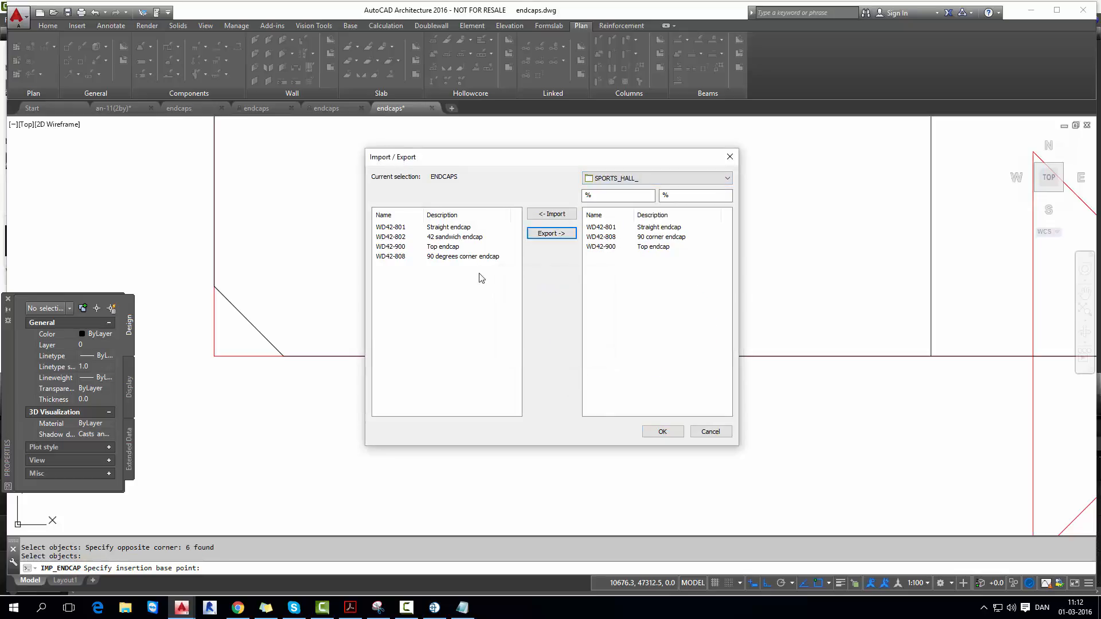
click(552, 233)
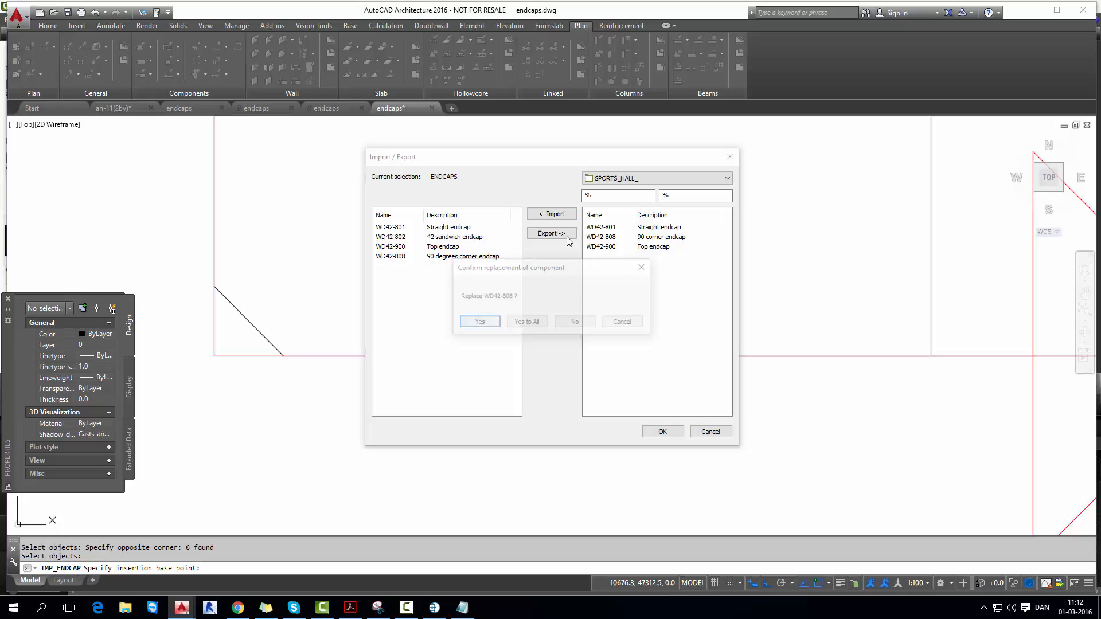
click(479, 321)
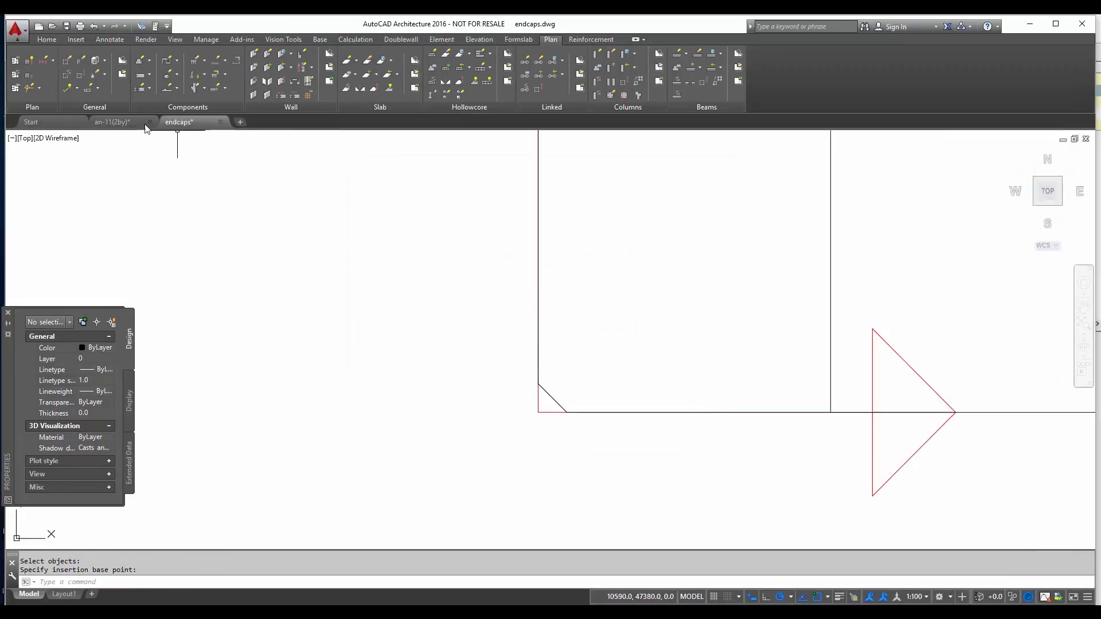
click(111, 122)
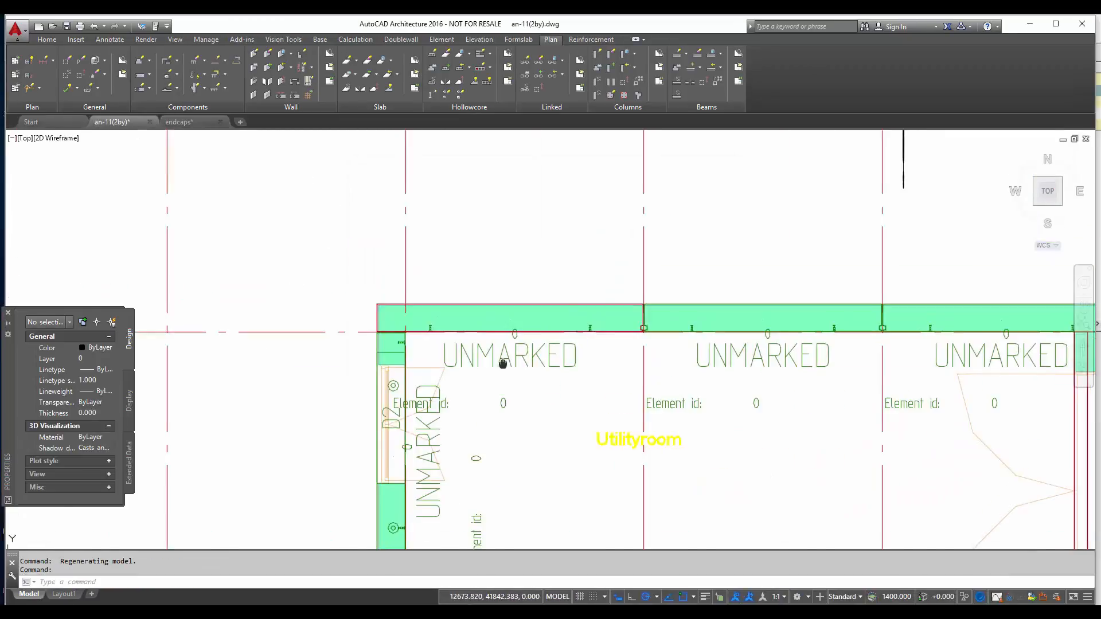
- Edit the top wall panel's edge endcap, dismissing the lift warning and updating lift and bracing anchors
click(509, 324)
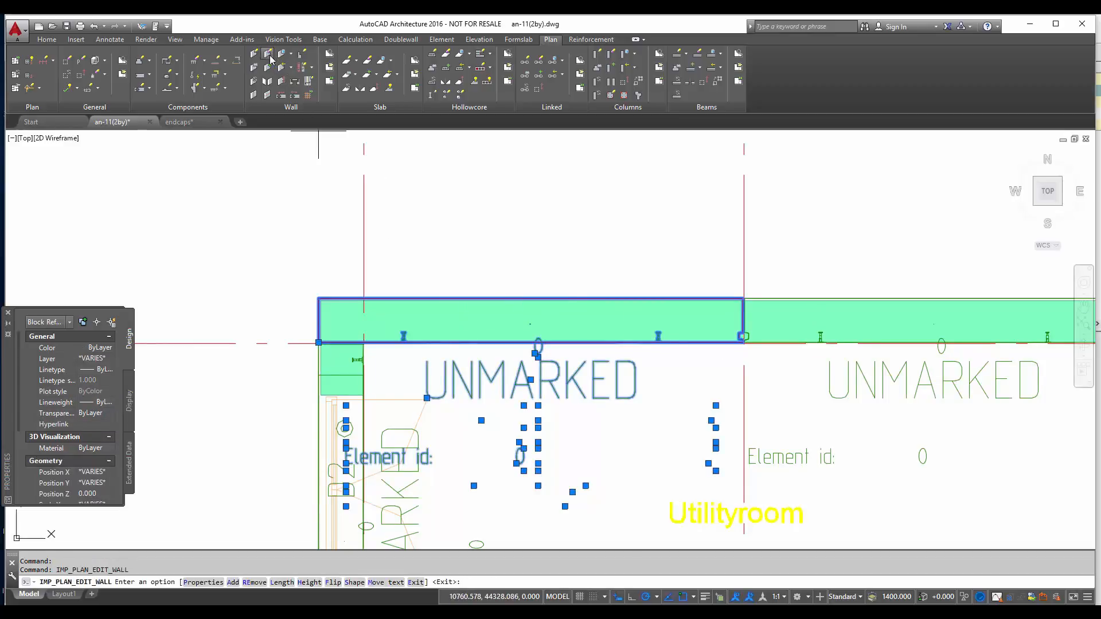
mouse_move(276, 76)
text(P)
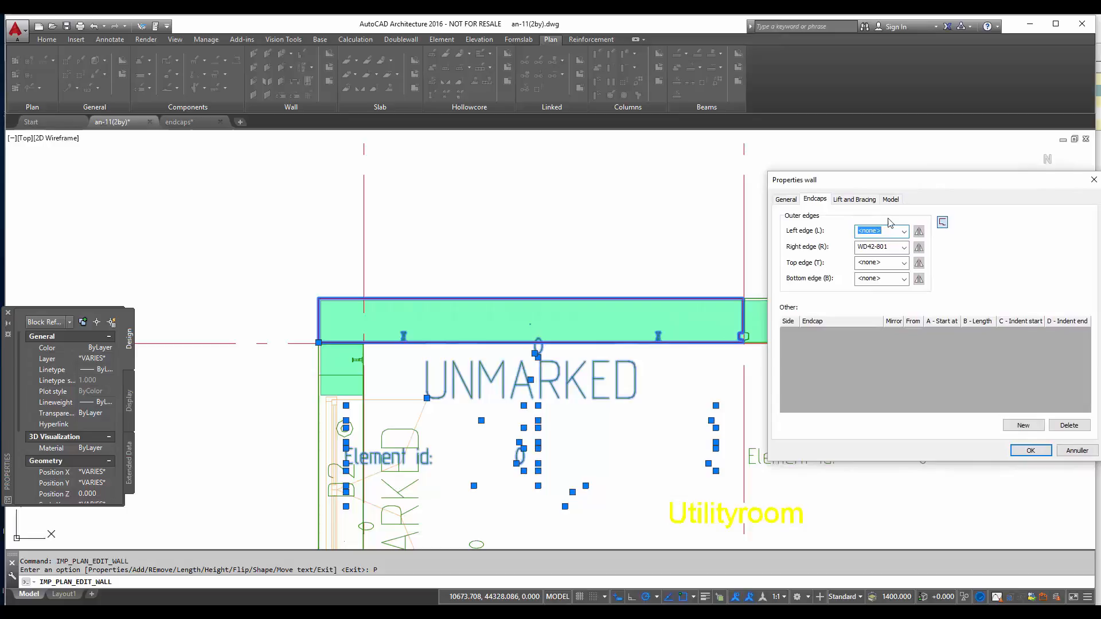
mouse_move(734, 335)
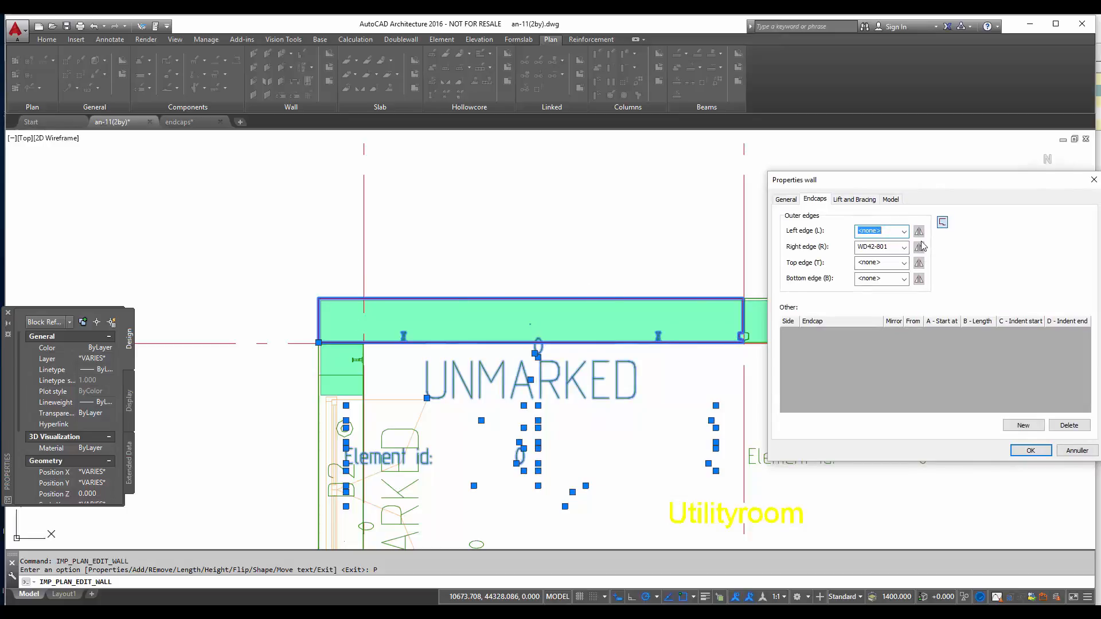
click(905, 230)
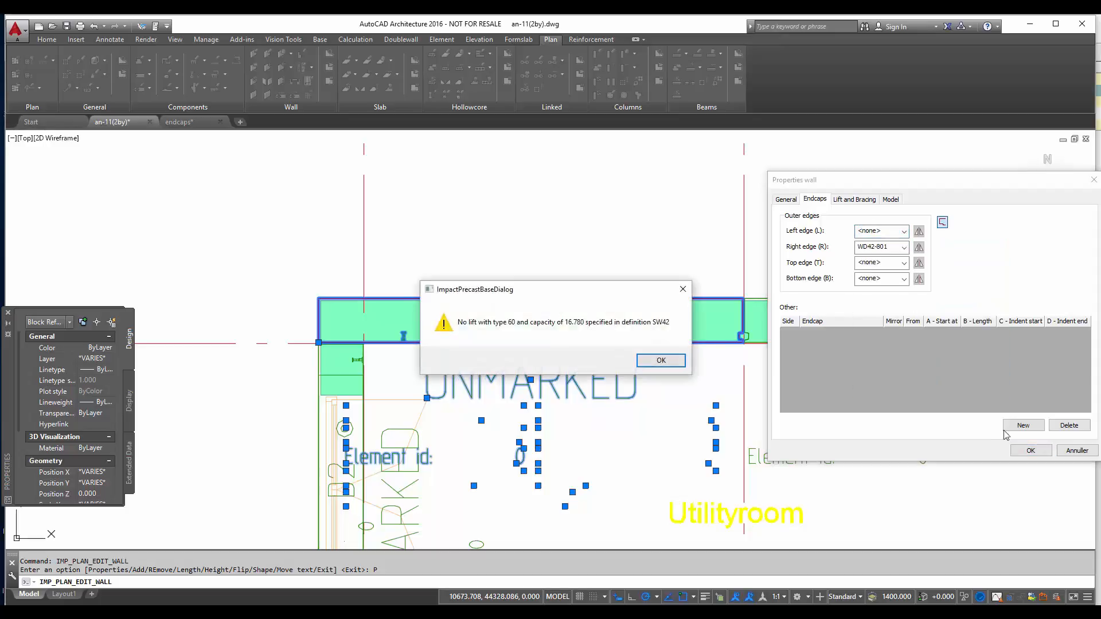
click(659, 359)
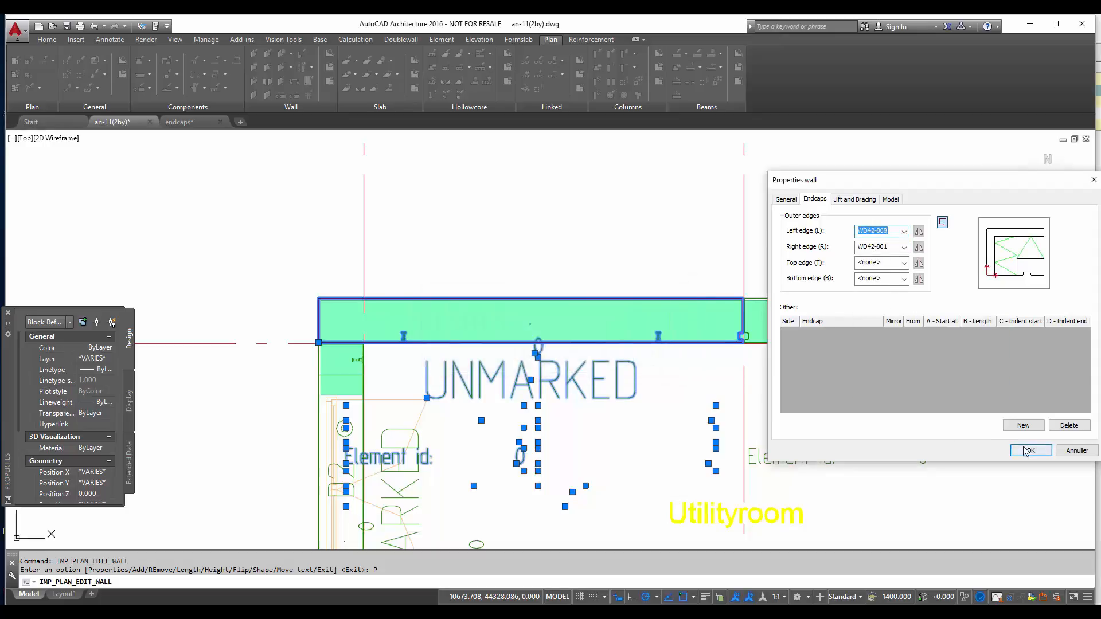
click(1030, 450)
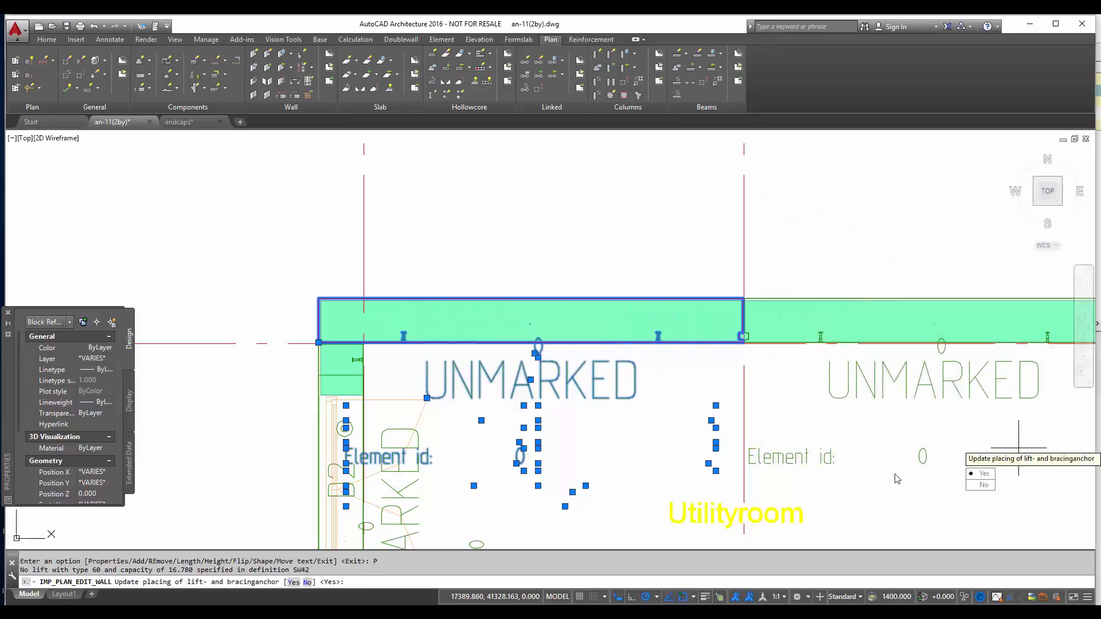
click(983, 473)
text(E)
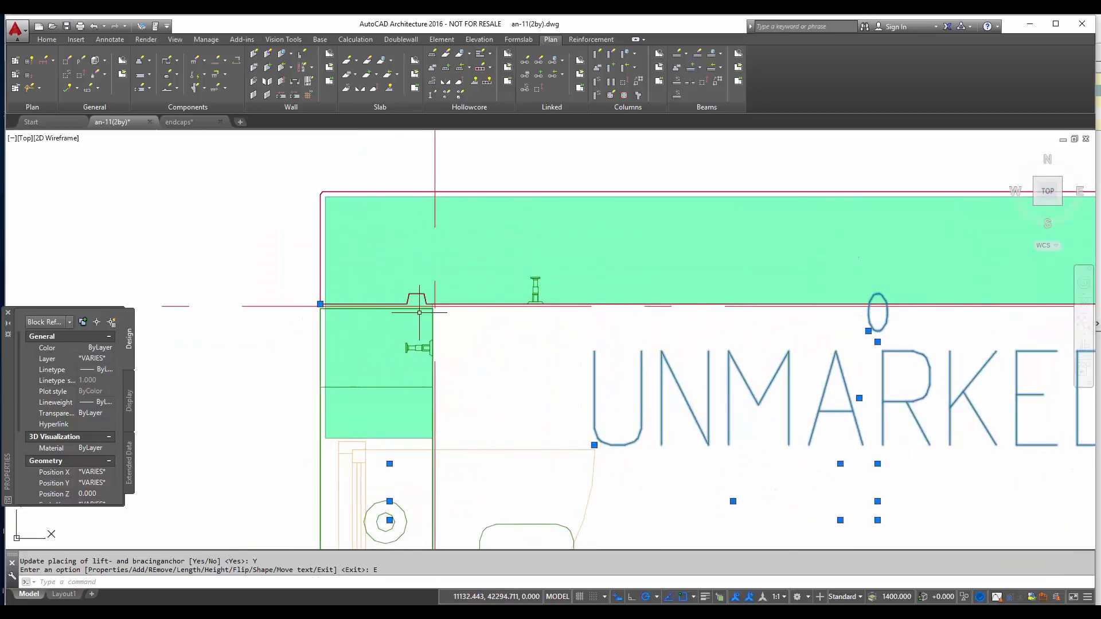
- Rerun wall editing on the left vertical panel and set its right edge to WD42-801
key(Escape)
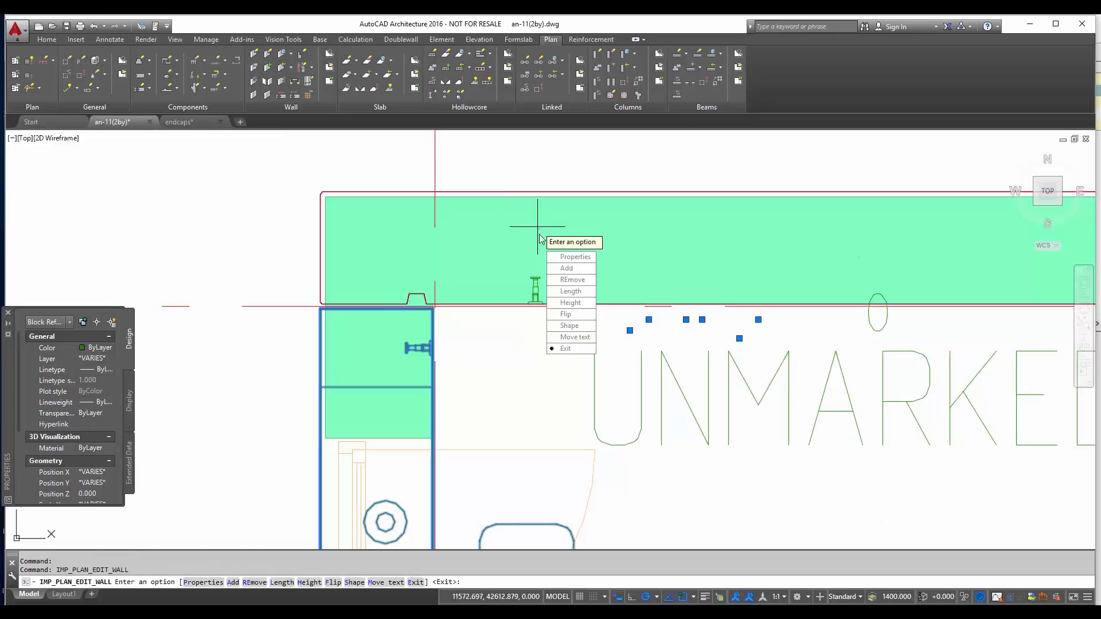
click(574, 255)
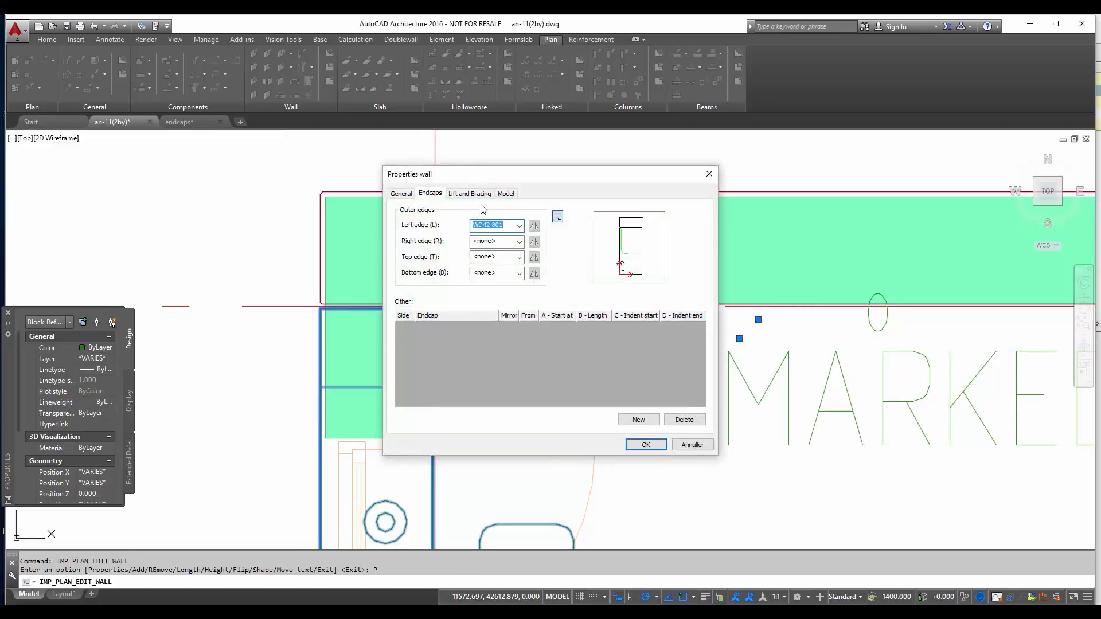
click(519, 241)
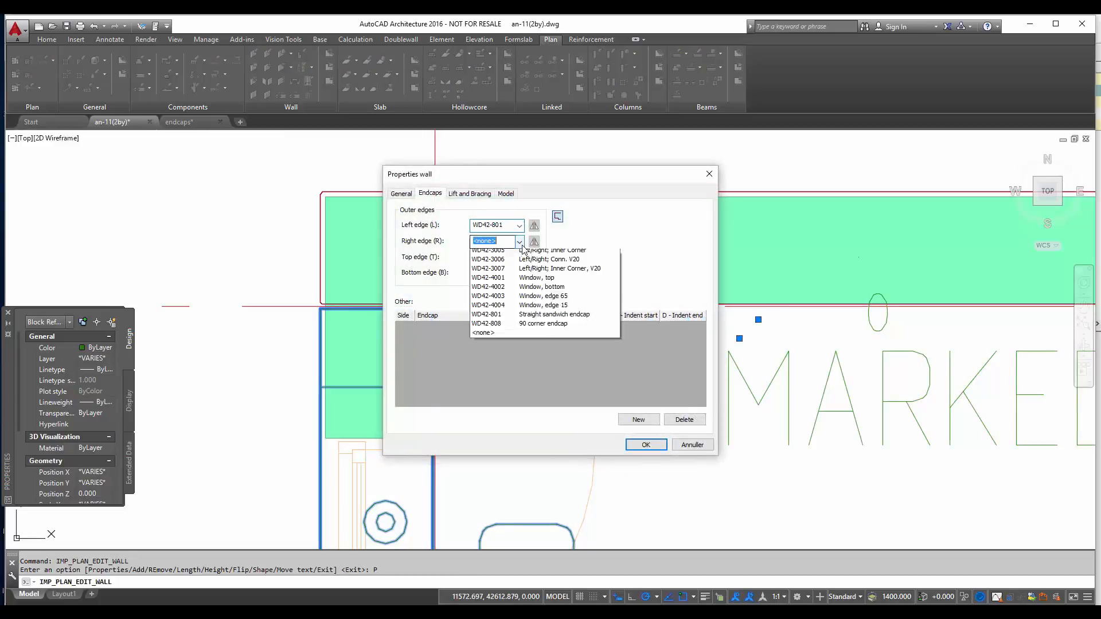
click(487, 241)
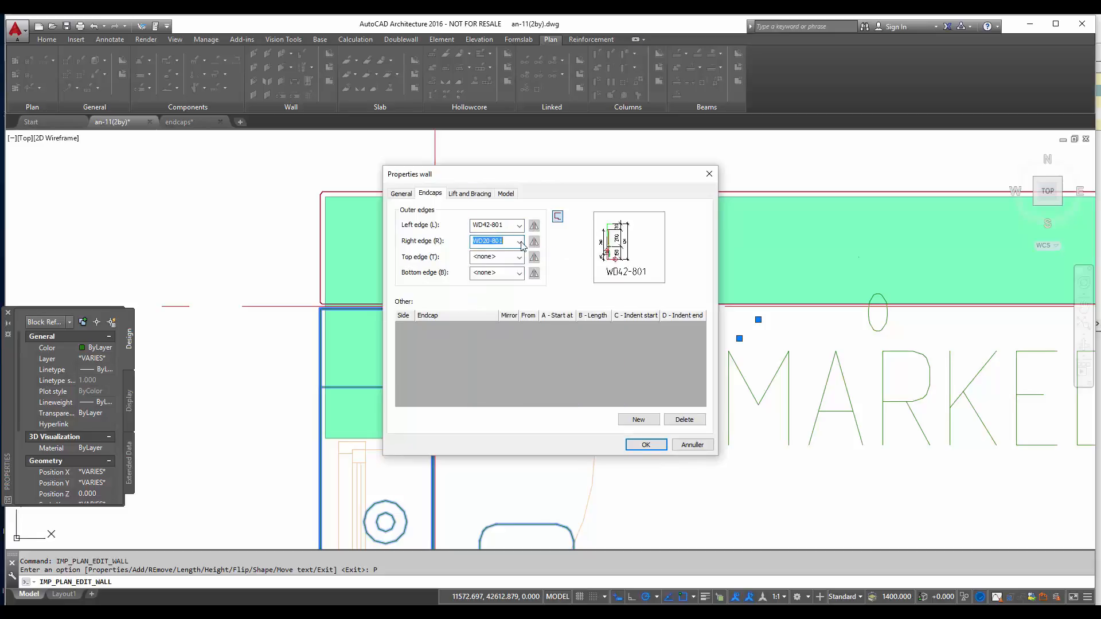
click(519, 241)
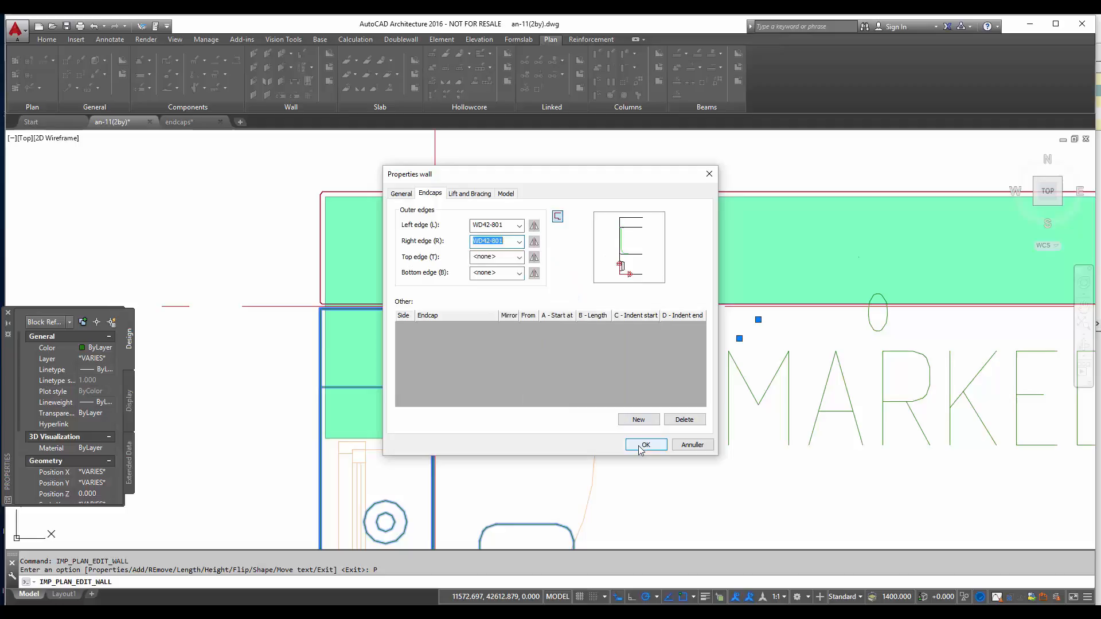
- Apply the endcap change, update lift and bracing anchors and exit wall editing
click(645, 445)
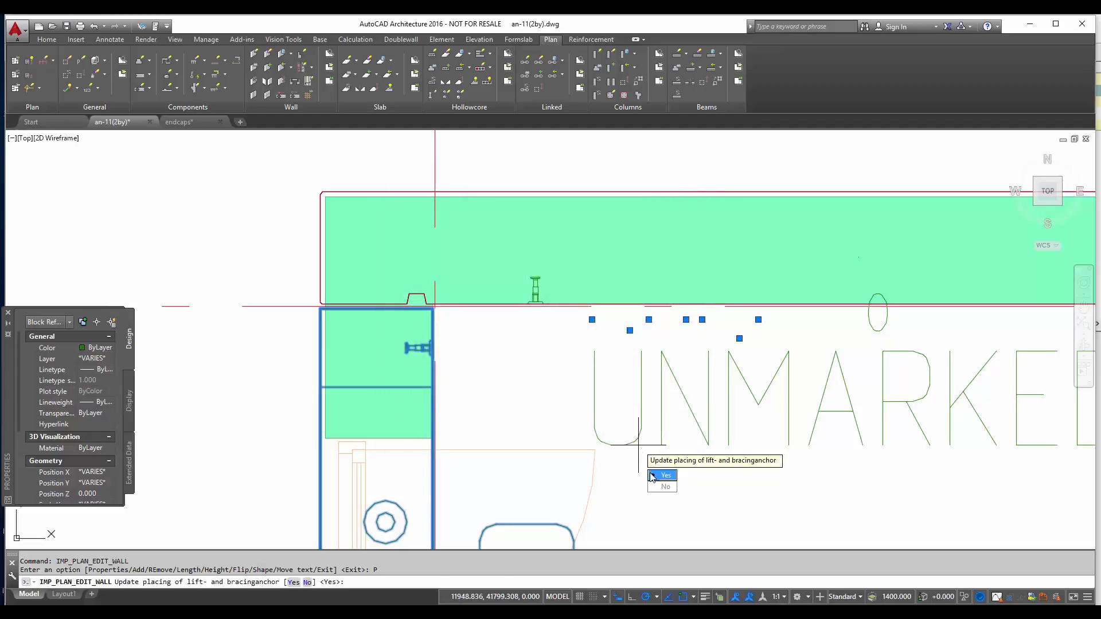
click(664, 474)
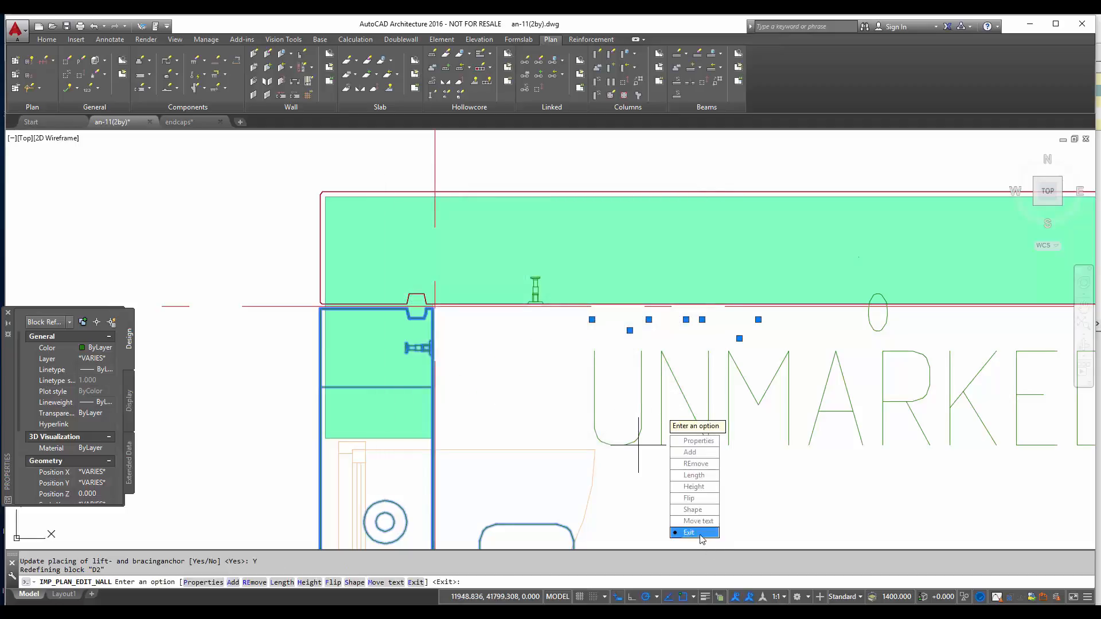
click(690, 532)
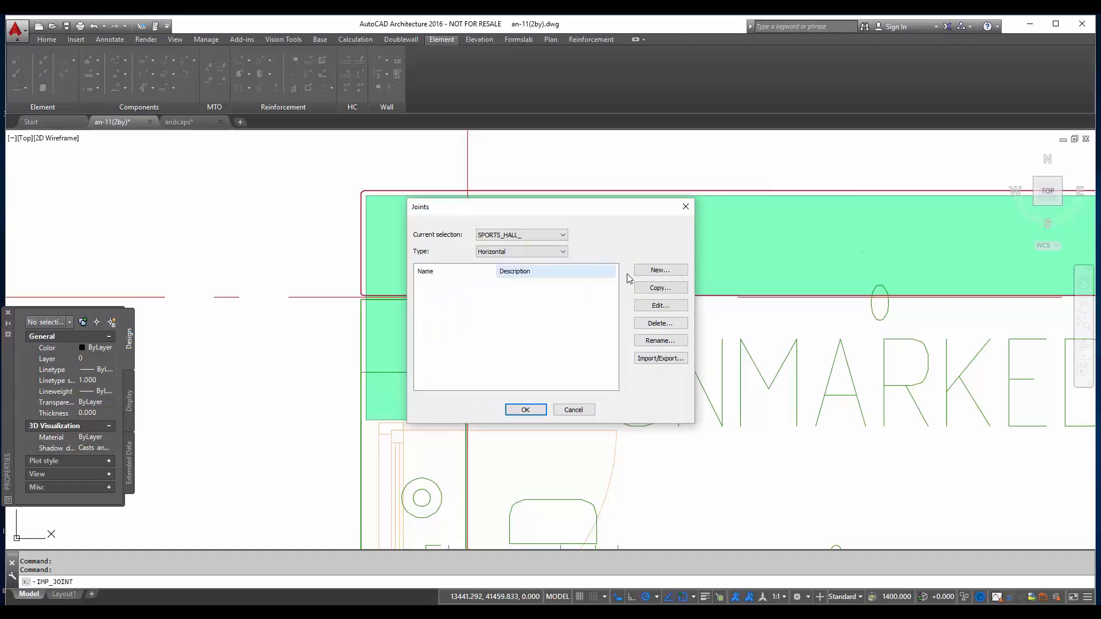
- Create a new joint named 42 CORNER JOINT described as 42 sandwich corner joint
click(659, 269)
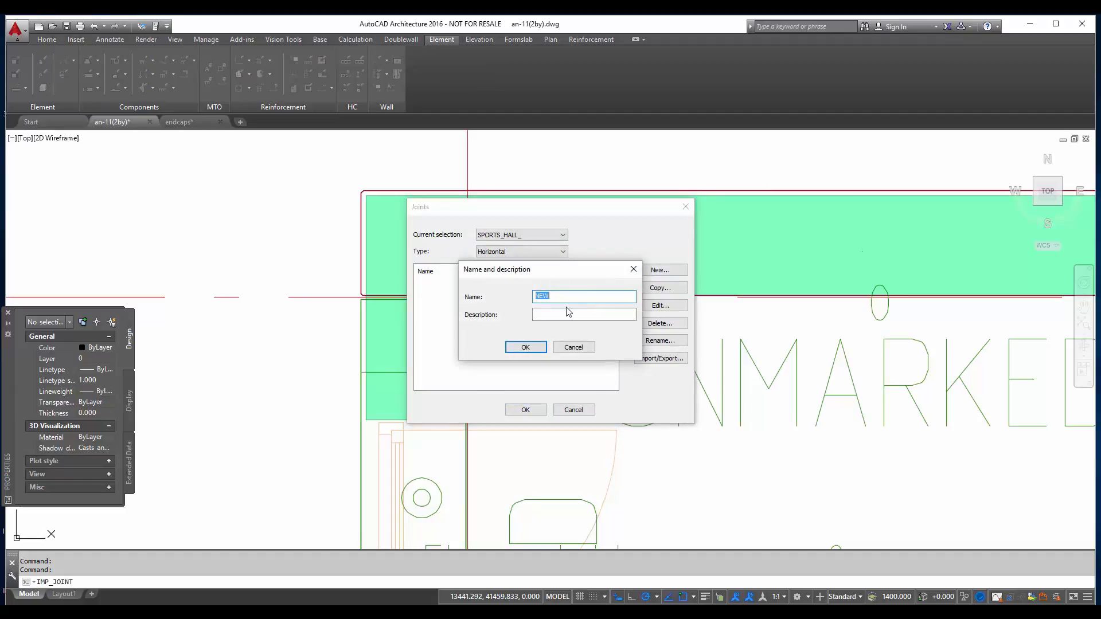
text(42 CORNER JOINT)
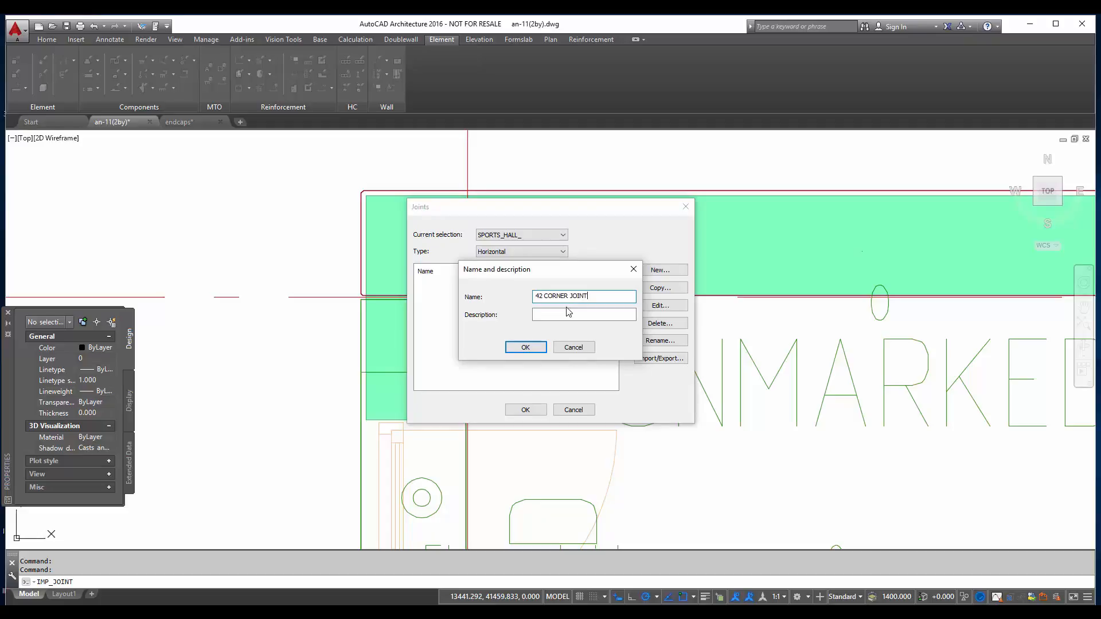
click(583, 314)
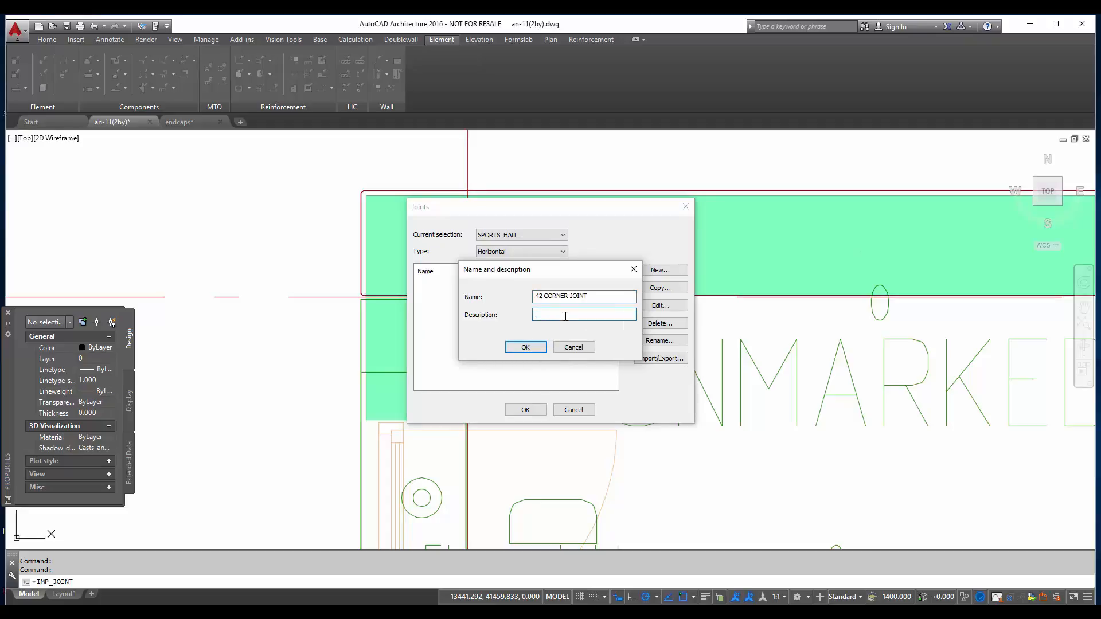
text(42 sandwich corner joint)
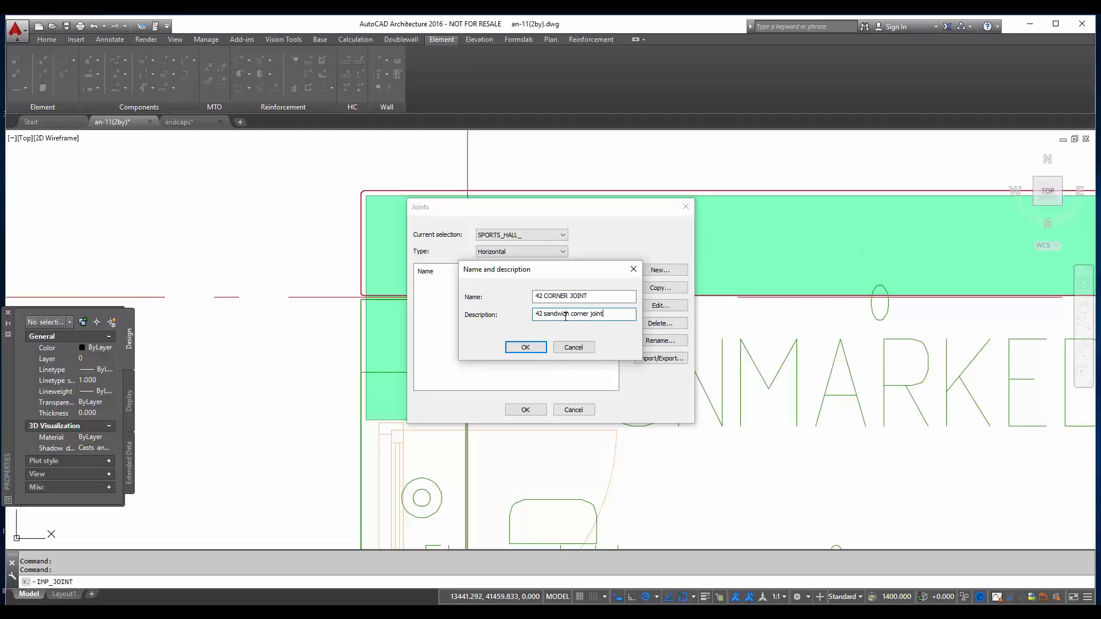
click(525, 346)
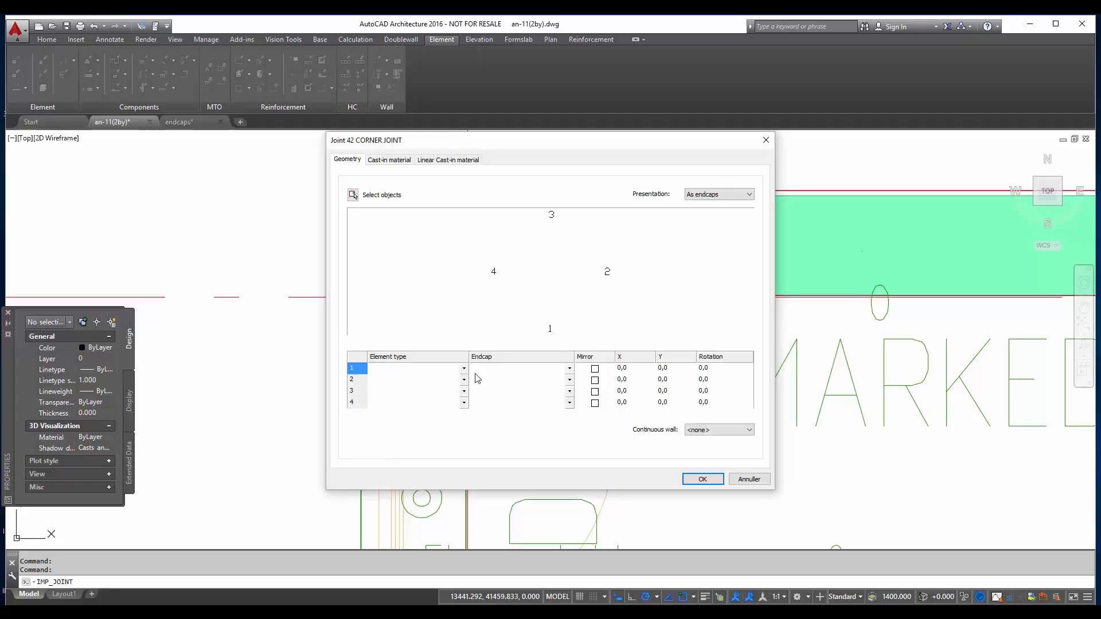
- Make both walls Sandwich, wall 1 with mirrored WD42-808 and wall 2 with WD42-801
click(463, 367)
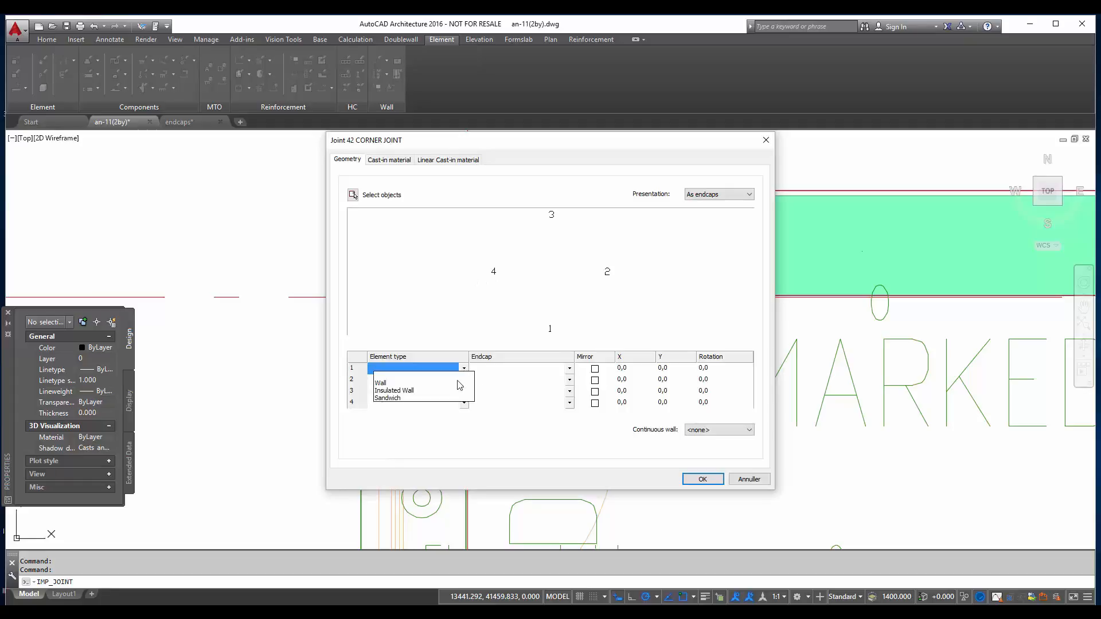
click(393, 398)
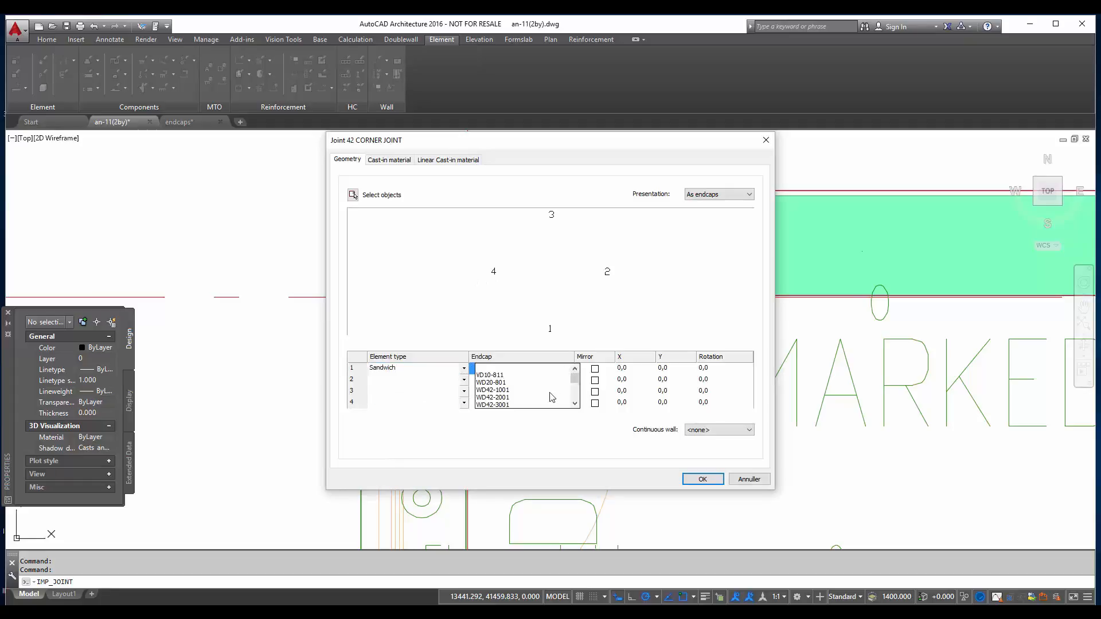
click(489, 375)
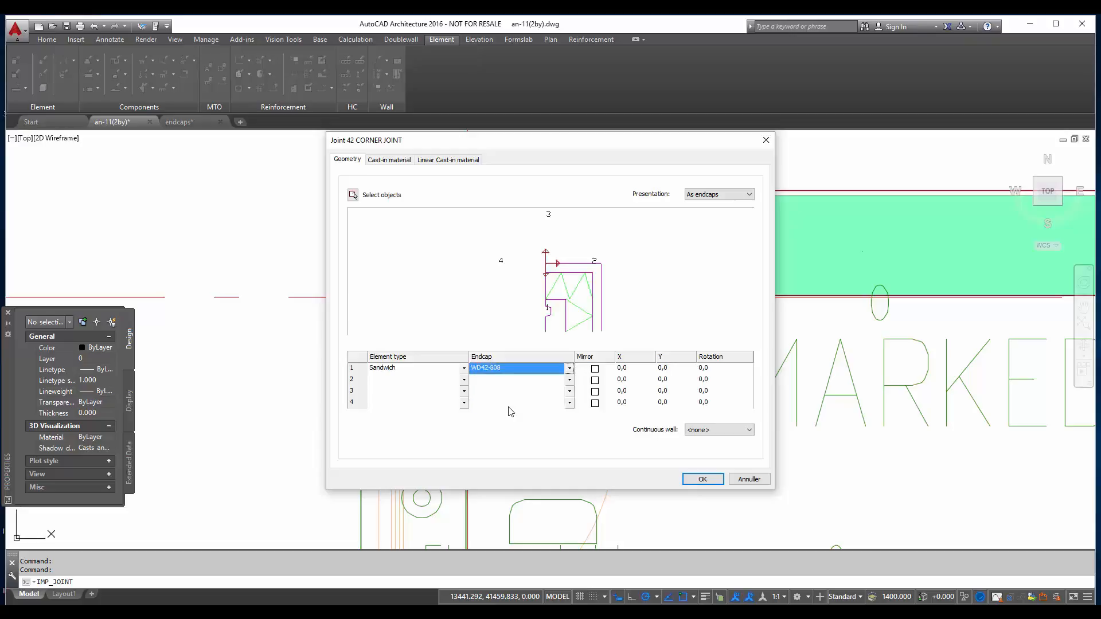
click(596, 369)
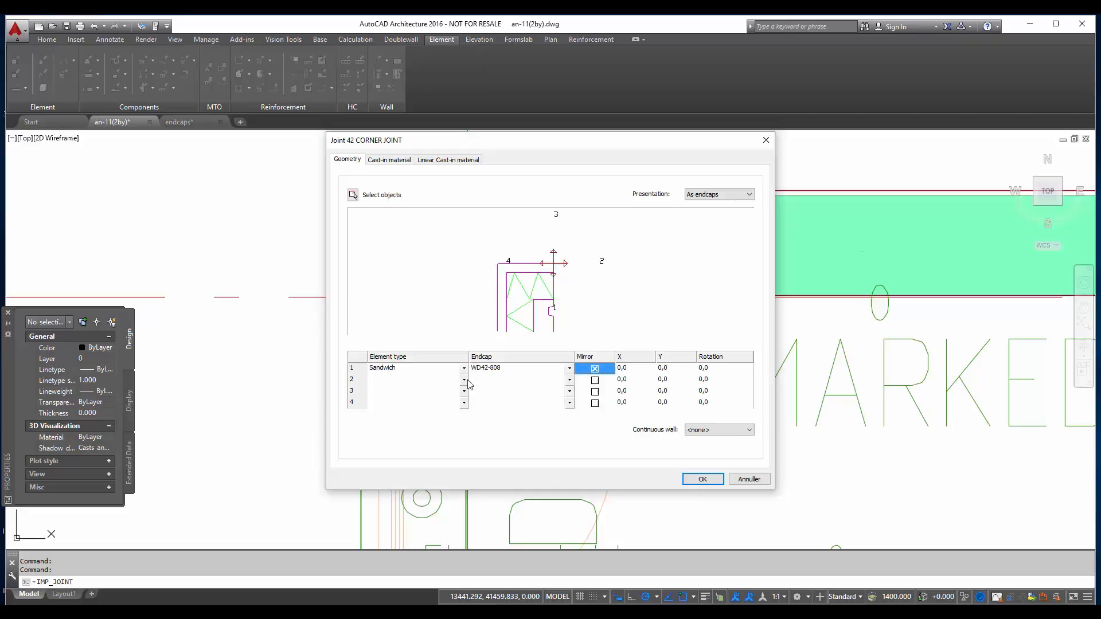
click(414, 380)
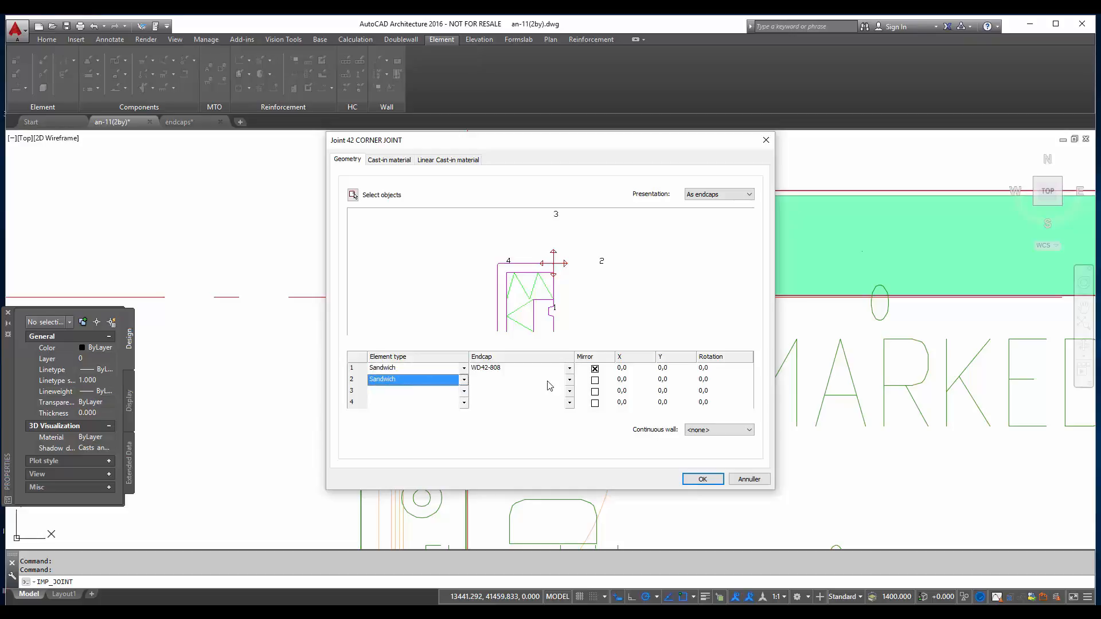
click(521, 380)
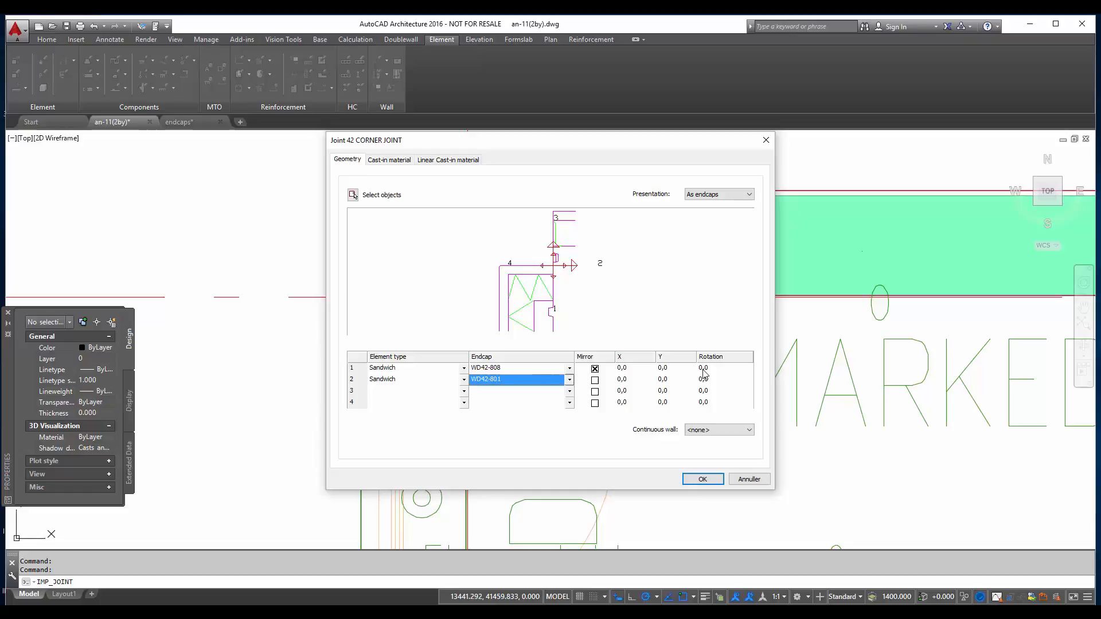
- Set wall 1 Y position 420 and wall 2 X position 16 in the joint geometry
click(663, 368)
text(420)
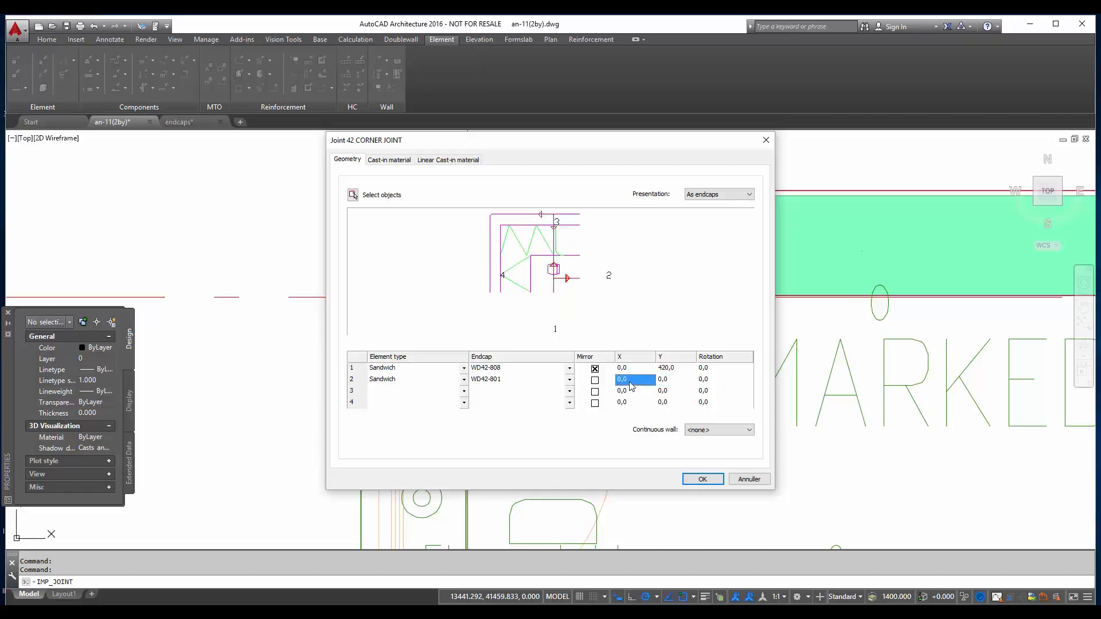
click(635, 379)
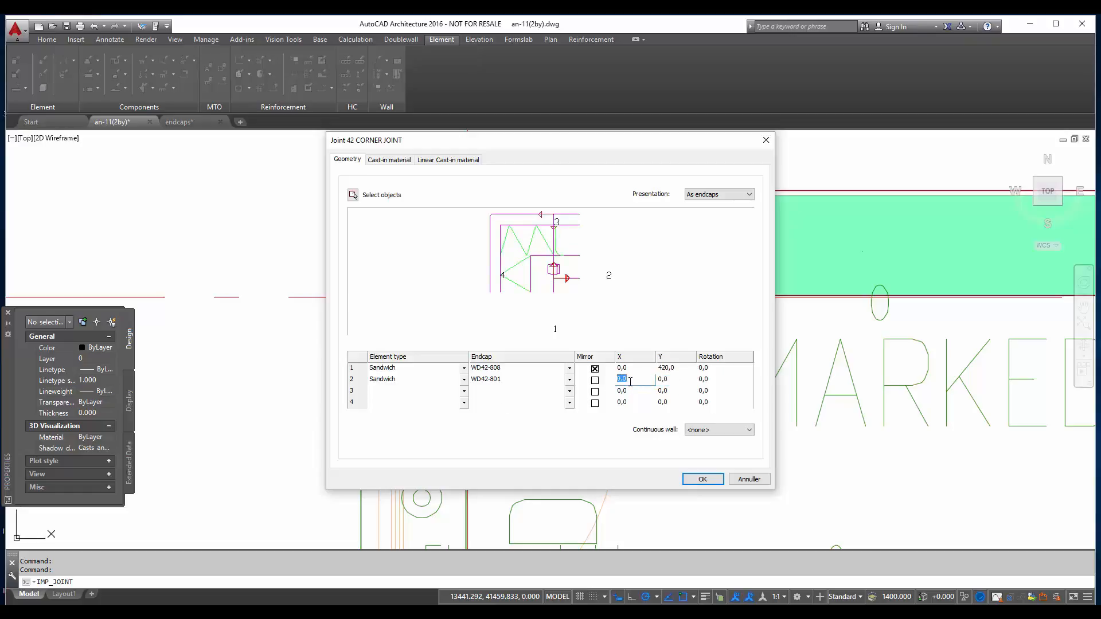
text(16)
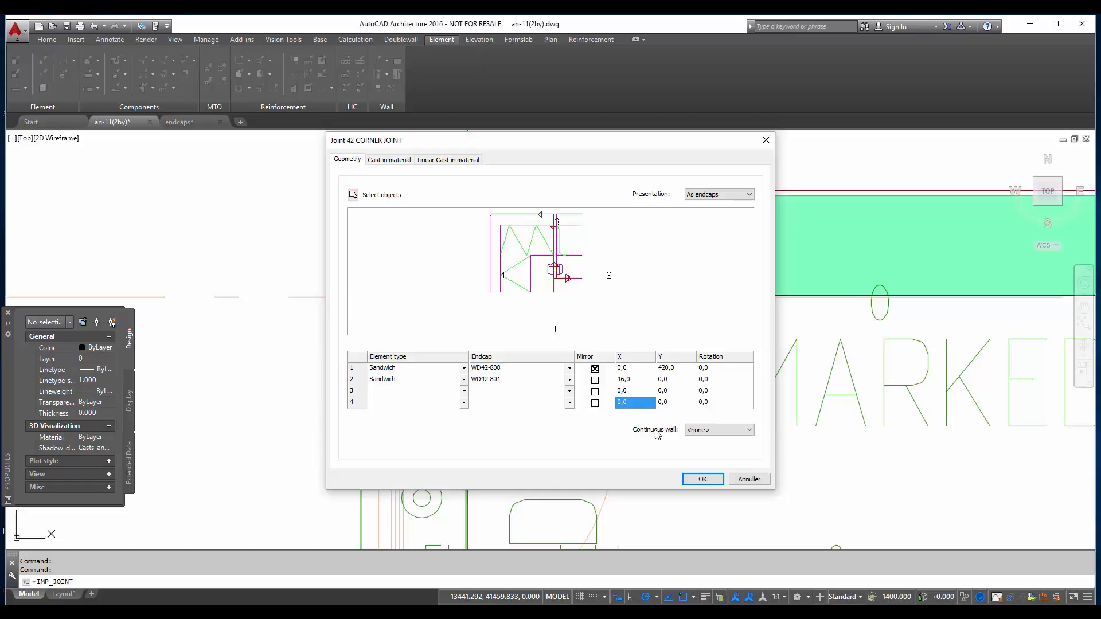
click(389, 160)
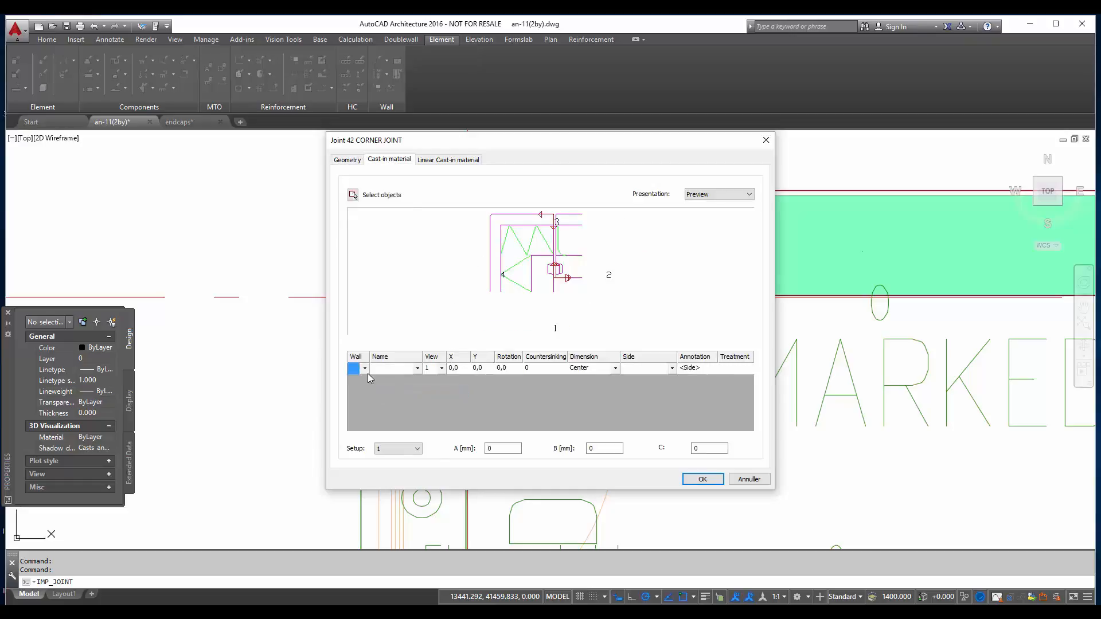
- Assign a cast-in item on wall 1, first choosing 0242 with a view
click(353, 368)
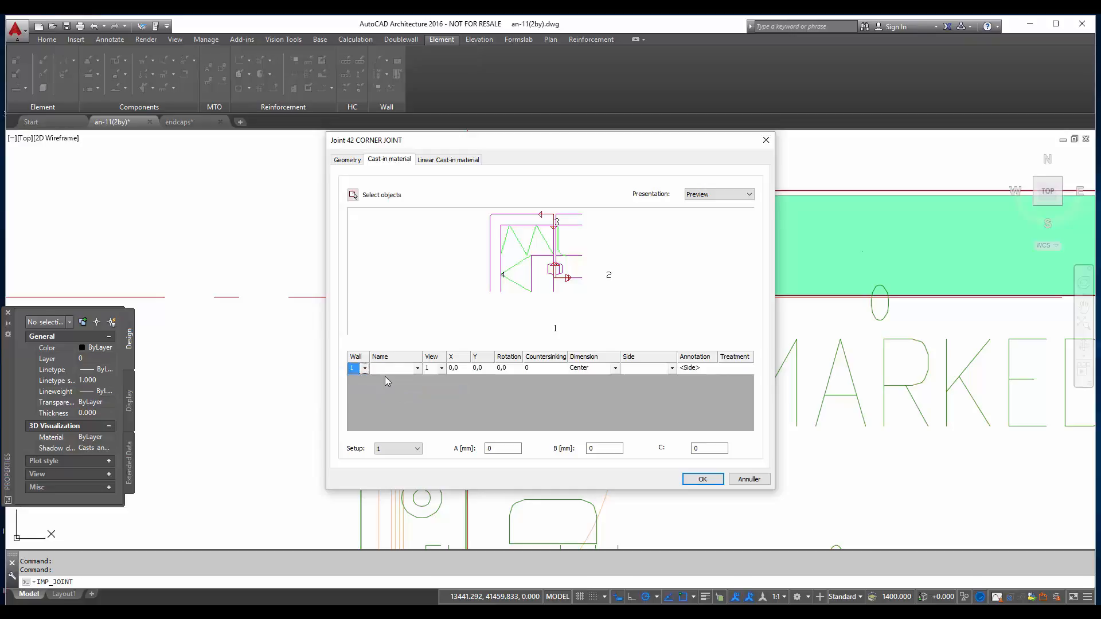
click(417, 368)
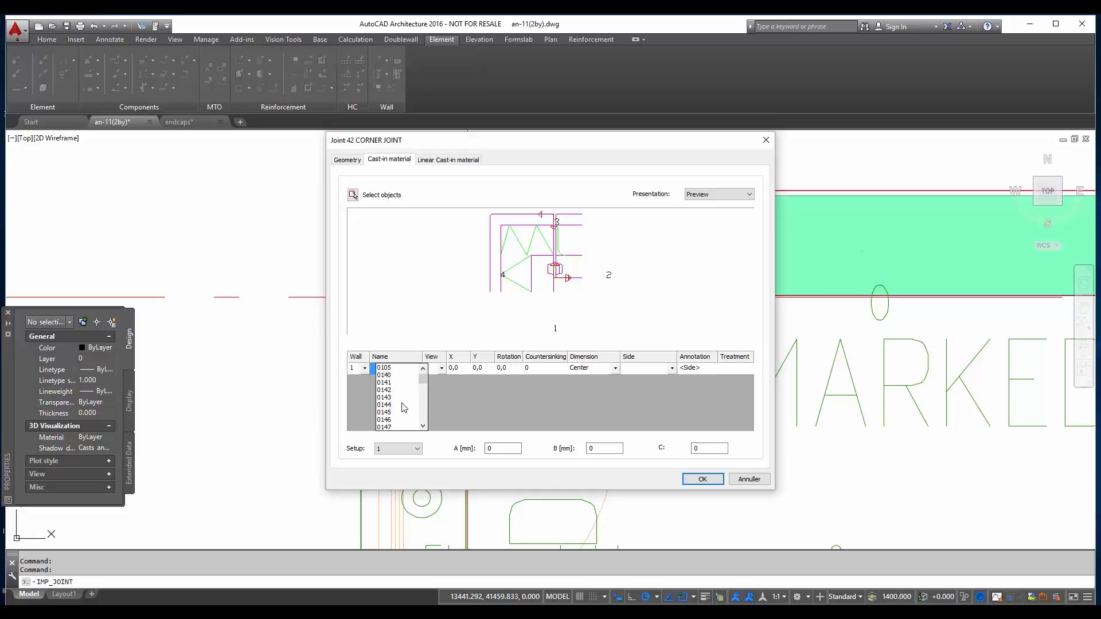
scroll(down, 3)
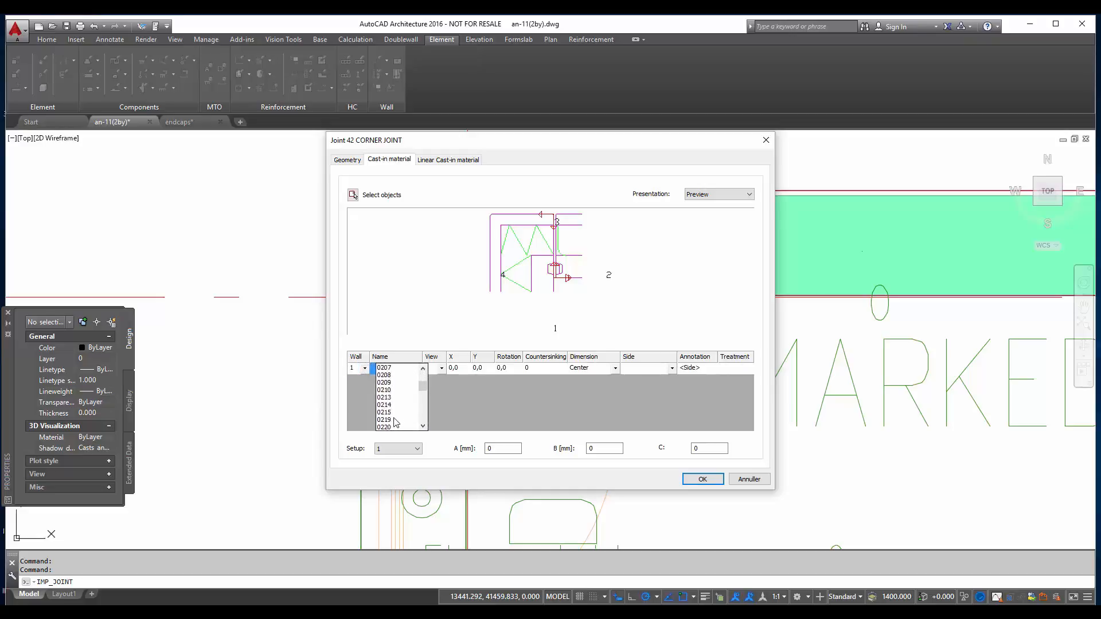
scroll(down, 3)
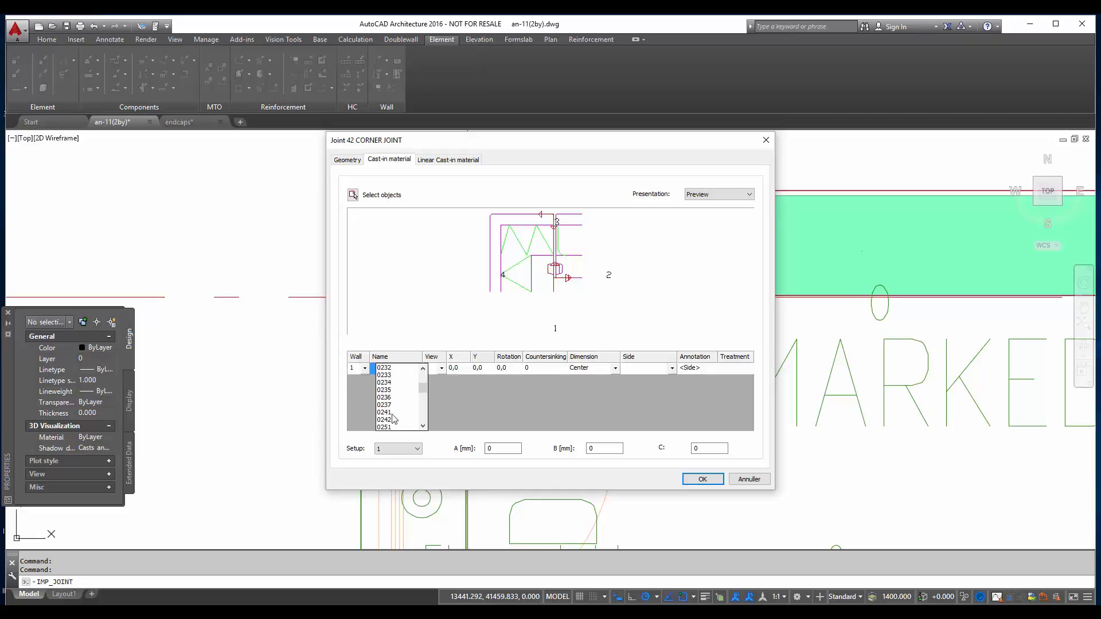
click(433, 369)
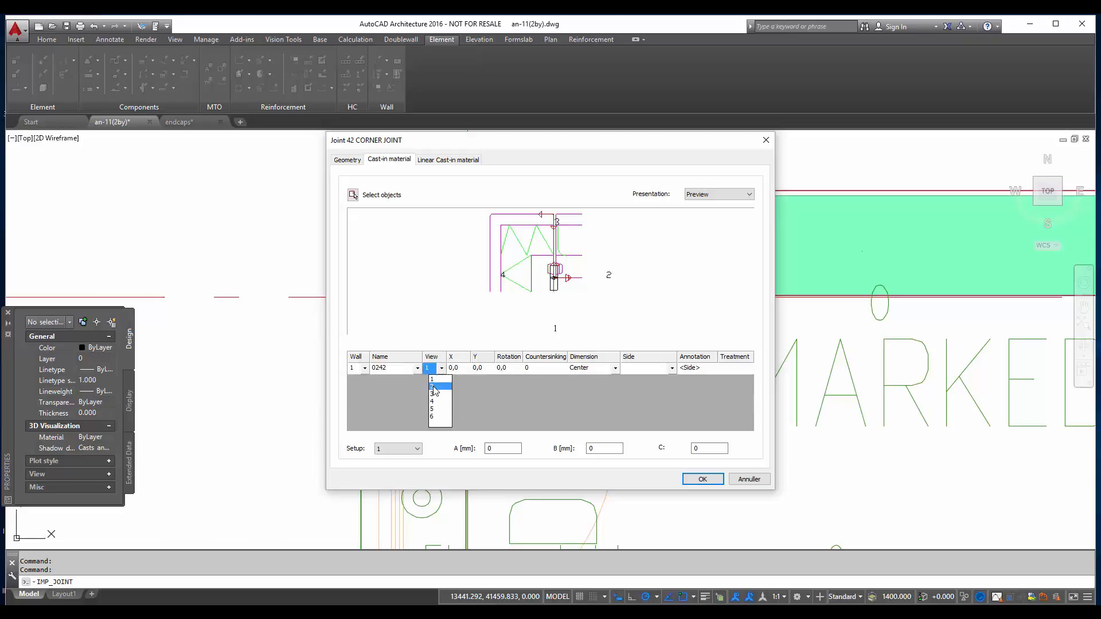
click(433, 387)
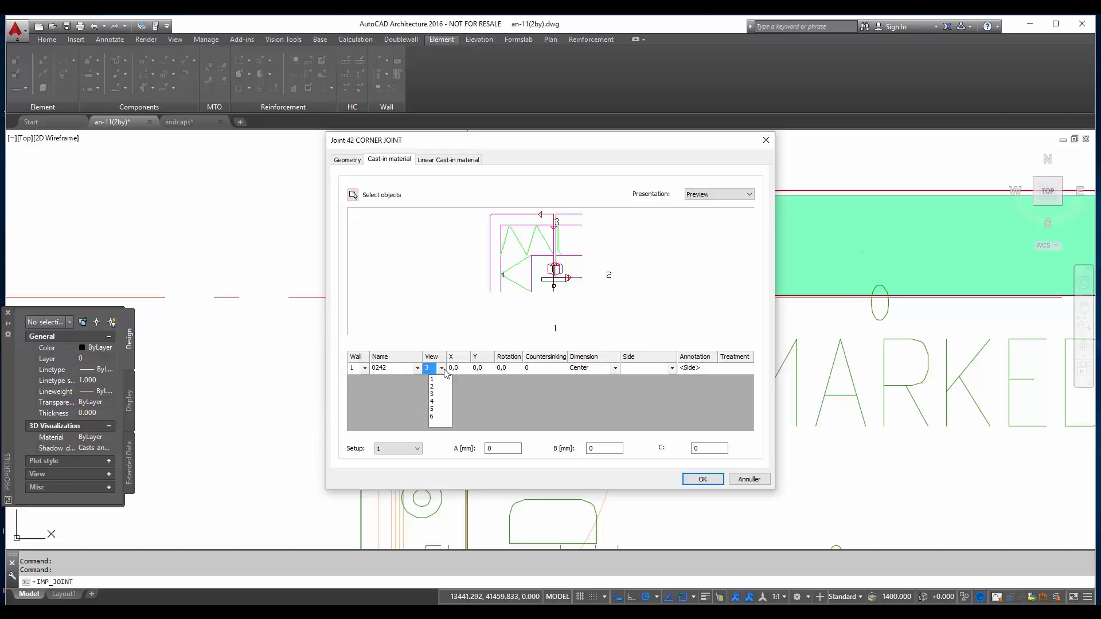
- Change the first cast-in to 0342 with view 4 and add a second cast-in row
click(416, 368)
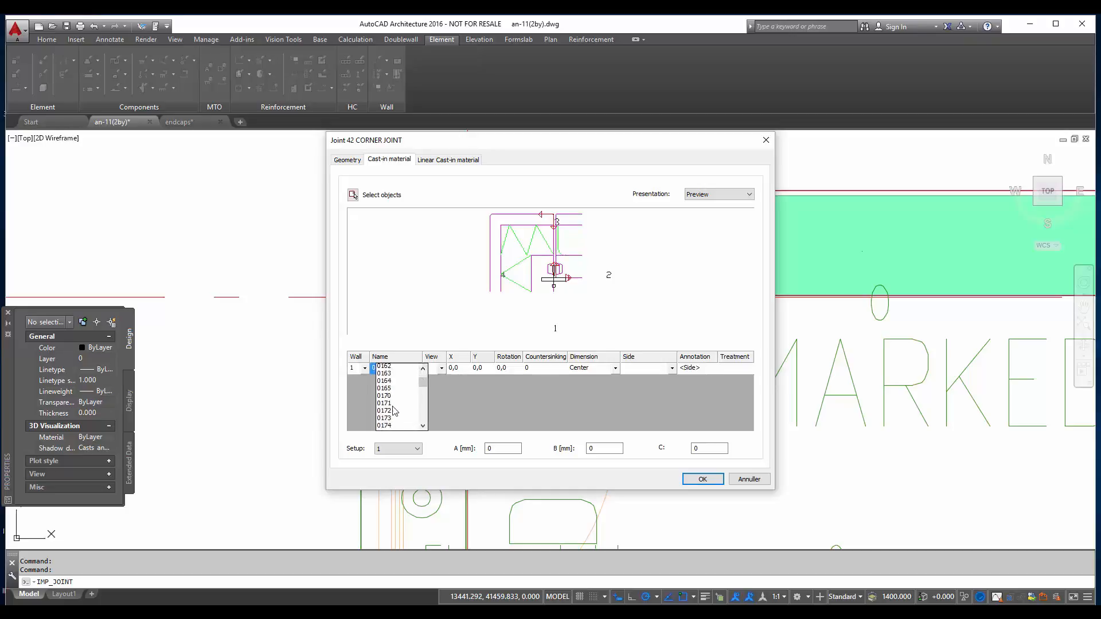
scroll(down, 3)
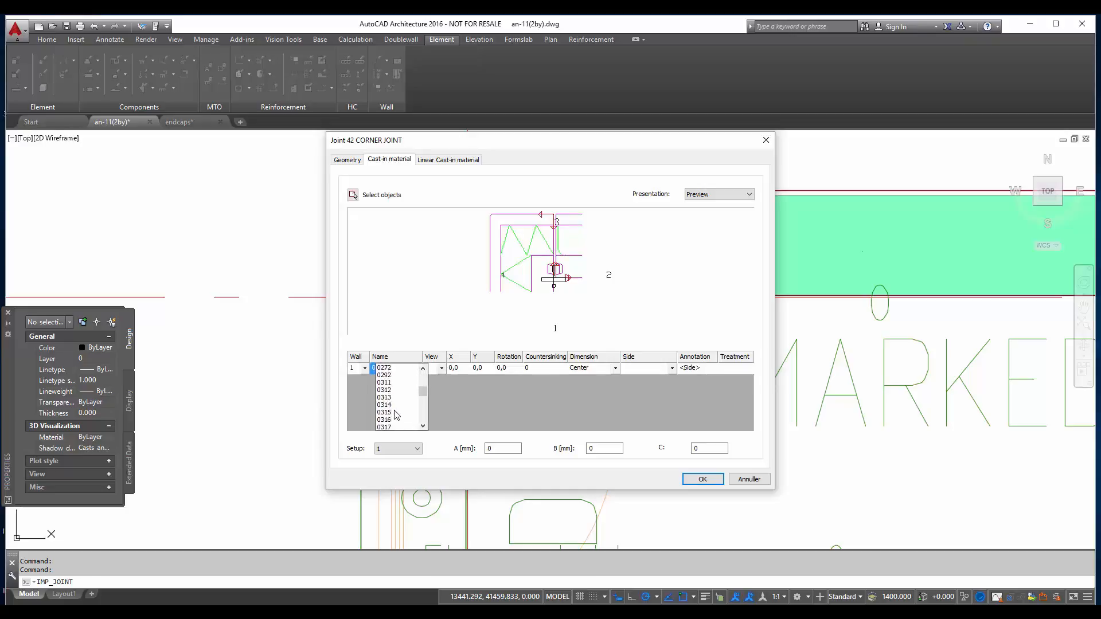
scroll(down, 3)
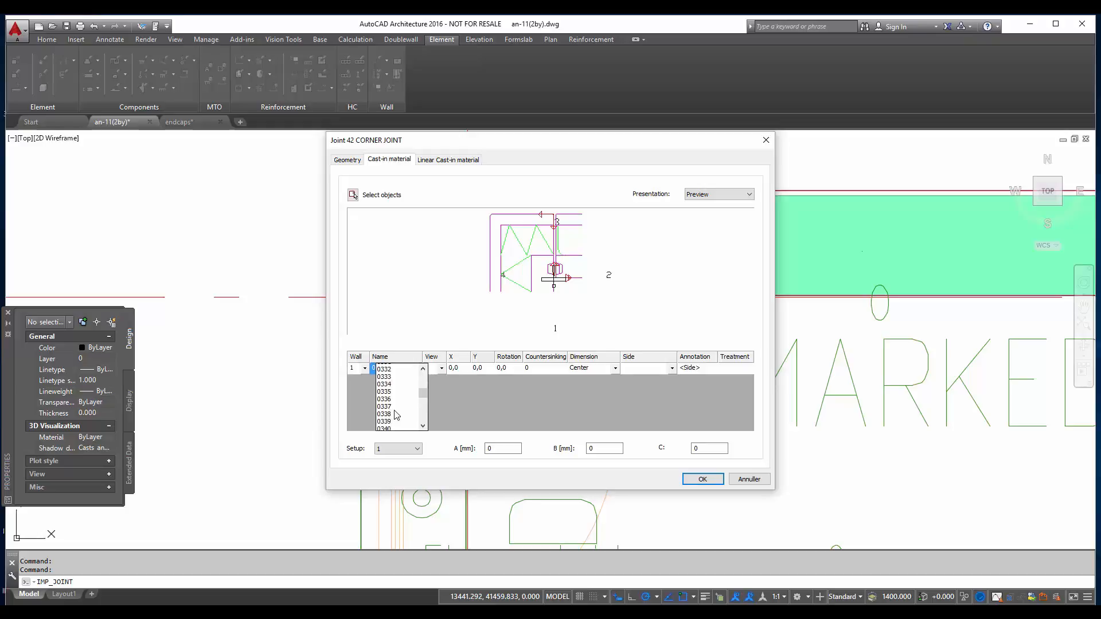
click(385, 421)
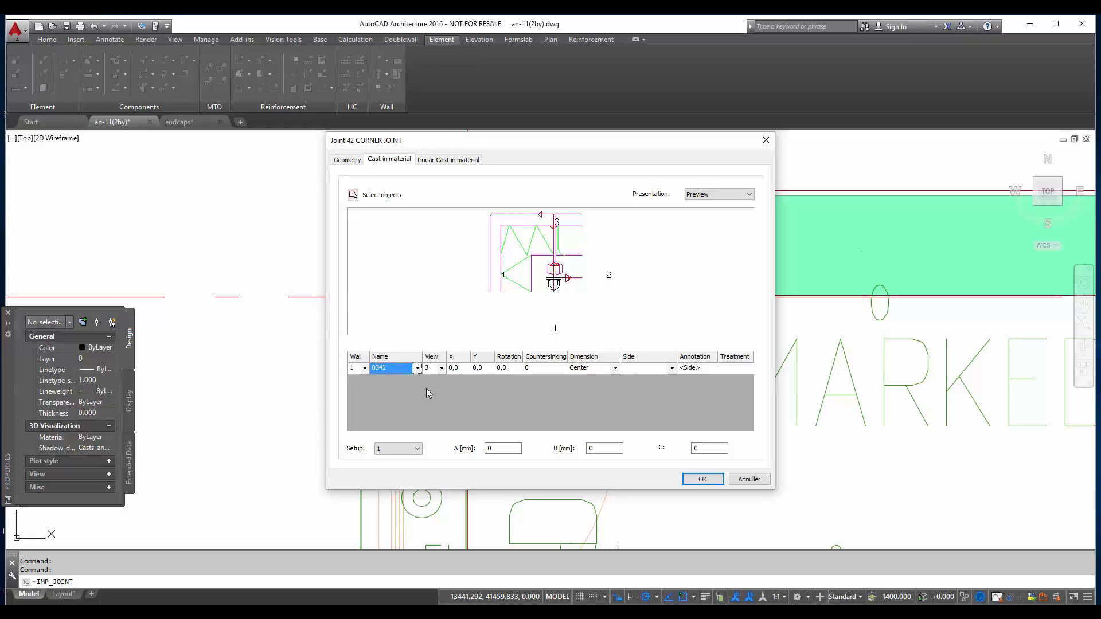
click(440, 367)
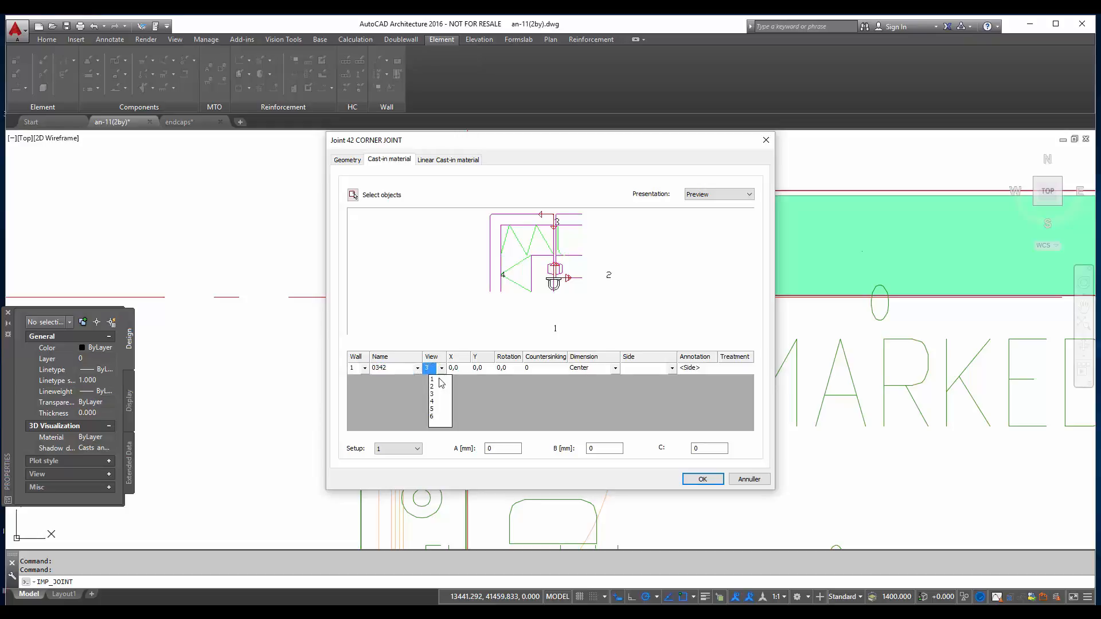
click(433, 386)
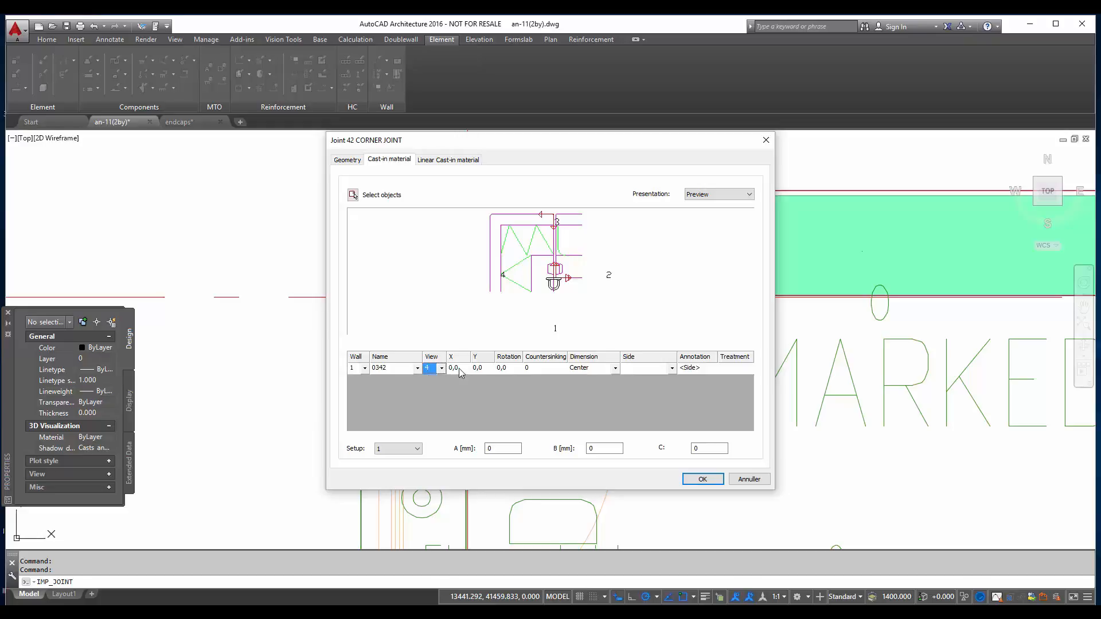
click(456, 367)
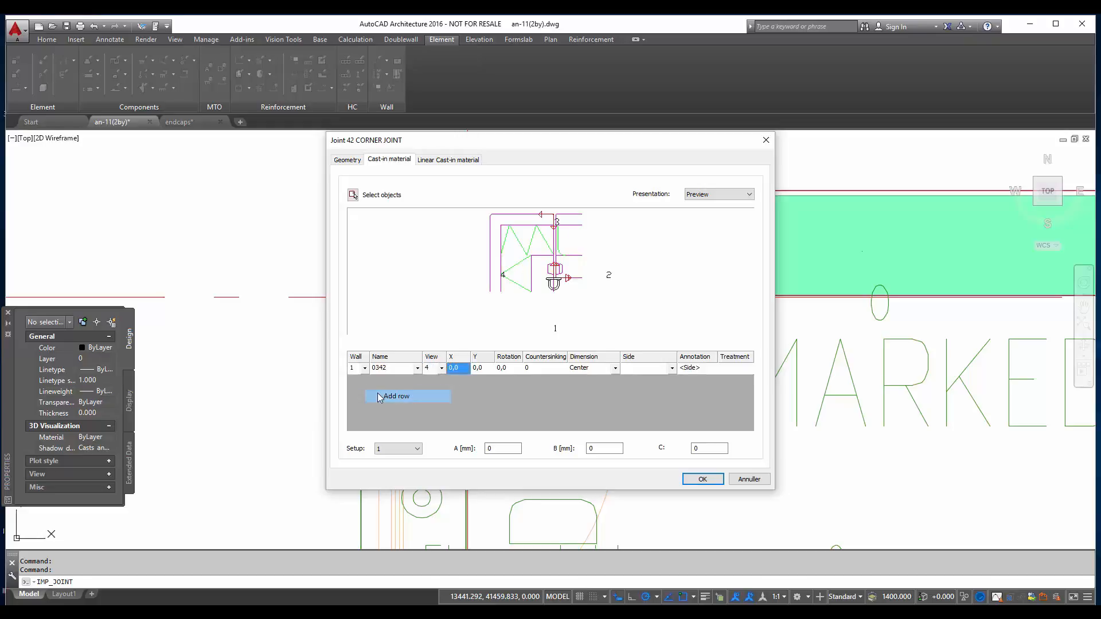
click(396, 396)
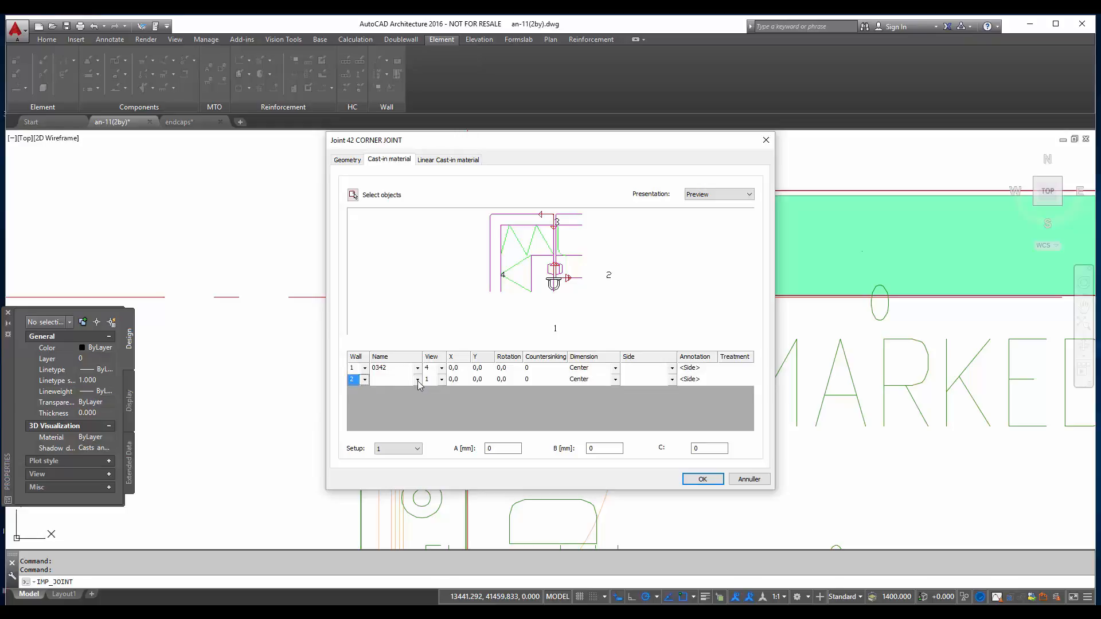
- Set row 2 to 0343 view 2, and row 1 at −25/−6 rotated 270 with countersinking 25
click(417, 380)
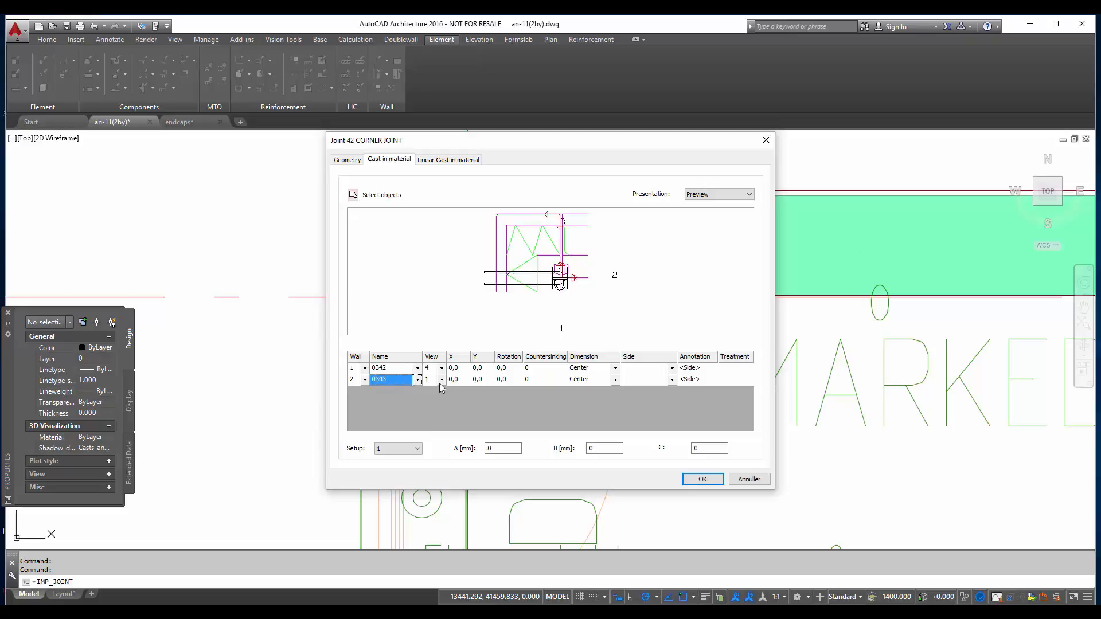
click(440, 380)
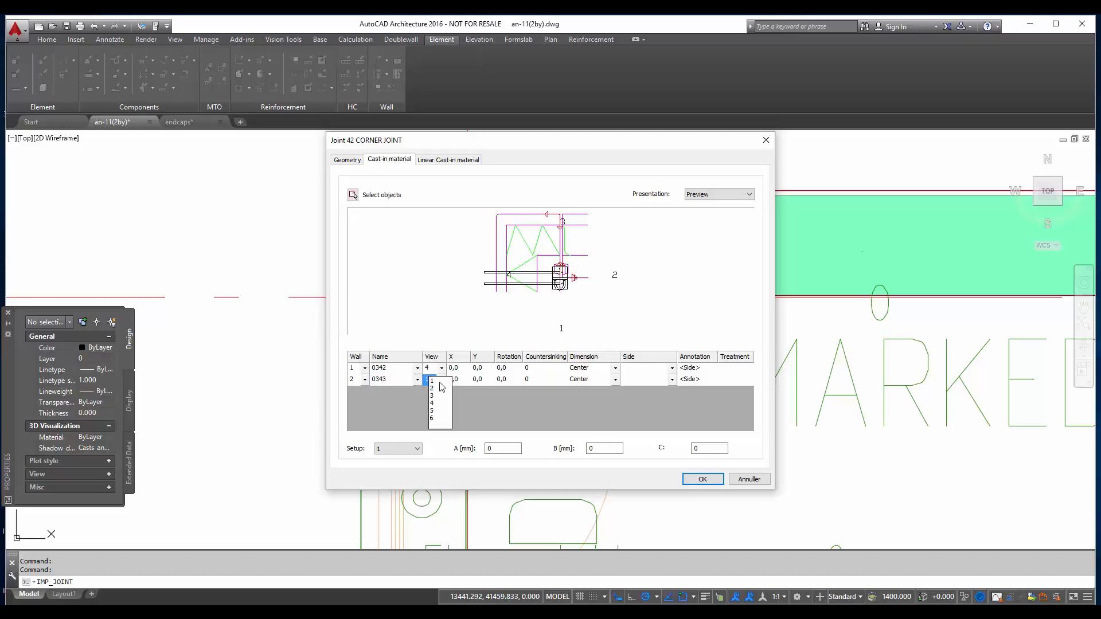
click(431, 389)
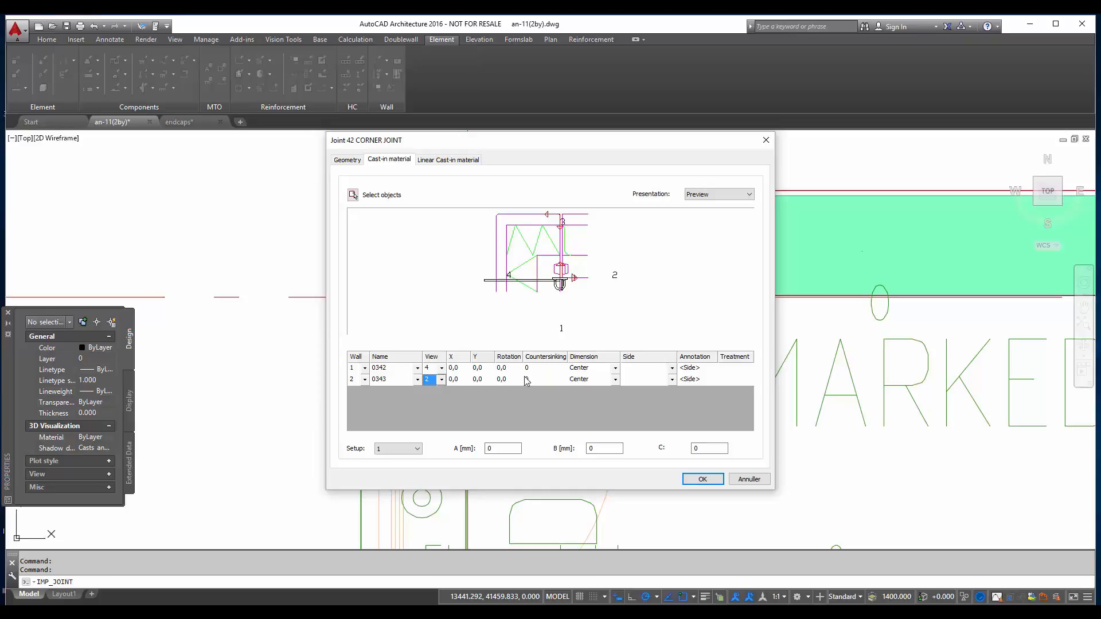
click(455, 367)
text(-25)
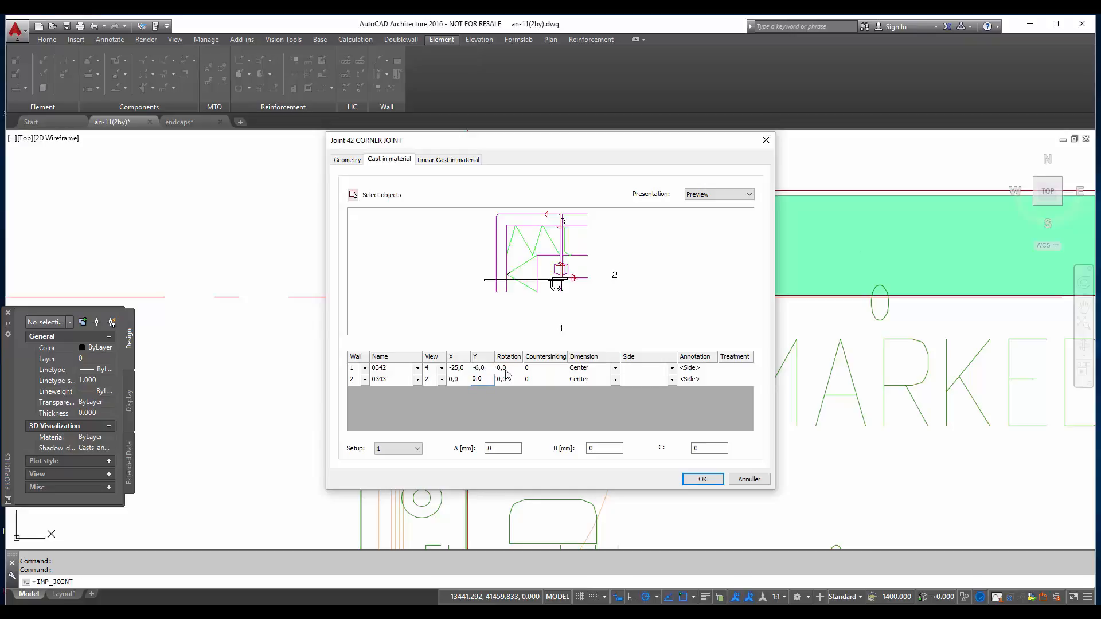
text(270)
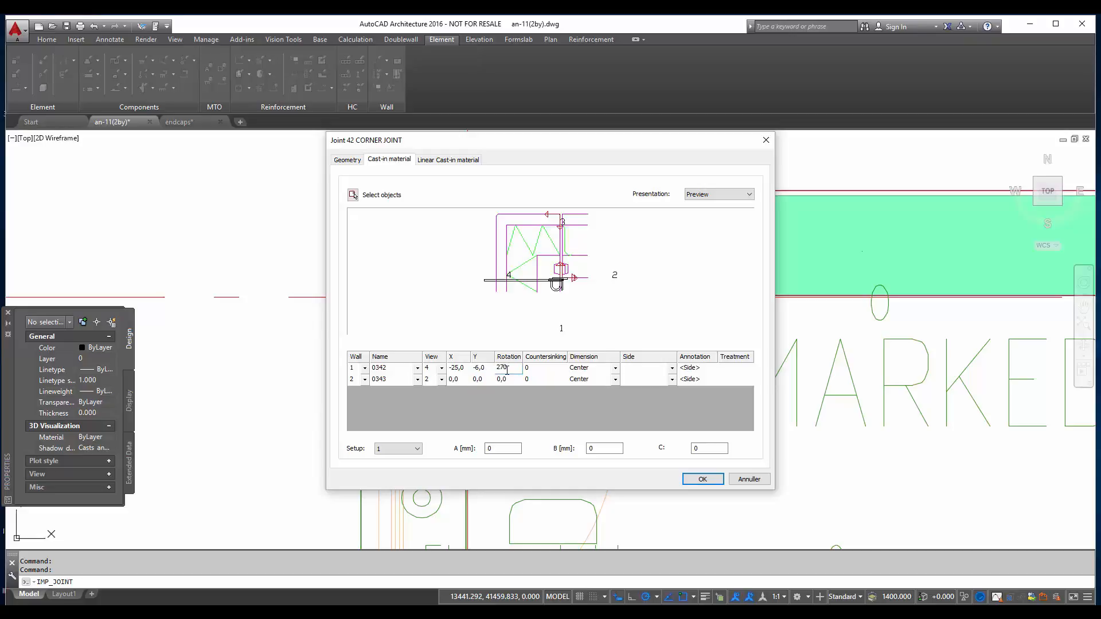
click(544, 368)
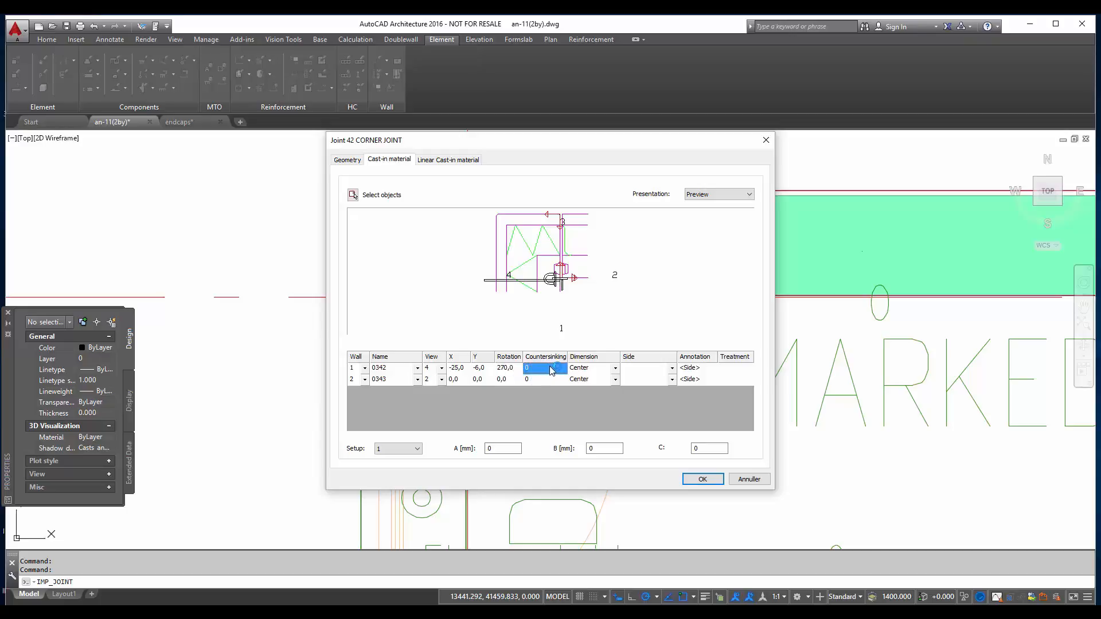
text(25)
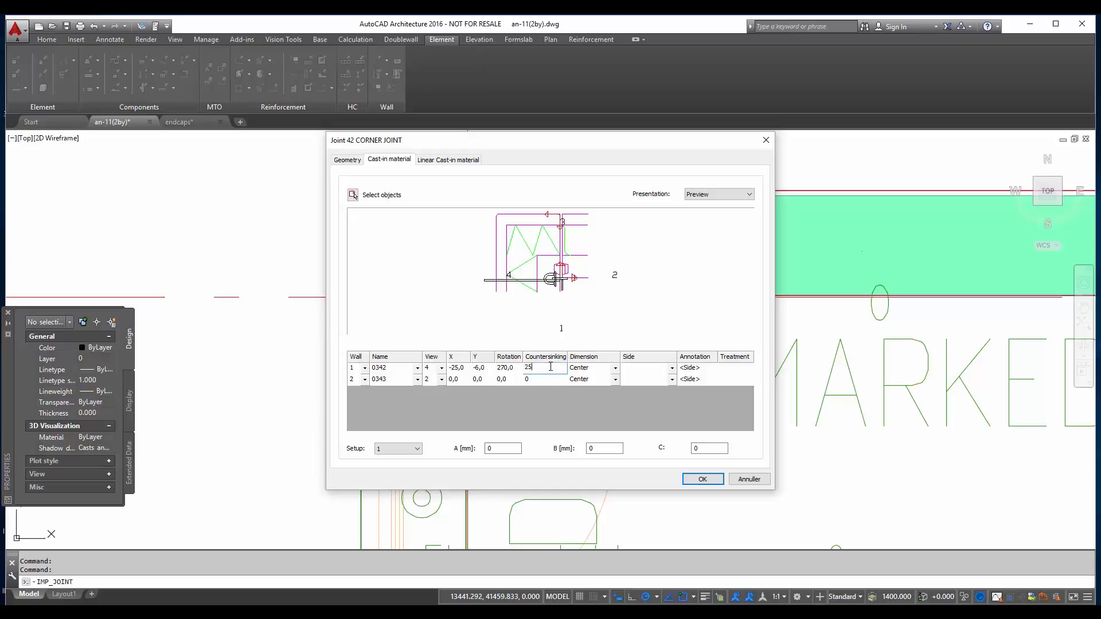
- Set row 2 at 76/25 rotated 180, countersunk 25, and both rows' side to Front/Back
click(455, 380)
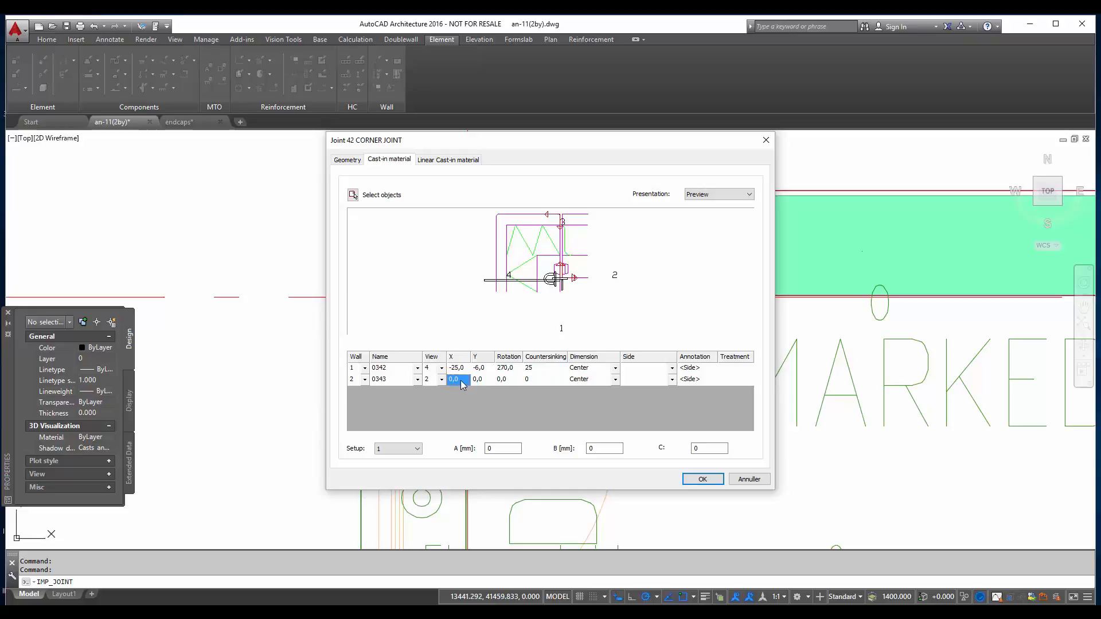
click(455, 380)
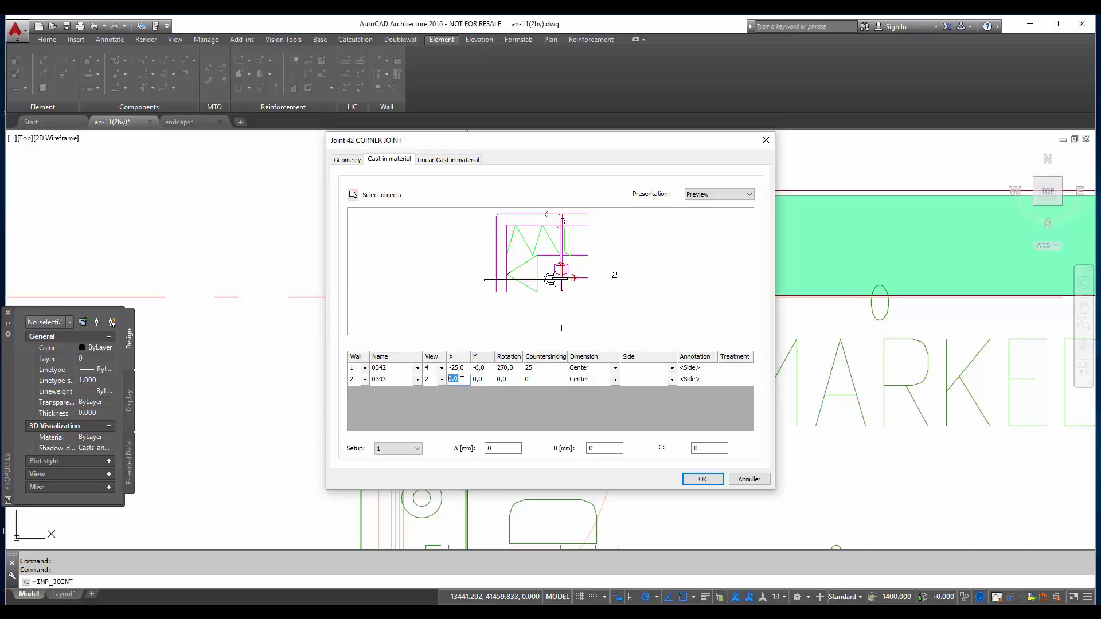
click(479, 379)
text(25)
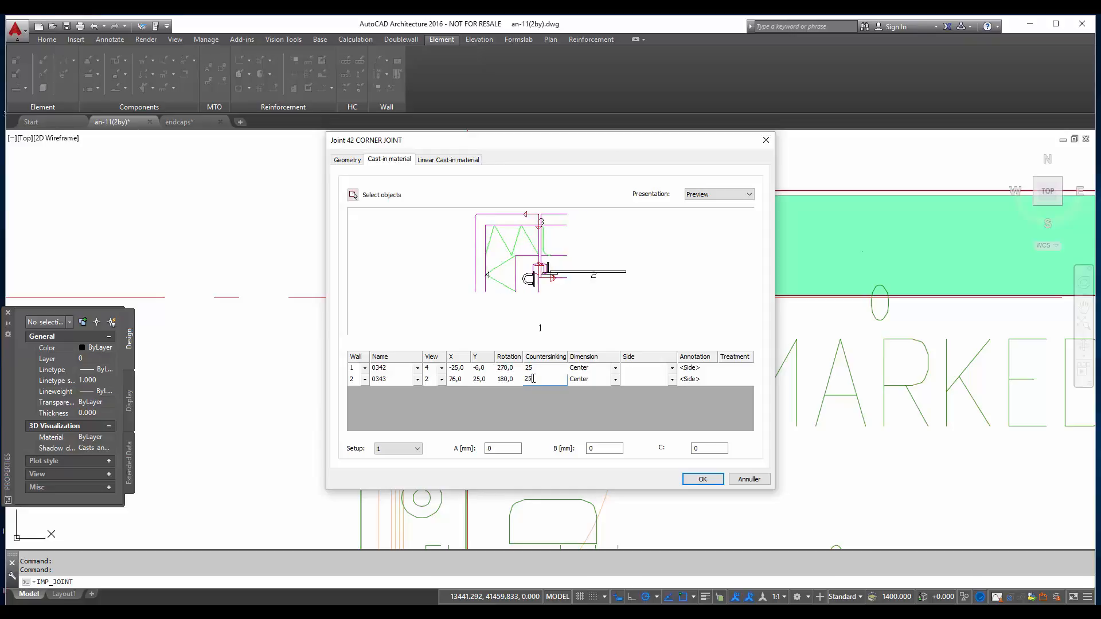
click(671, 367)
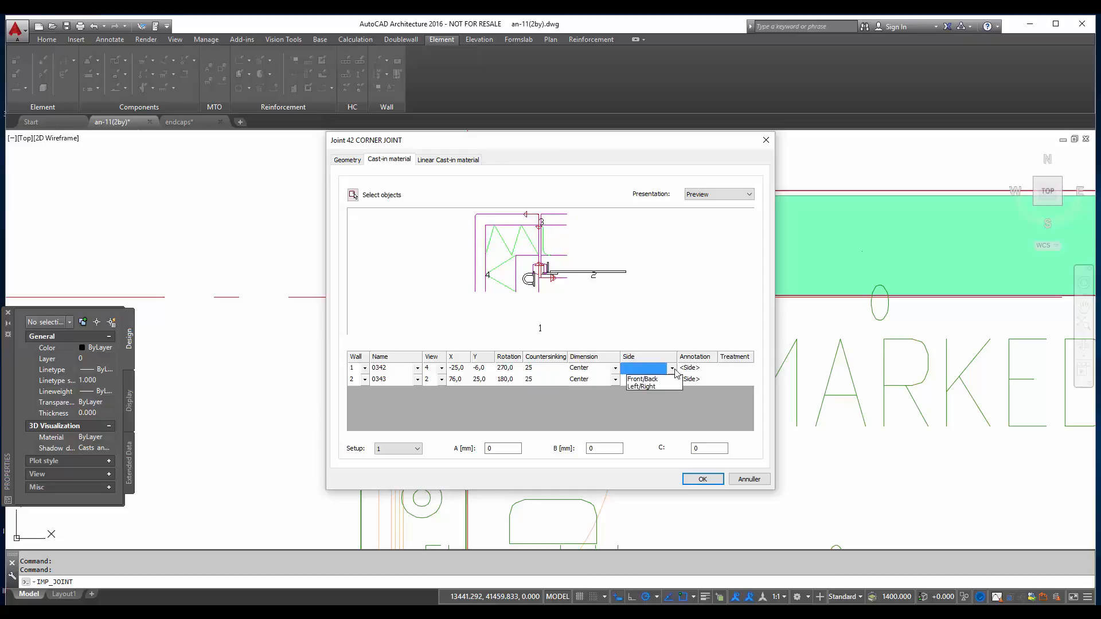
click(640, 379)
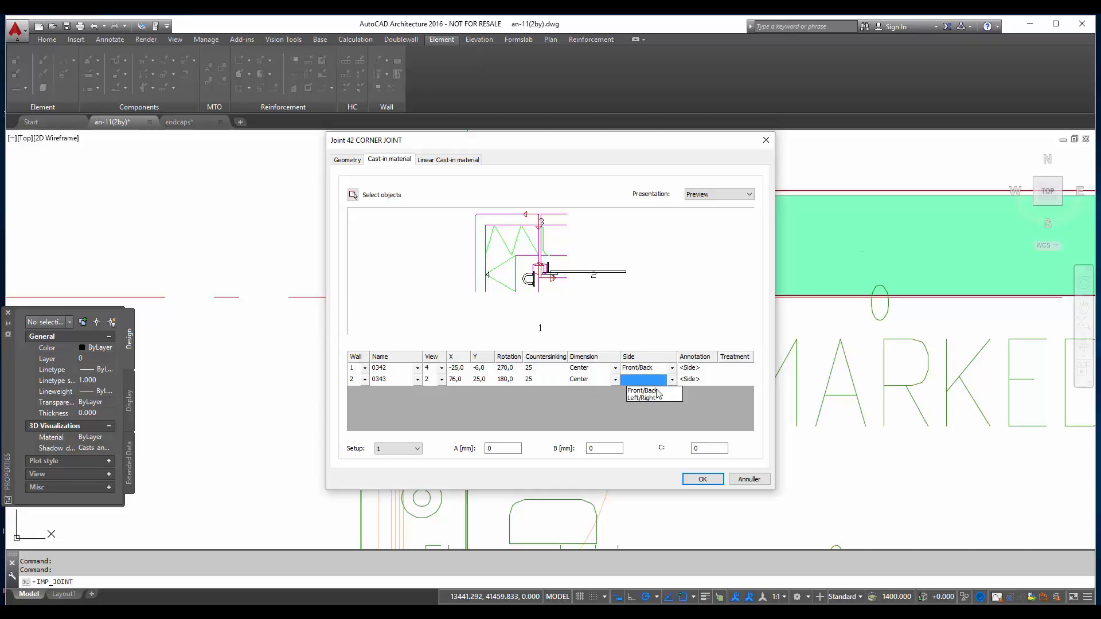
click(640, 390)
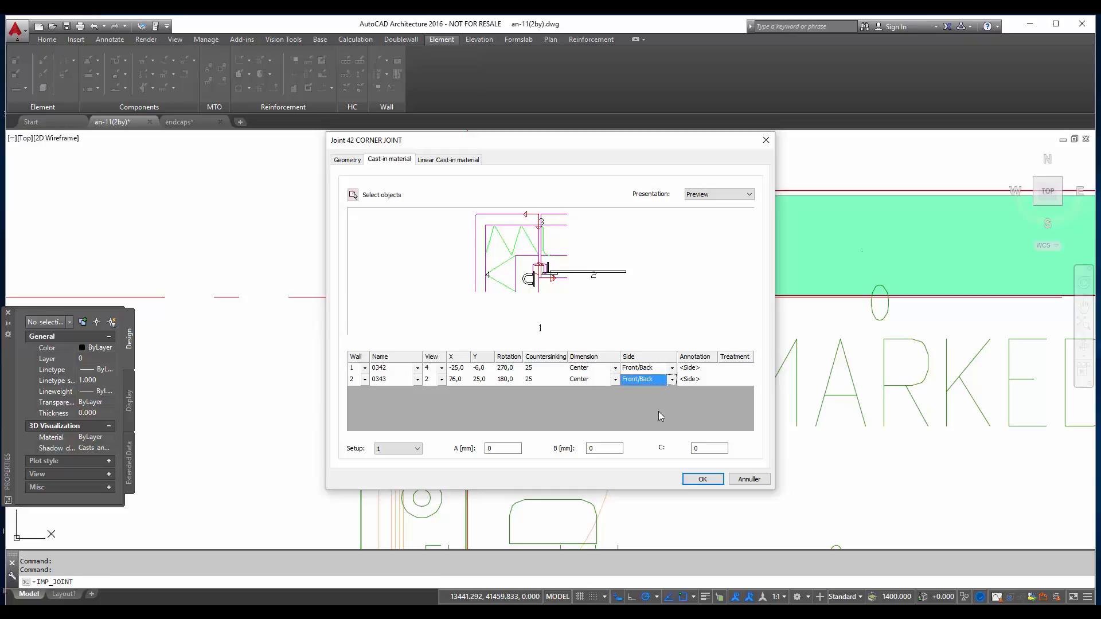
click(751, 194)
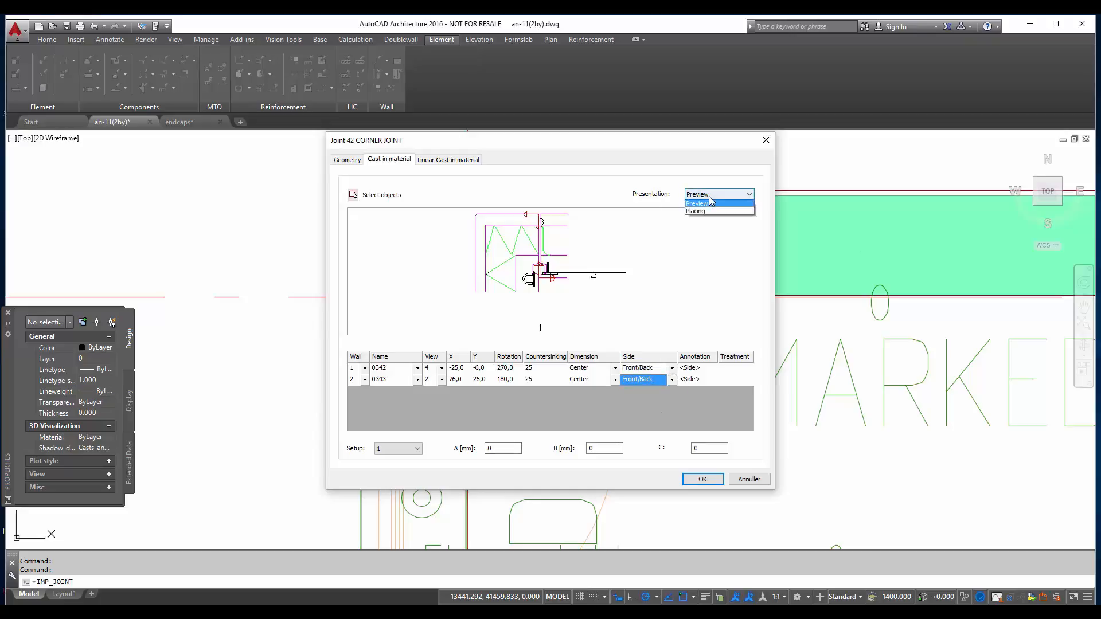
- Show the Placing presentation, choose setup 1 and set distances A and B to 500
click(695, 211)
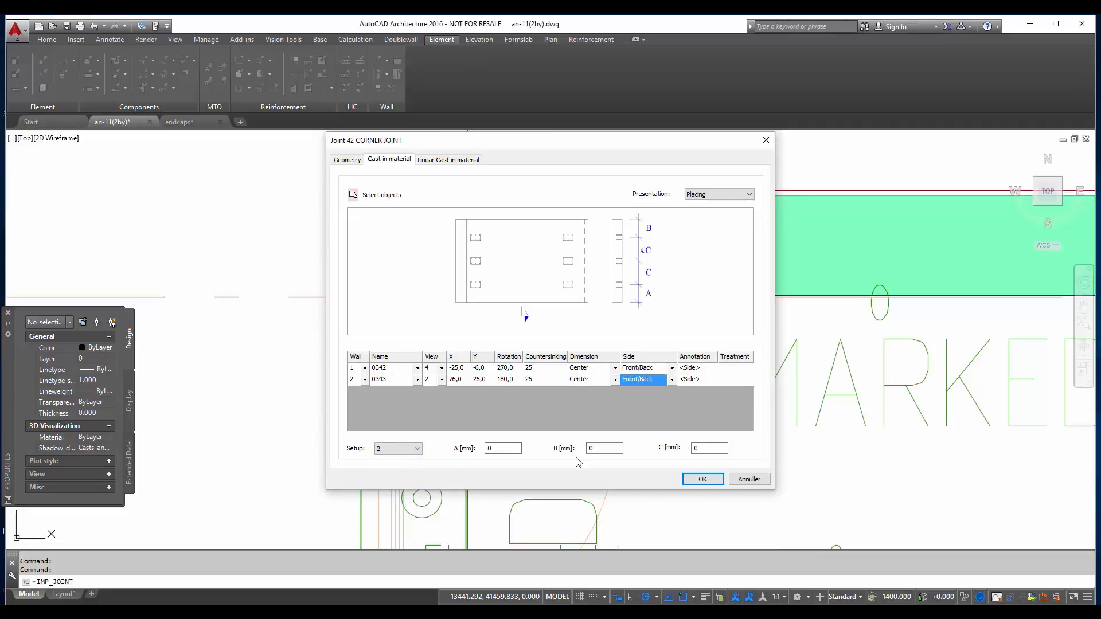
click(416, 449)
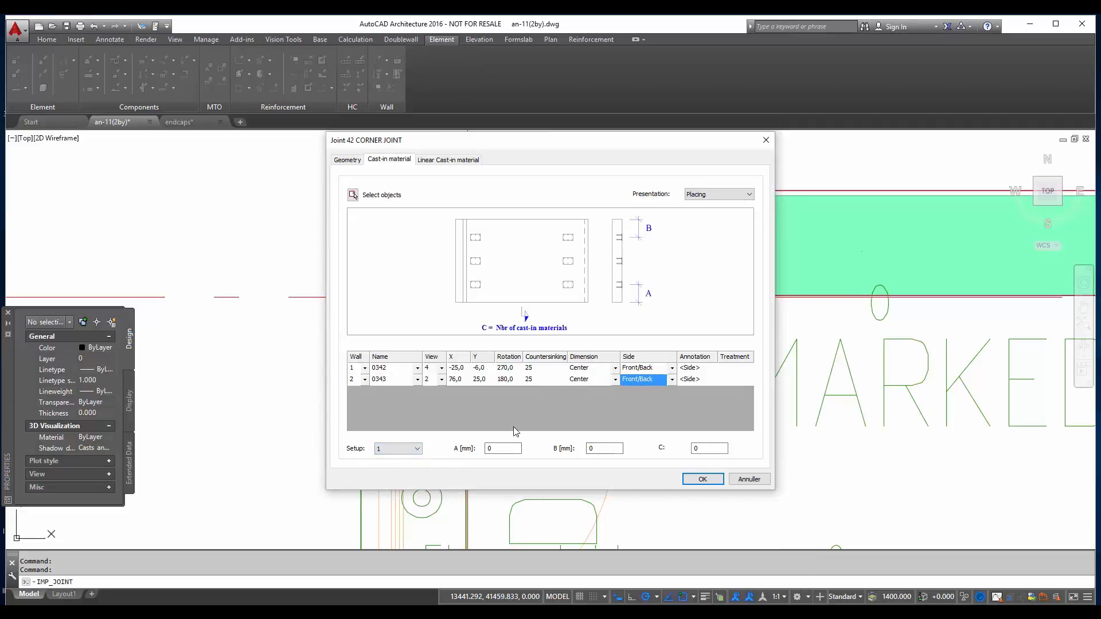
click(503, 449)
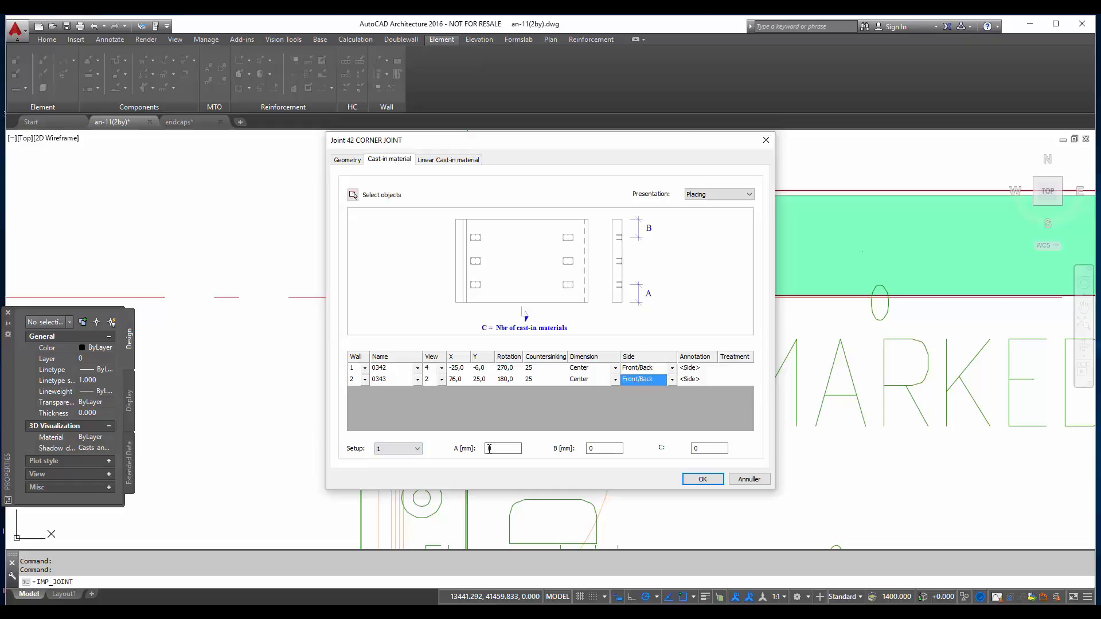
text(500)
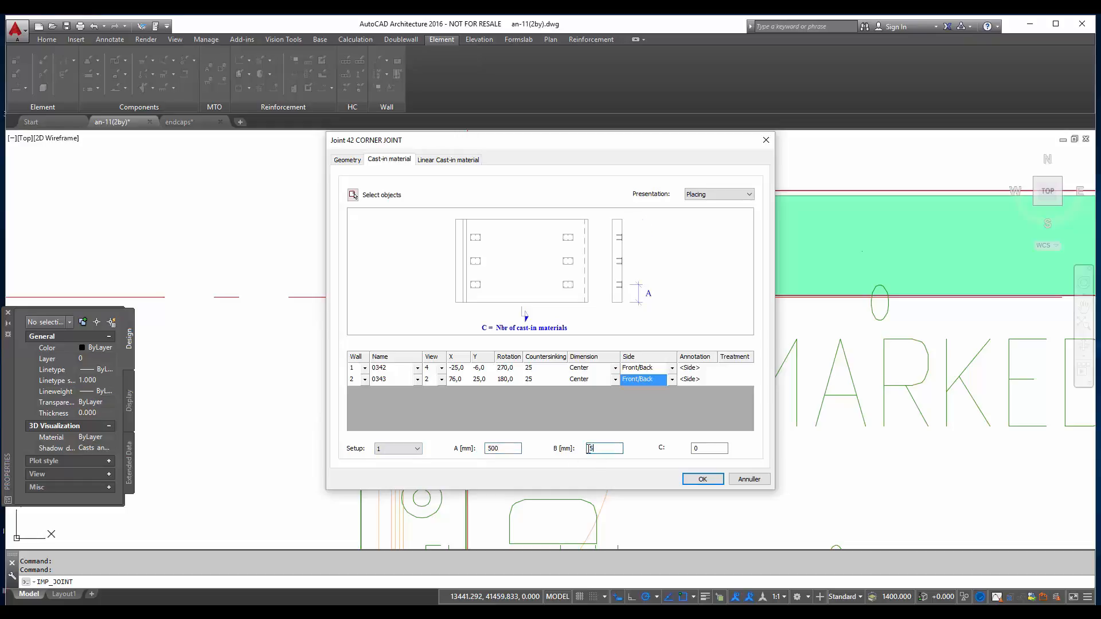
text(500)
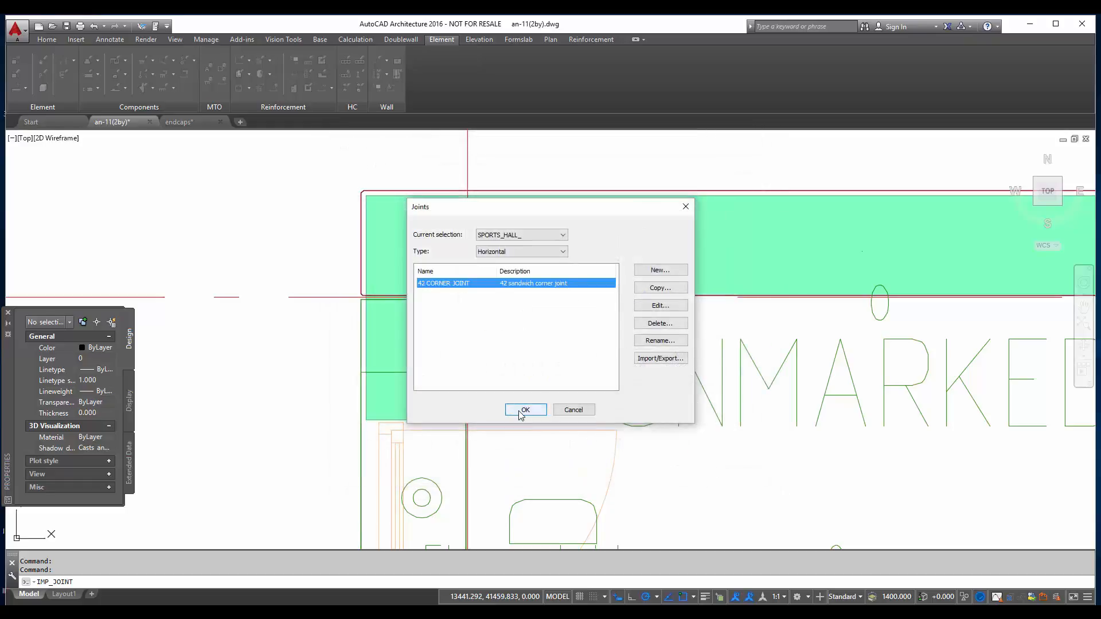
- Place 42 CORNER JOINT from the SPORTS_HALL_ selection at the corner walls and accept its cast-ins
click(525, 411)
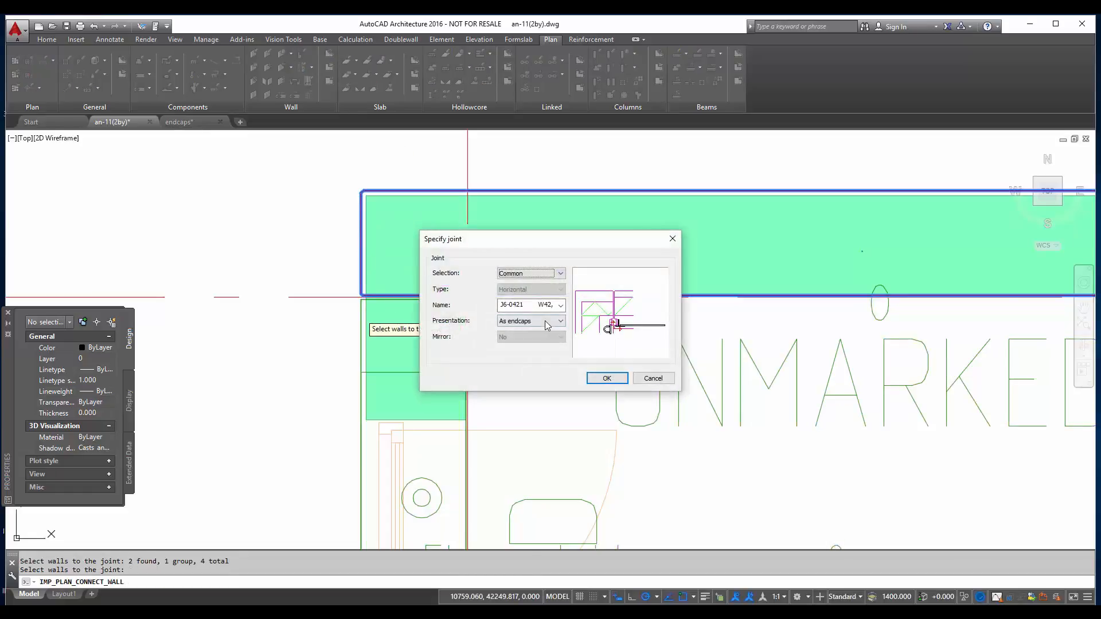
click(560, 304)
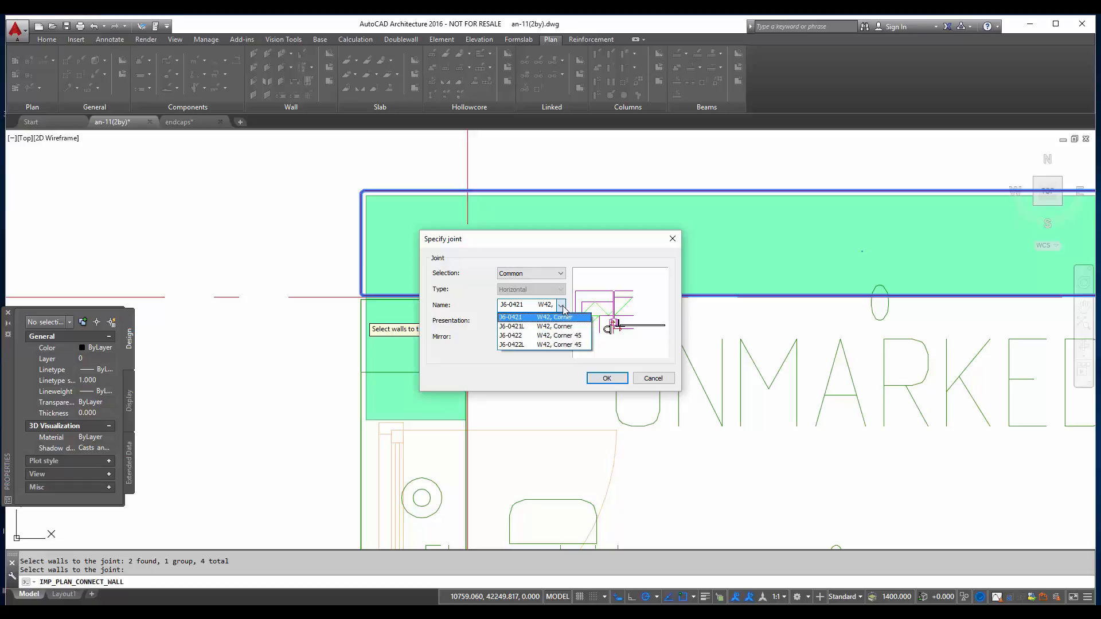
click(511, 316)
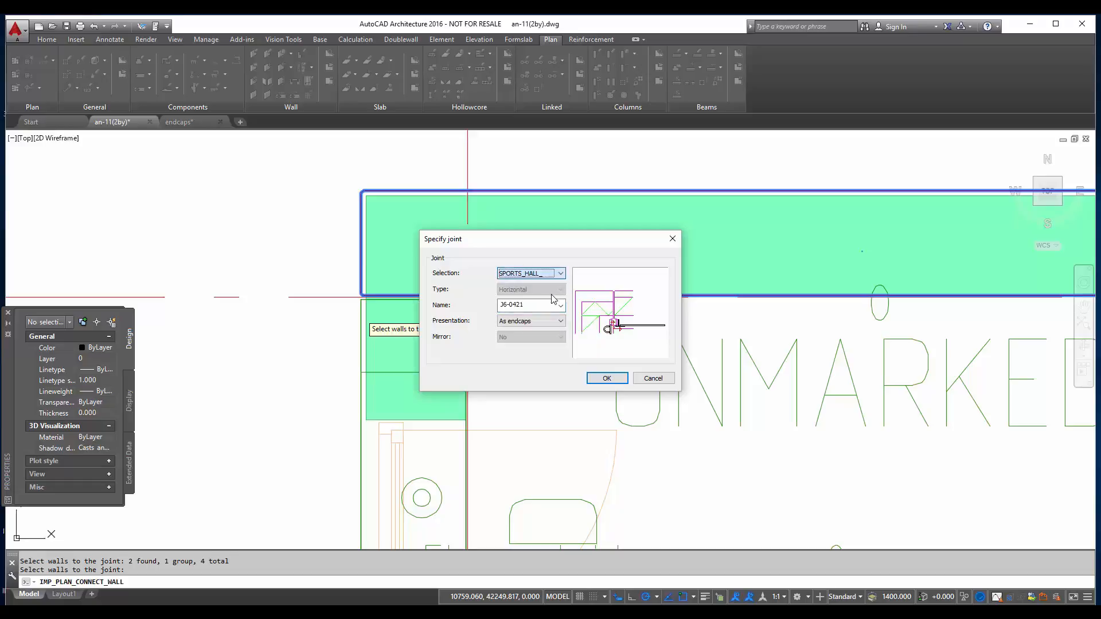
click(561, 304)
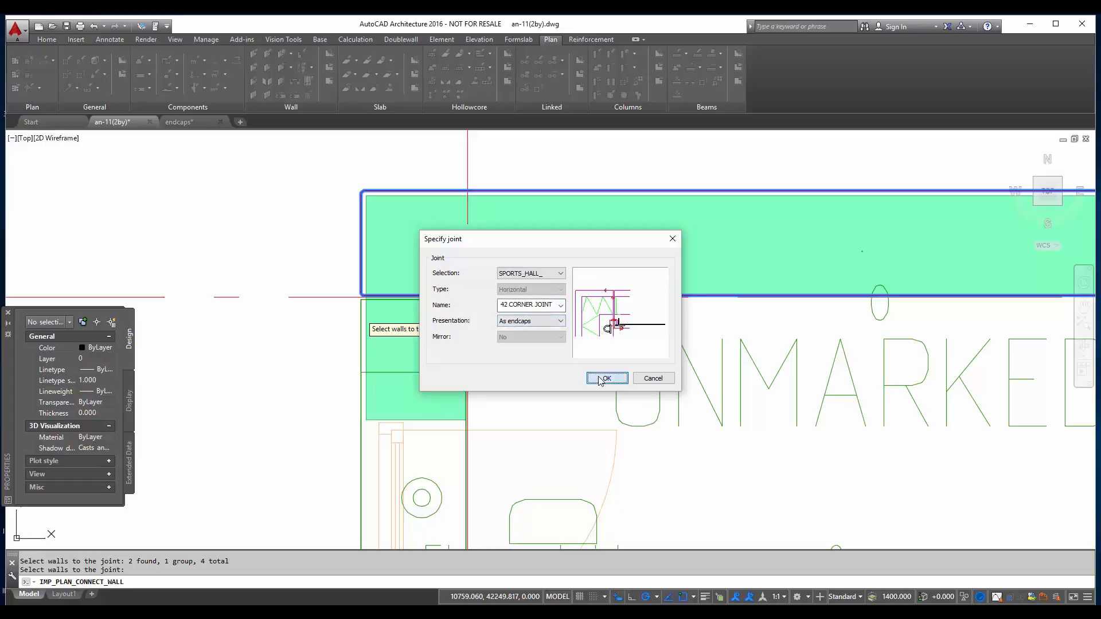
click(606, 378)
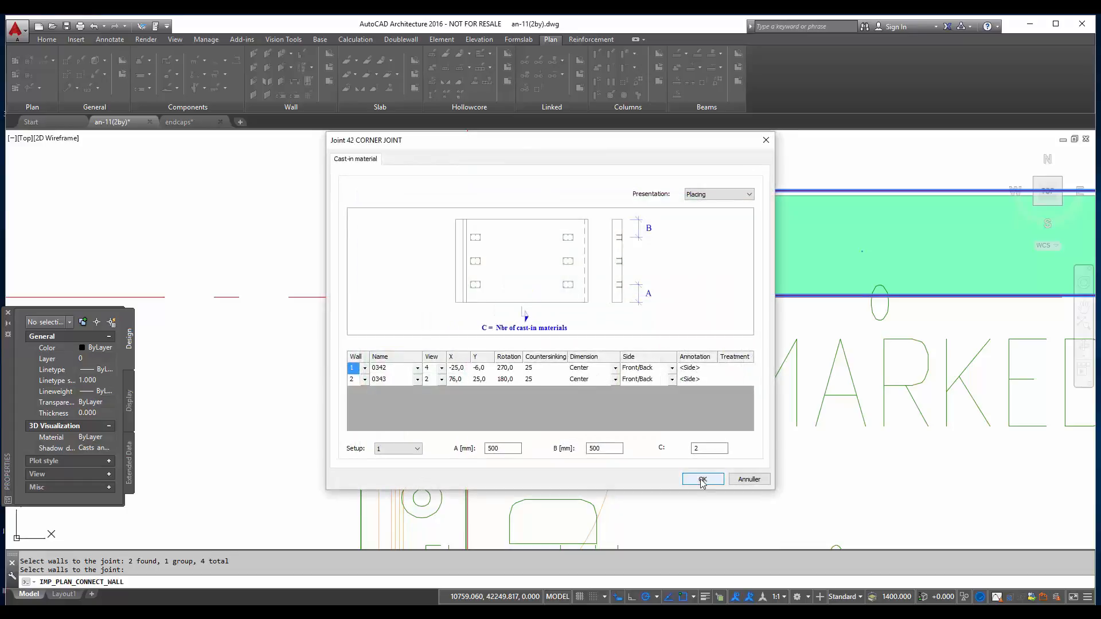
click(702, 479)
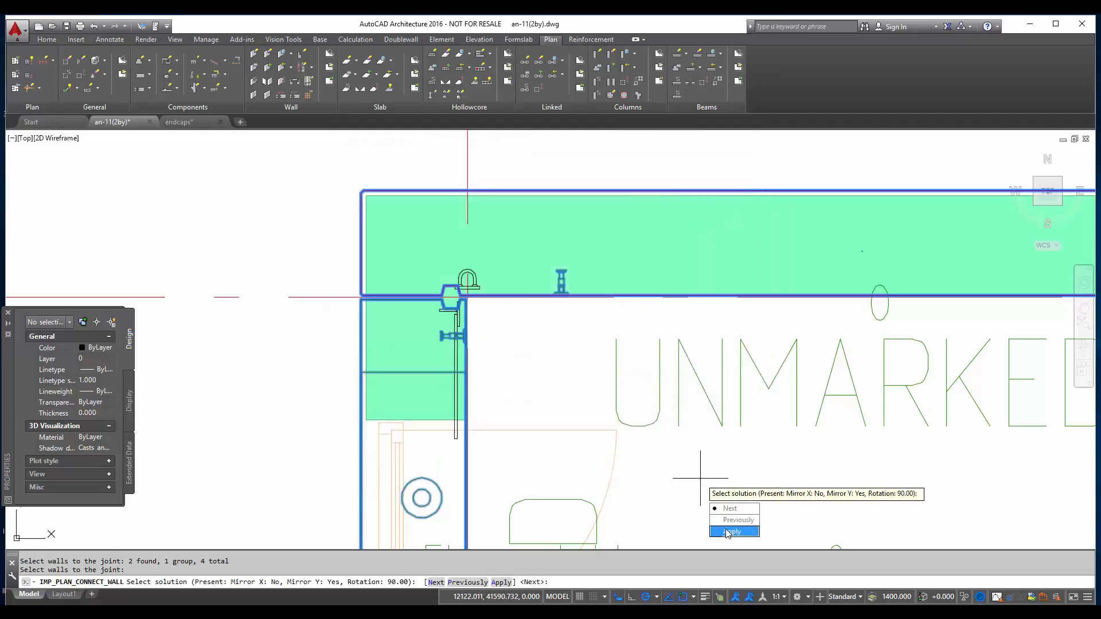
- Apply the 42 CORNER JOINT solution at the corner and reopen the Joints dialog for SPORTS_HALL_
click(733, 531)
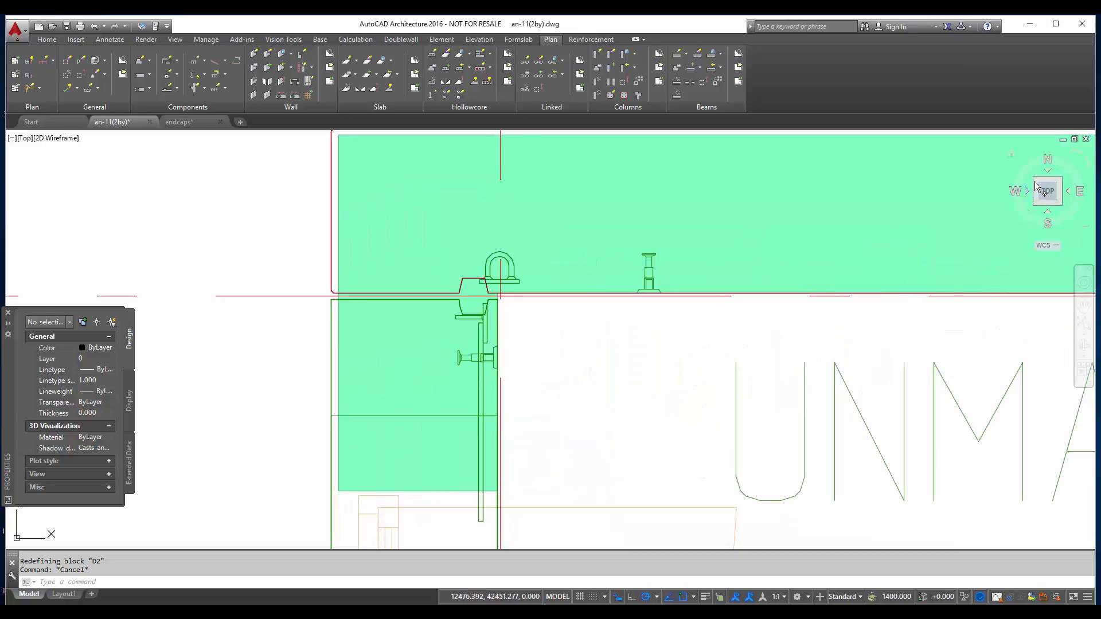
click(1053, 179)
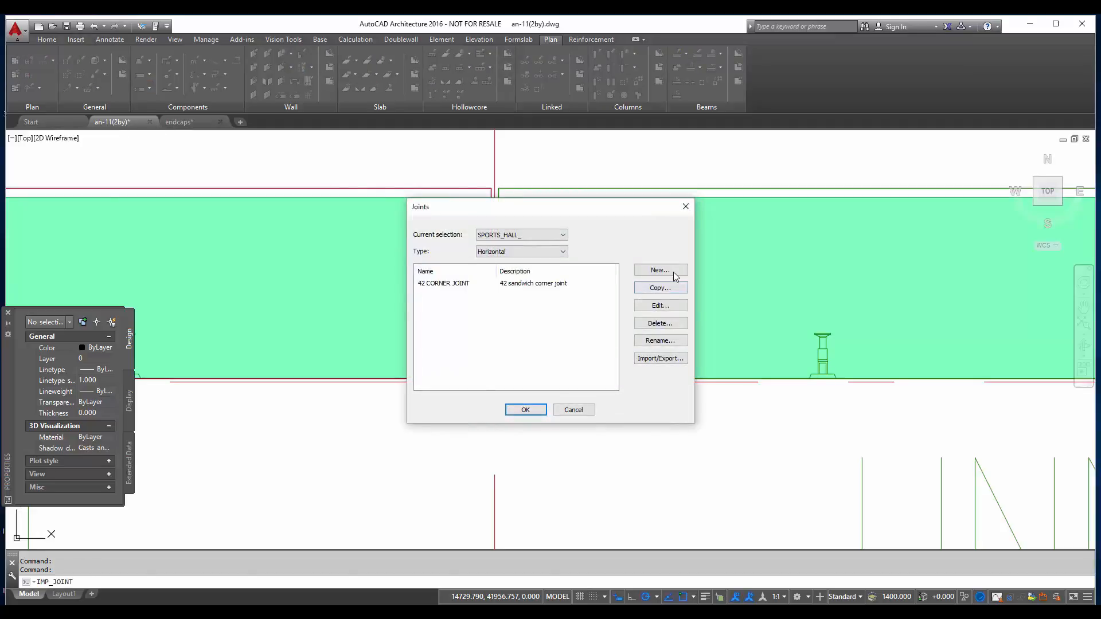
- Create a new joint named 42 STRAIGHT JOINT with description 'V loop connection'
click(658, 270)
text(42 STRAIGHT JOIN)
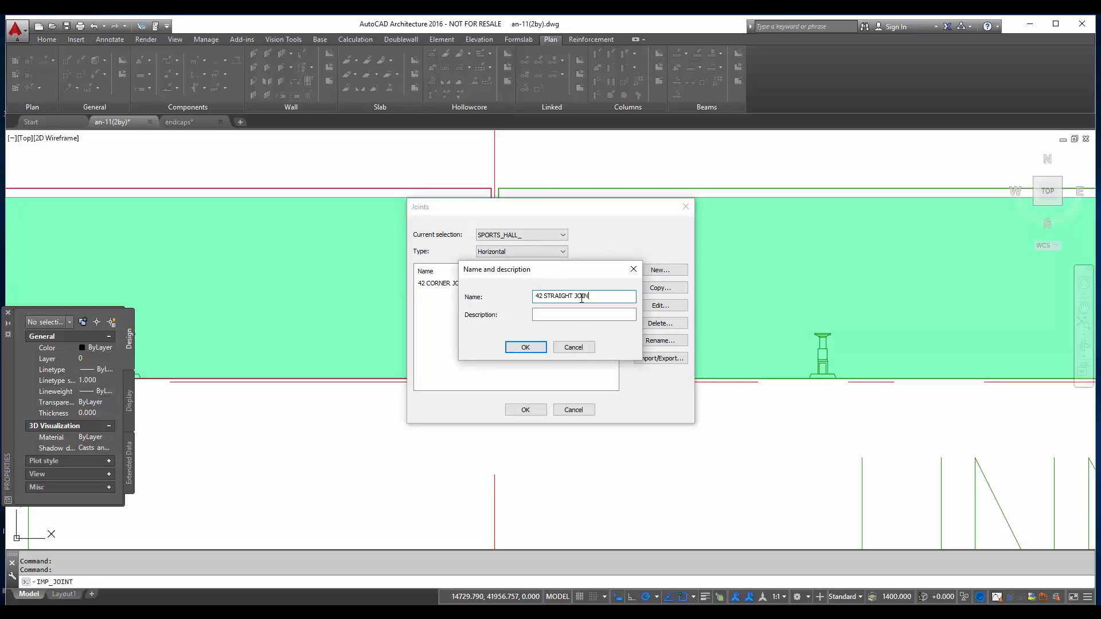
click(584, 314)
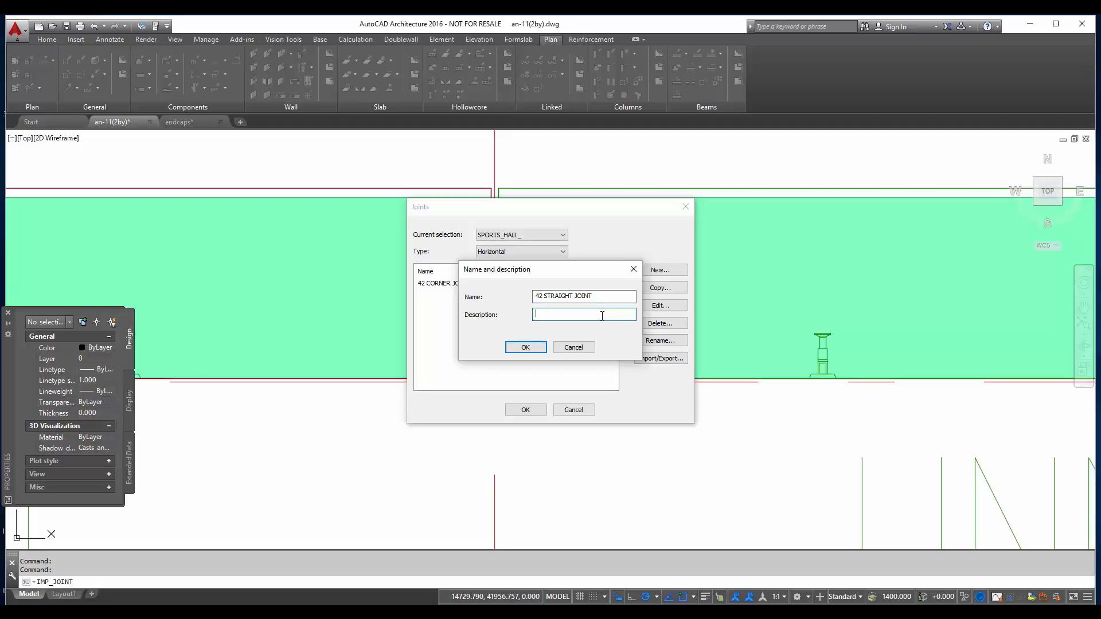
text(V loop)
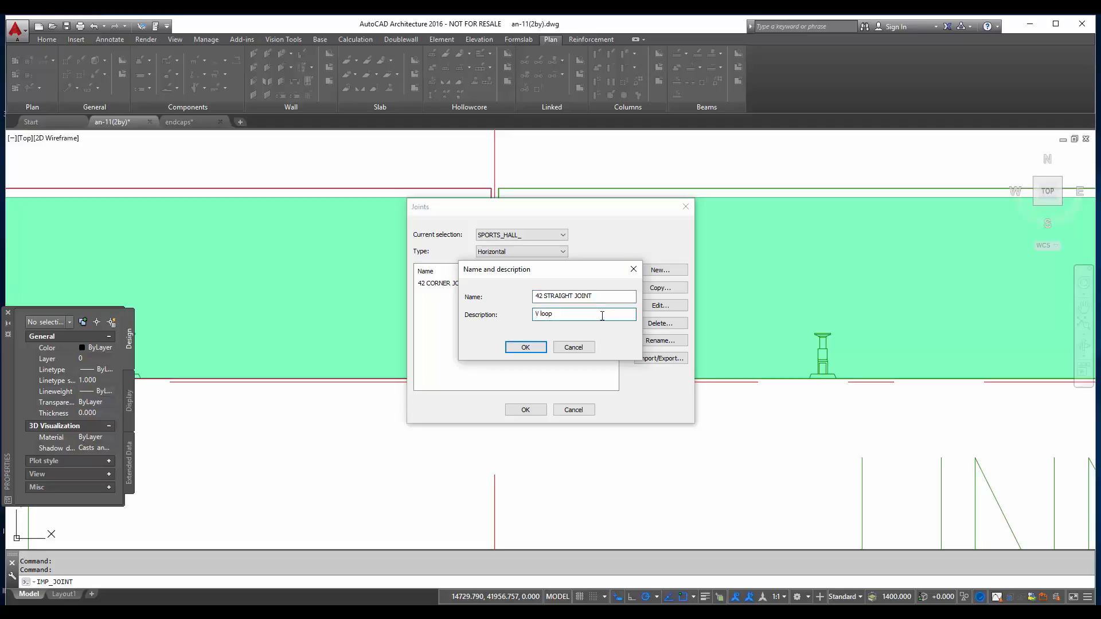
text(connection)
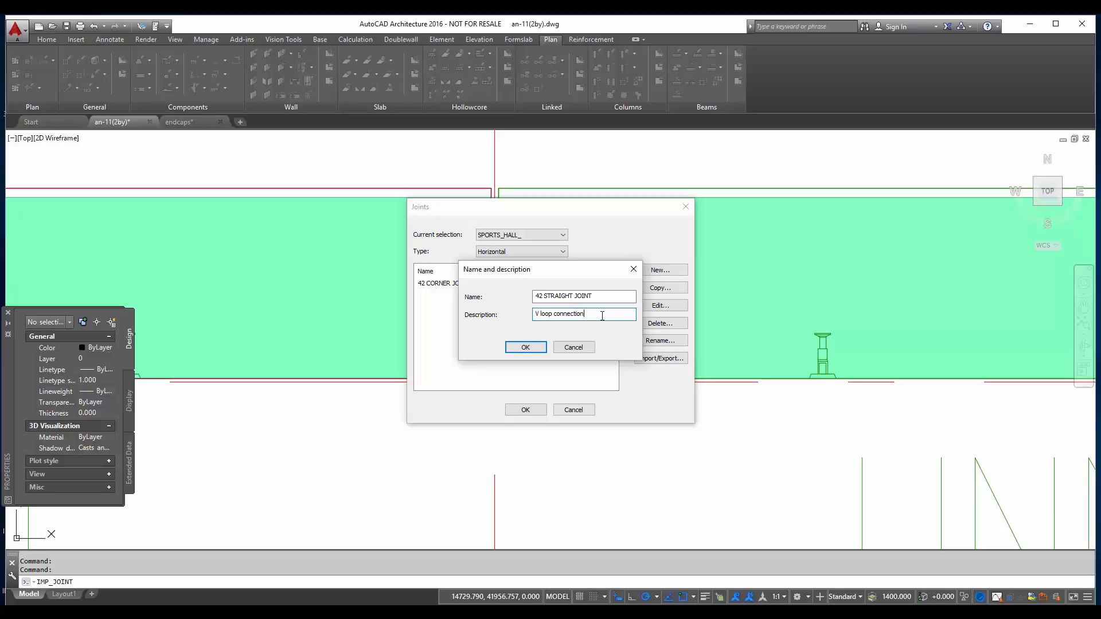
click(524, 346)
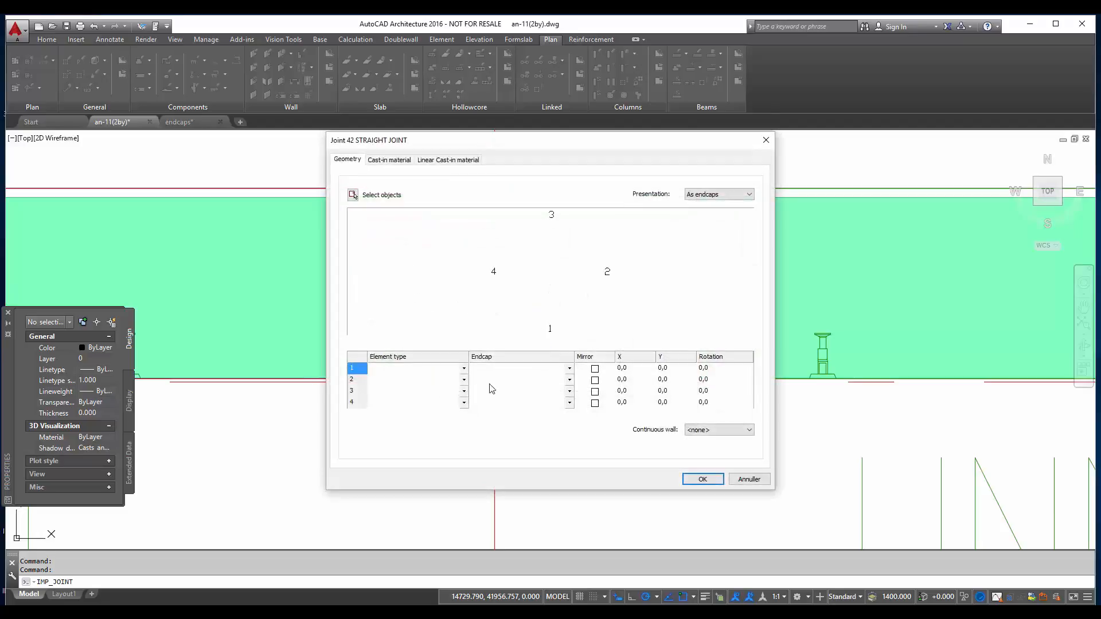
- Set both geometry rows to Sandwich with WD42-801 endcaps, wall 1 mirrored at -90°, X offsets -8/8
click(414, 367)
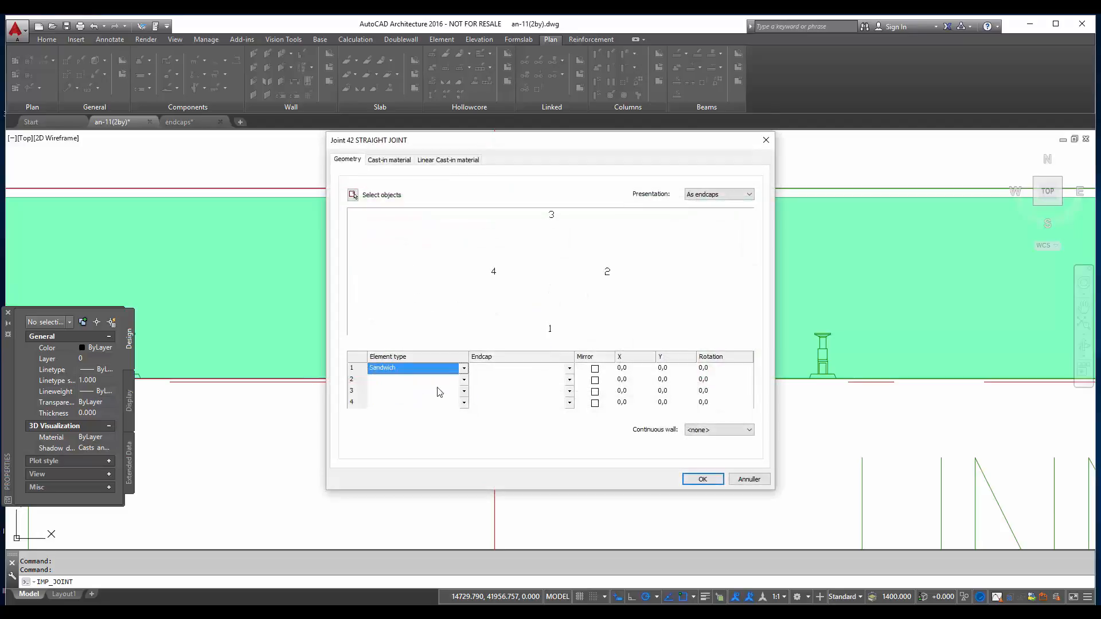
click(462, 368)
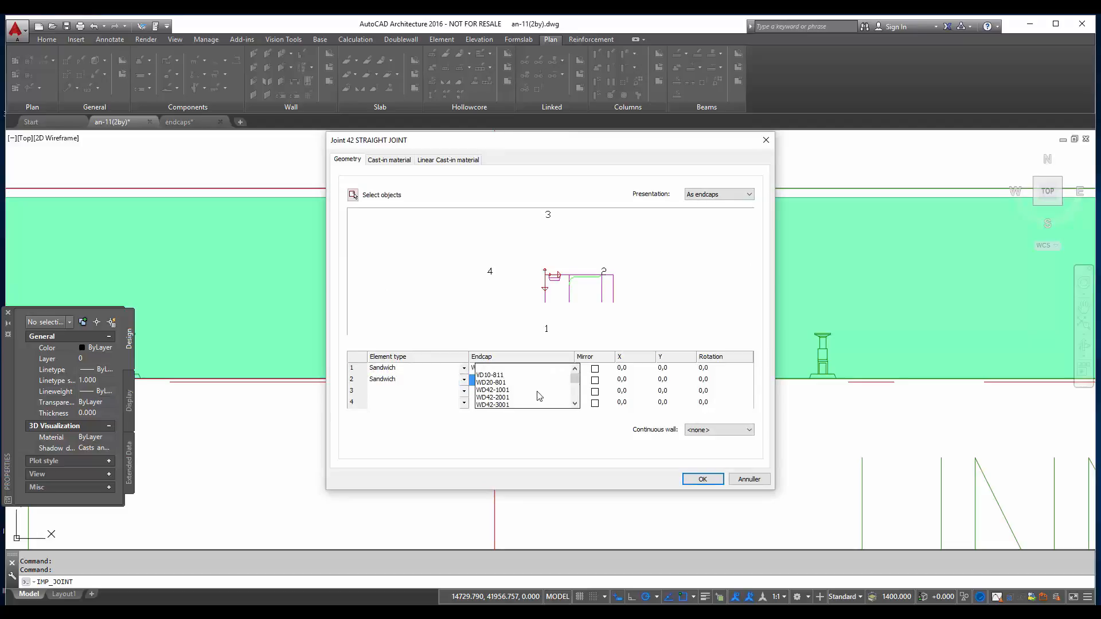
click(489, 374)
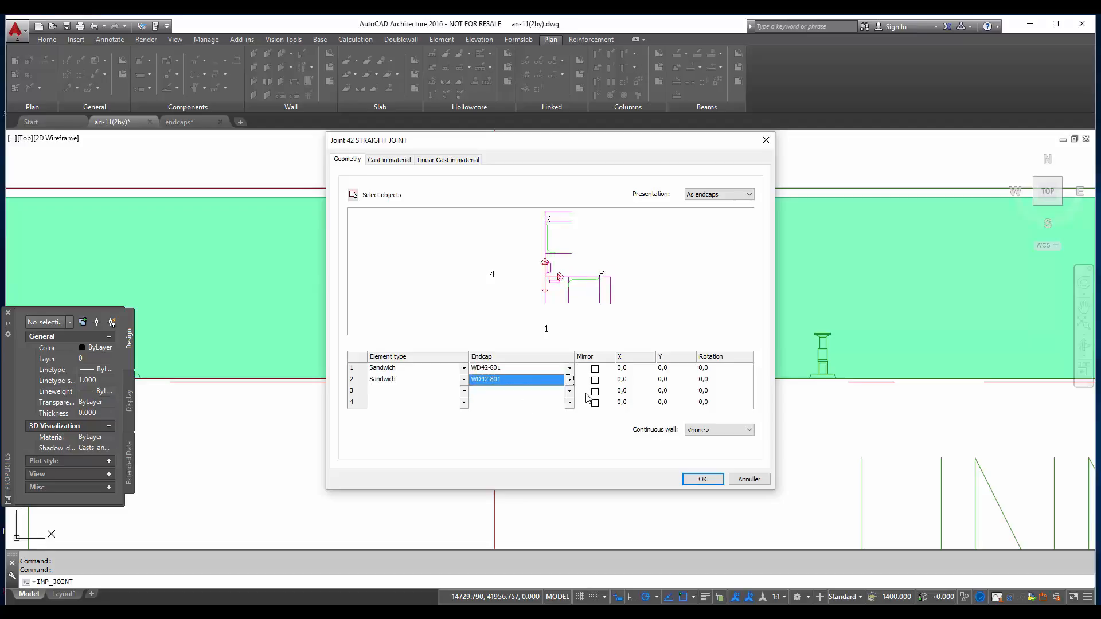
click(595, 368)
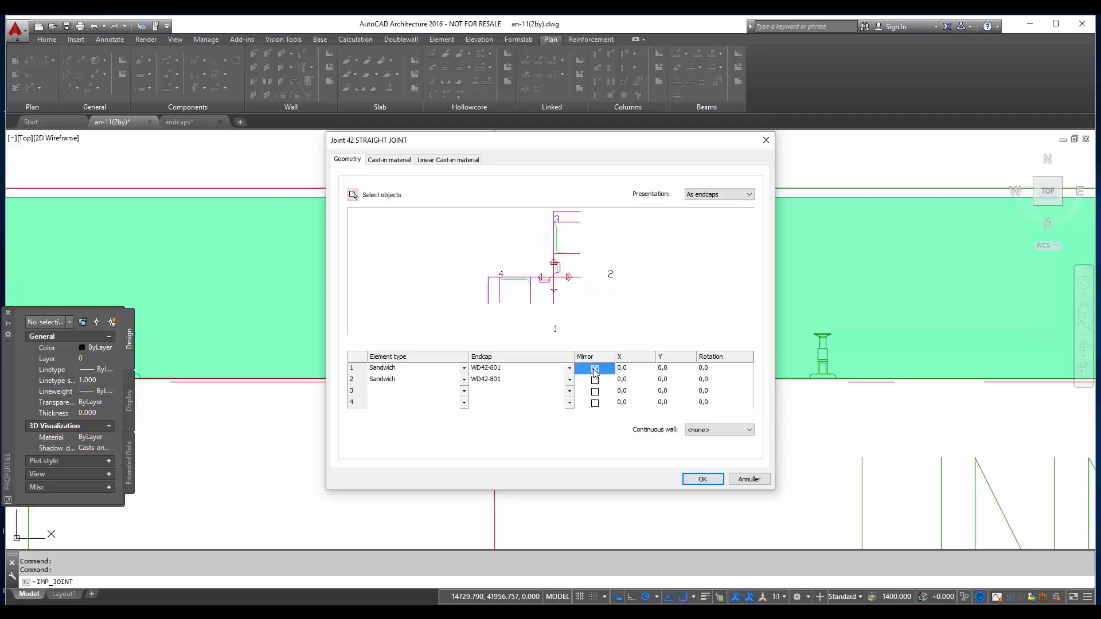
click(595, 368)
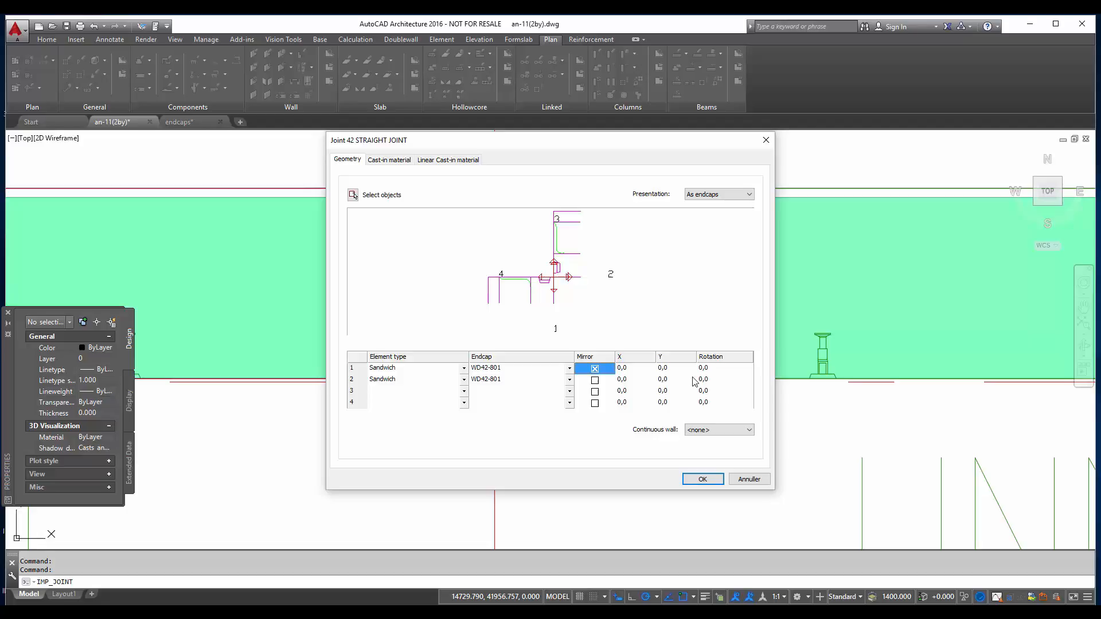
click(703, 367)
text(-90)
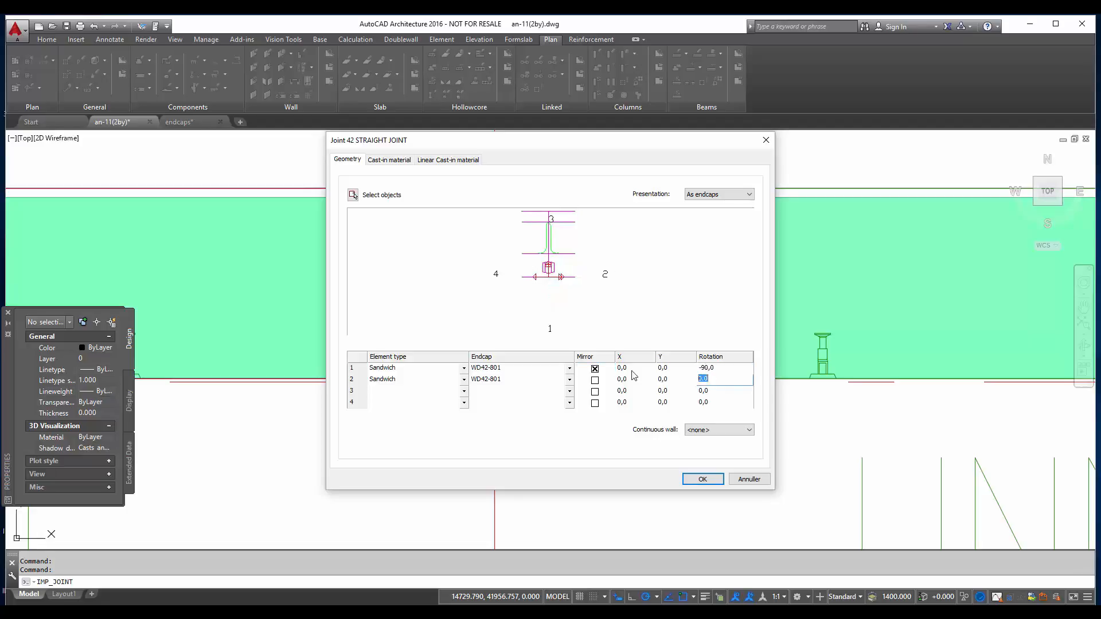
click(621, 368)
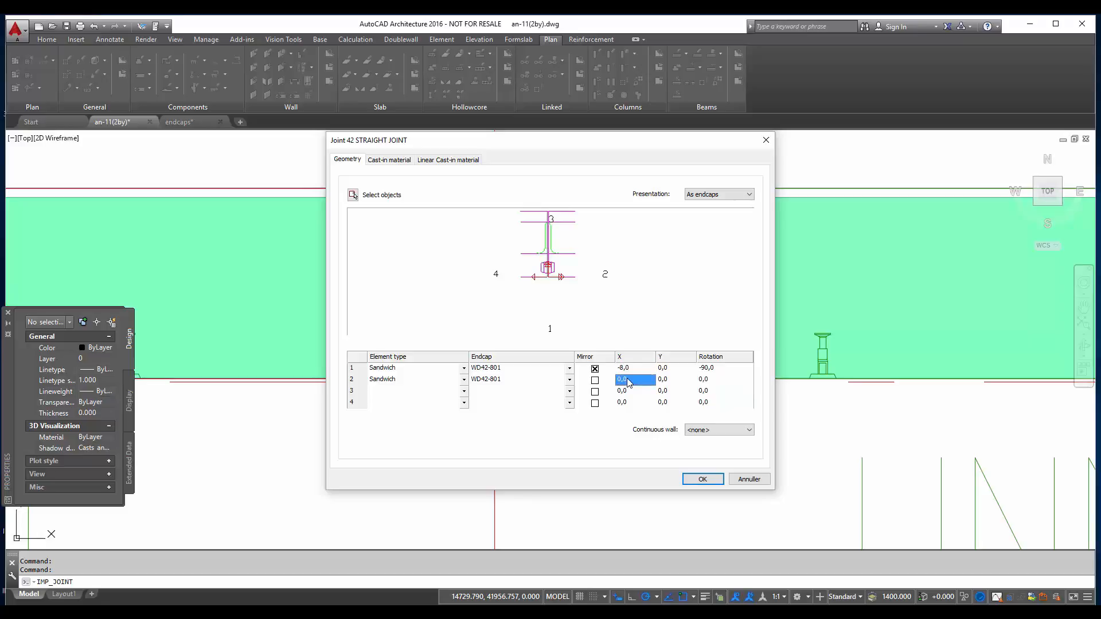
text(8,0)
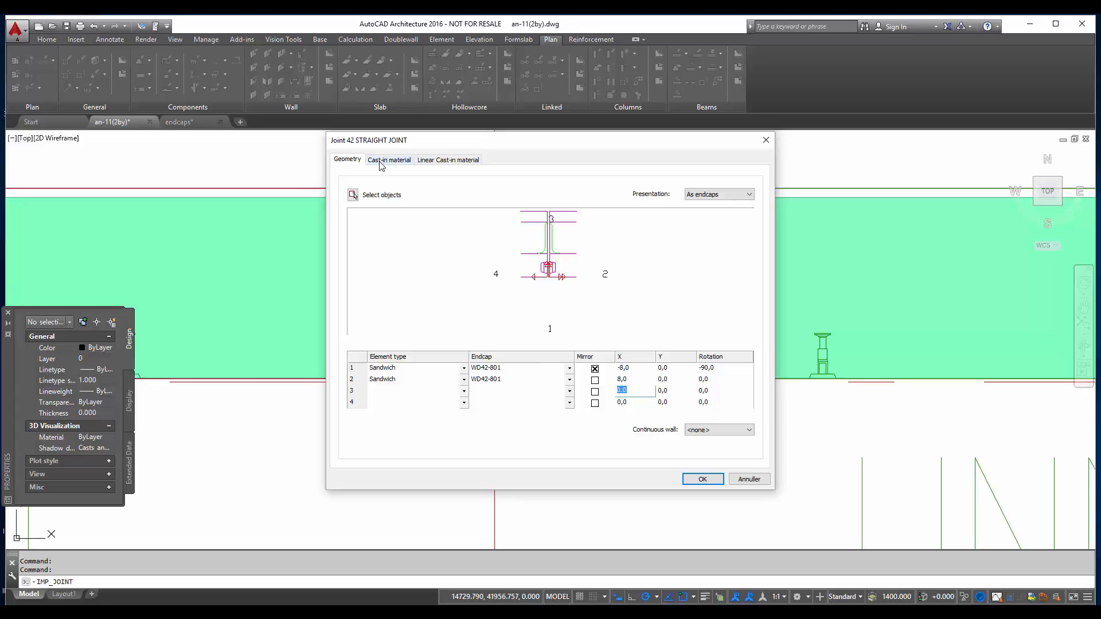
click(389, 159)
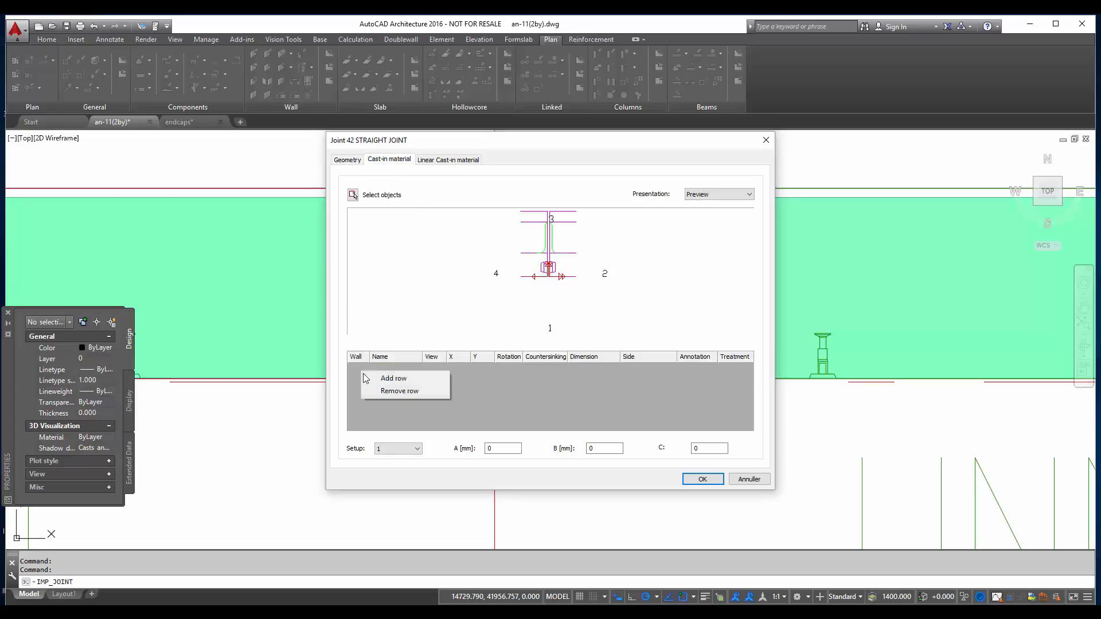
- Add two 0242 cast-in rows for walls 1 and 2, the second with view 2
click(393, 378)
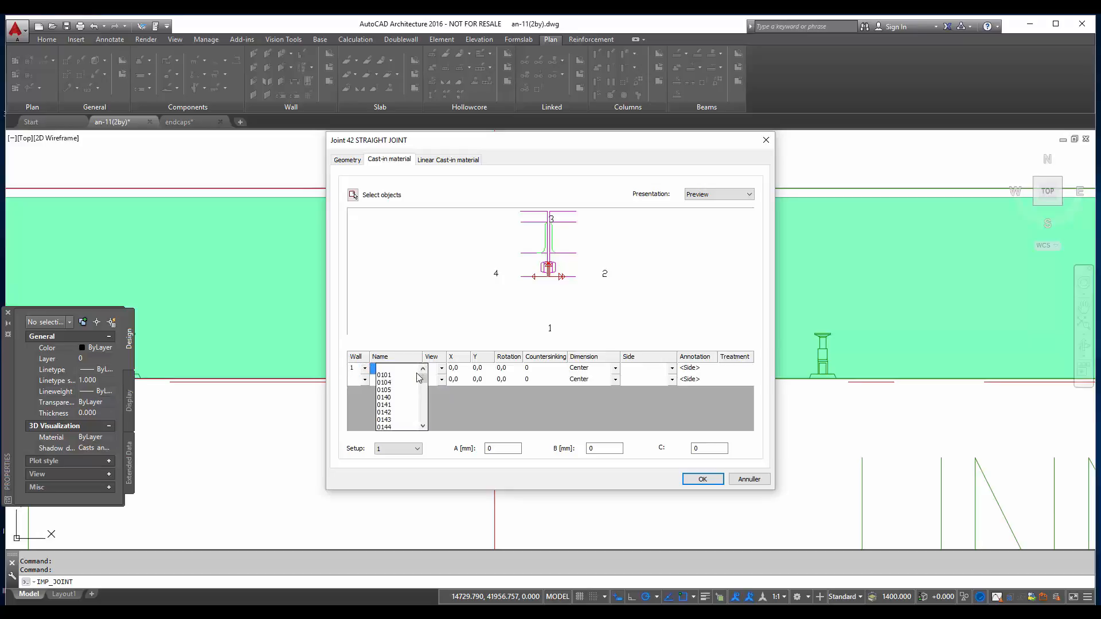
scroll(down, 3)
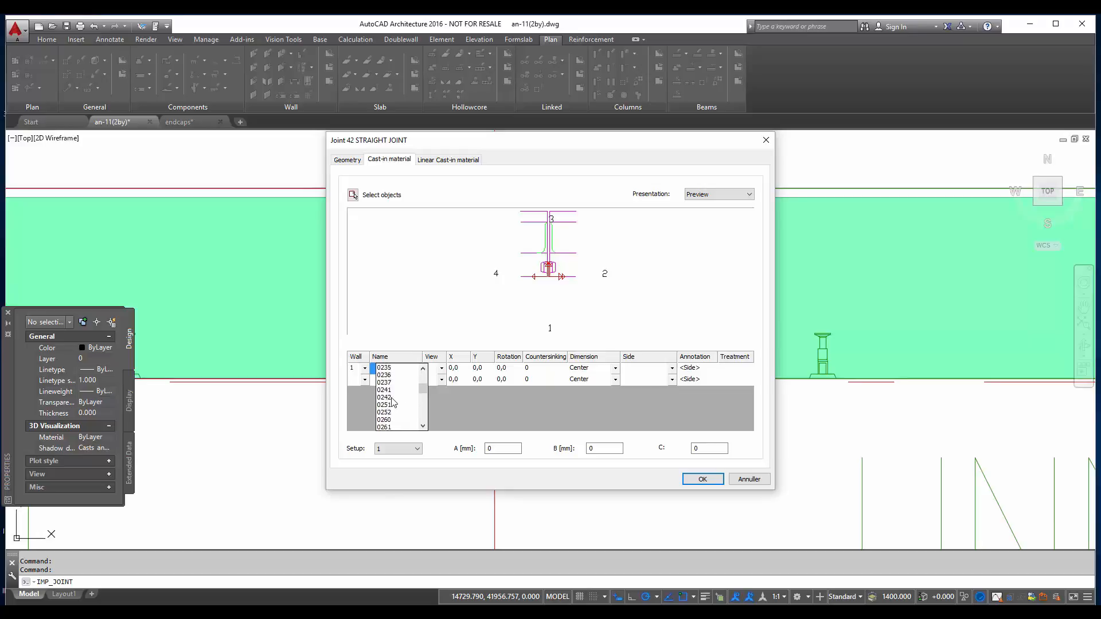
click(384, 398)
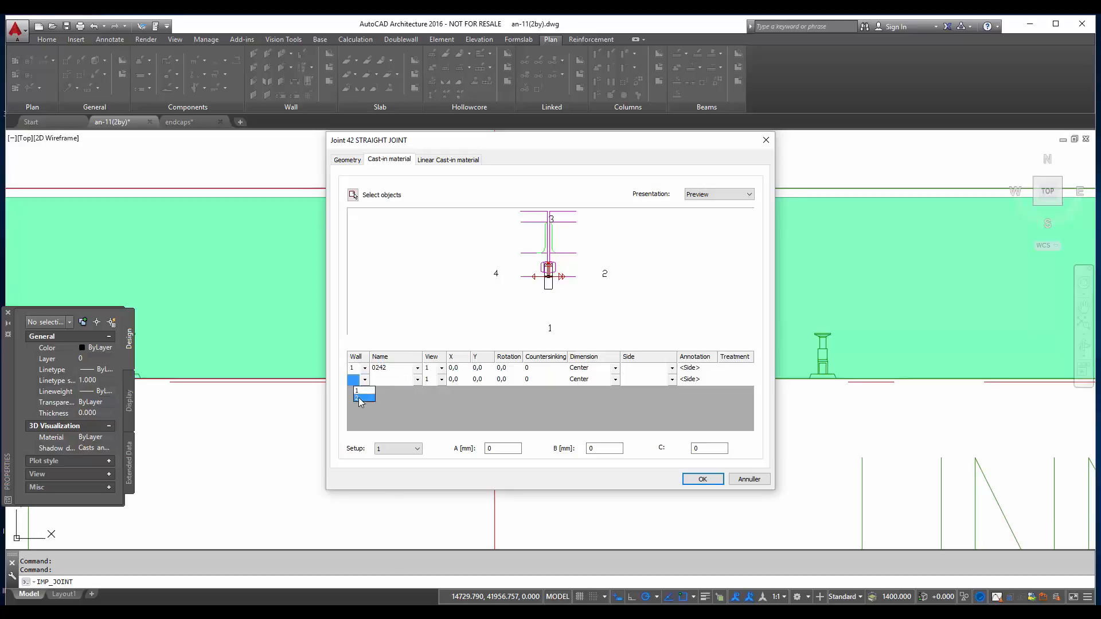
click(416, 380)
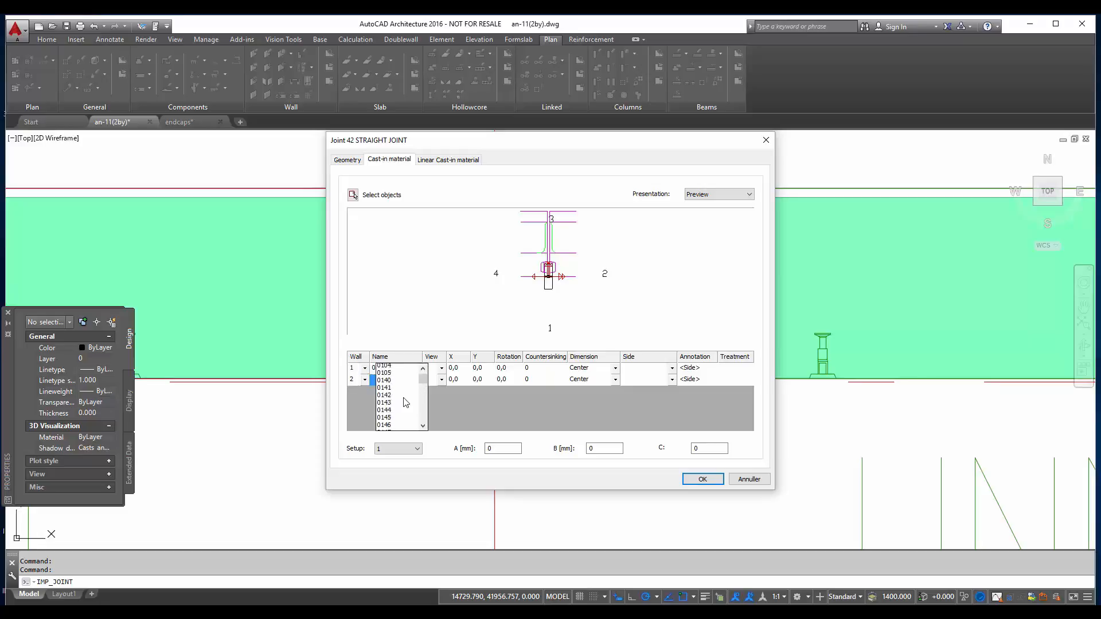
scroll(down, 3)
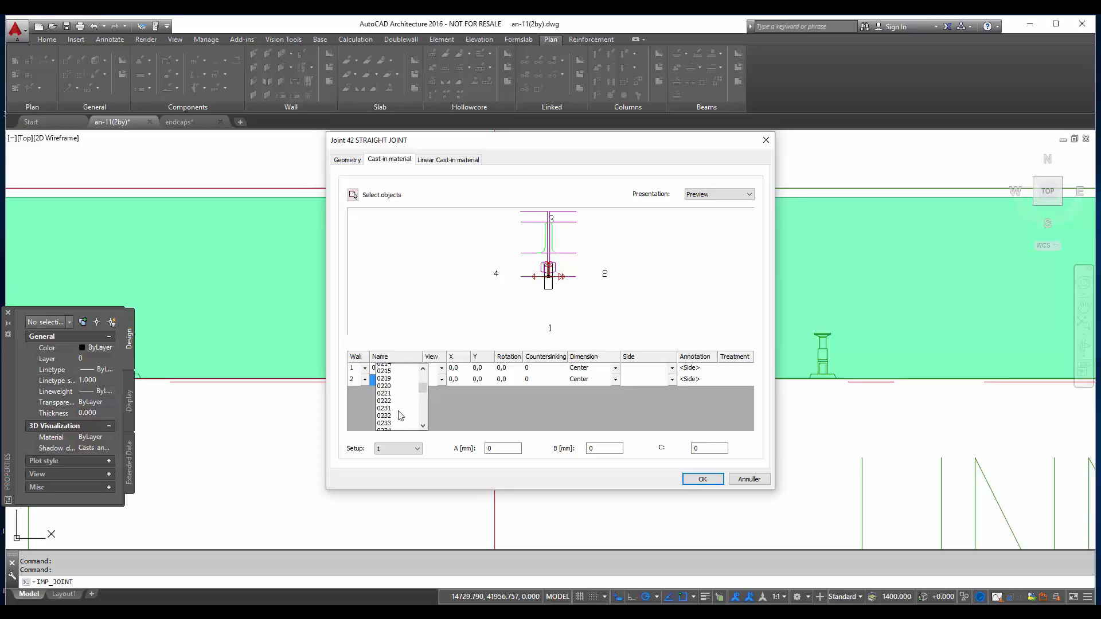
click(385, 380)
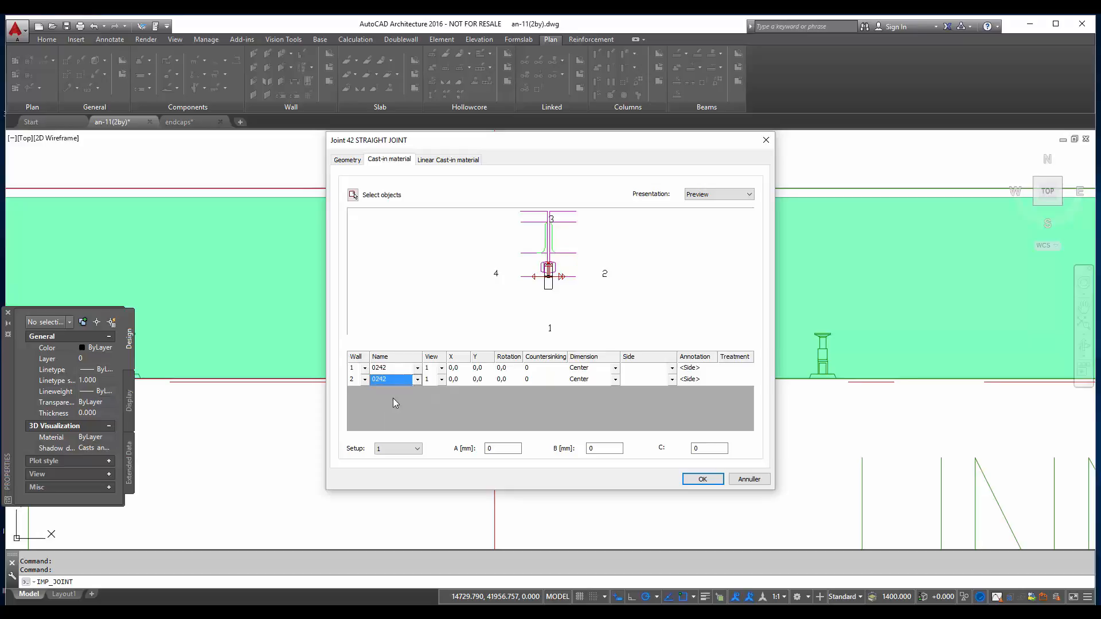
click(440, 369)
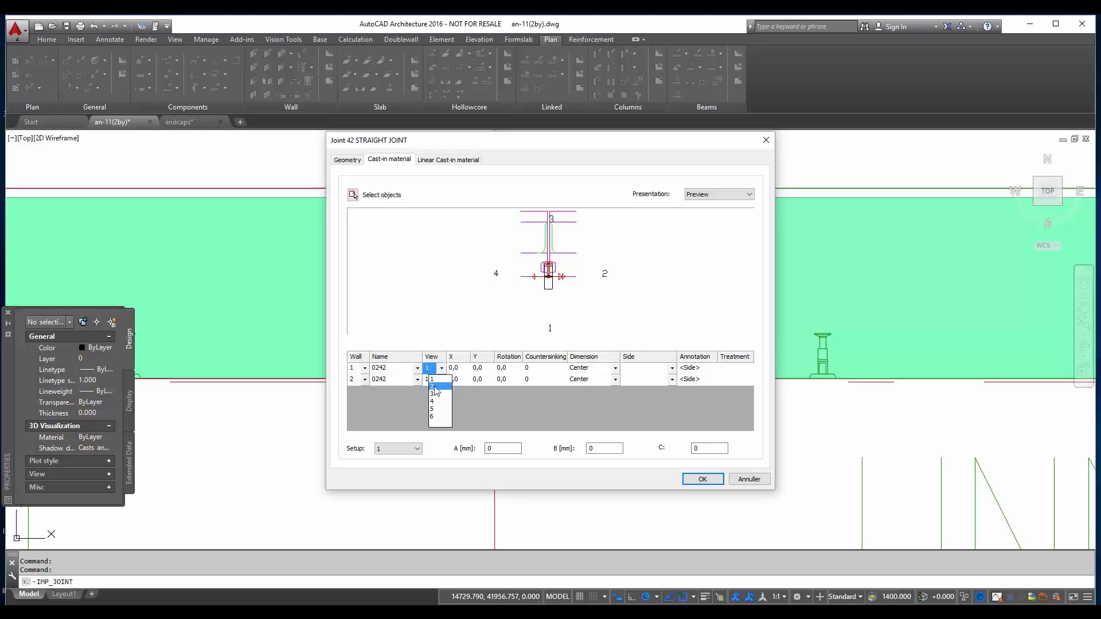
click(432, 386)
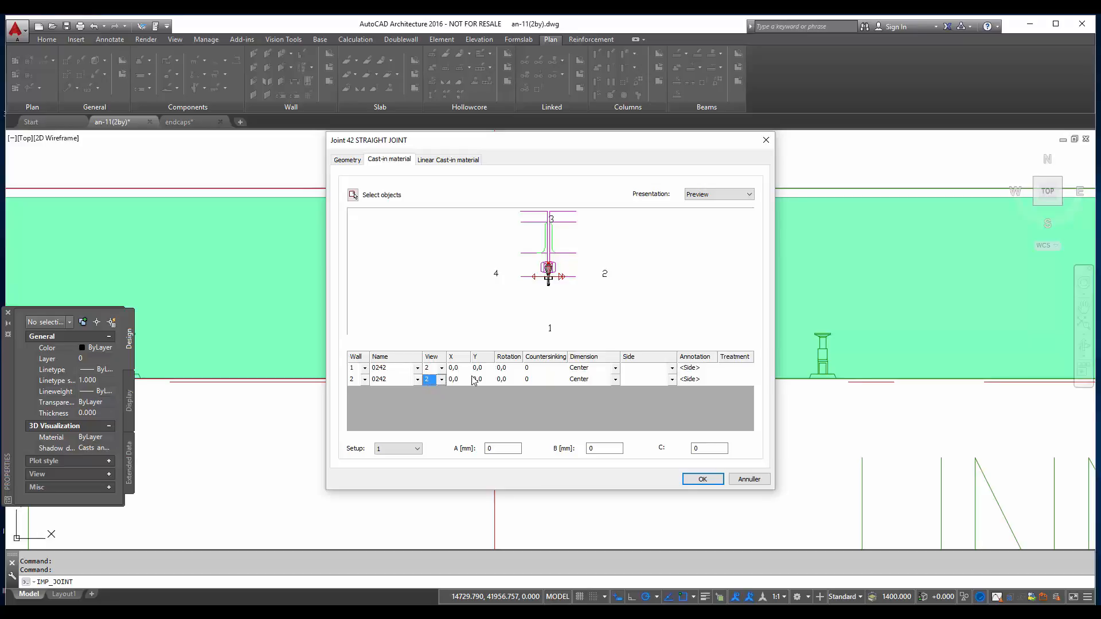
- Give the wire loops rotations -90/90, X -48, Y 60, countersinking 25 and side Front/Back
click(477, 367)
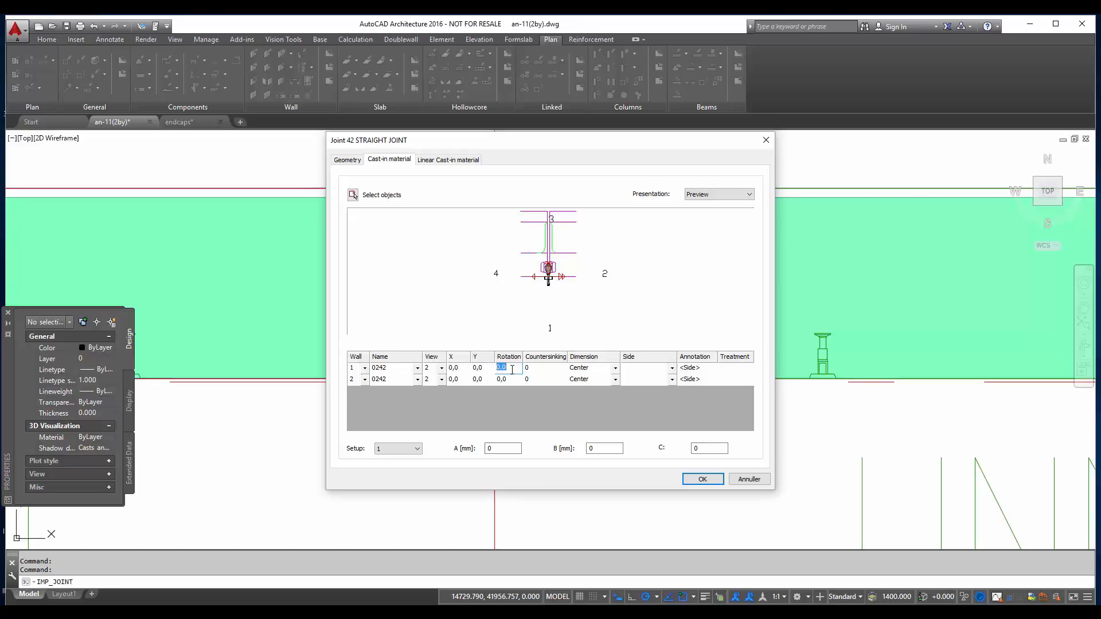
text(-90)
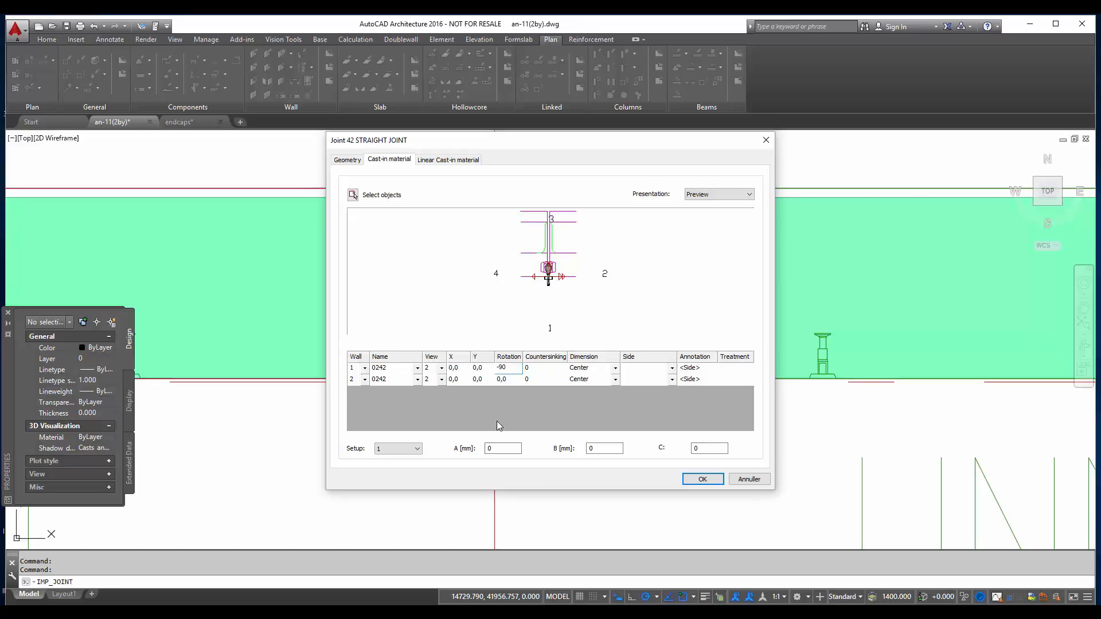
click(503, 379)
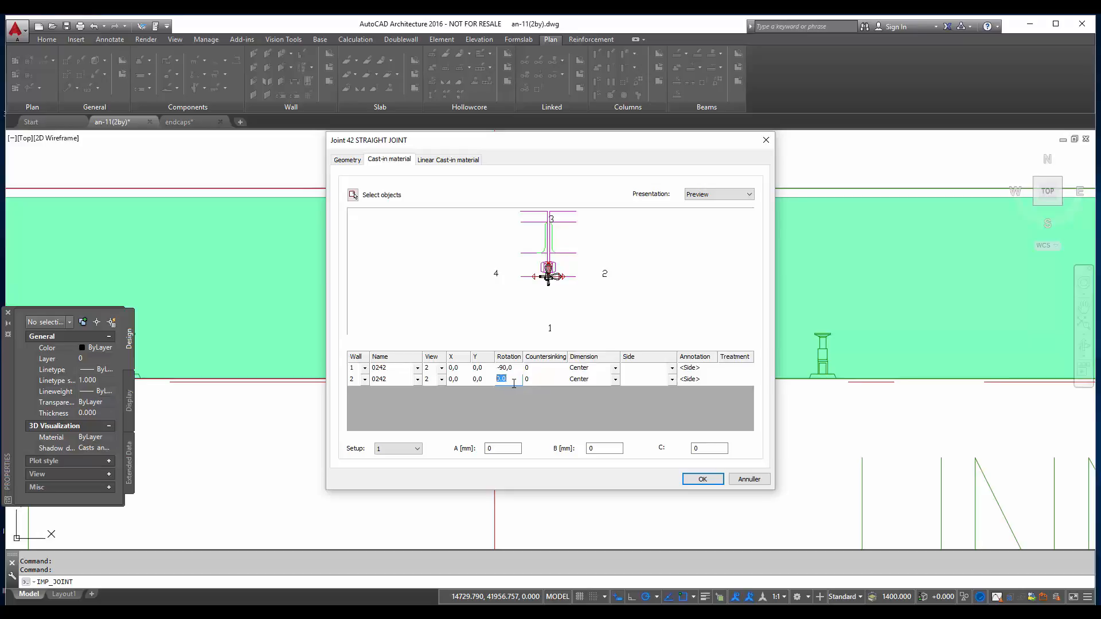
text(90,0)
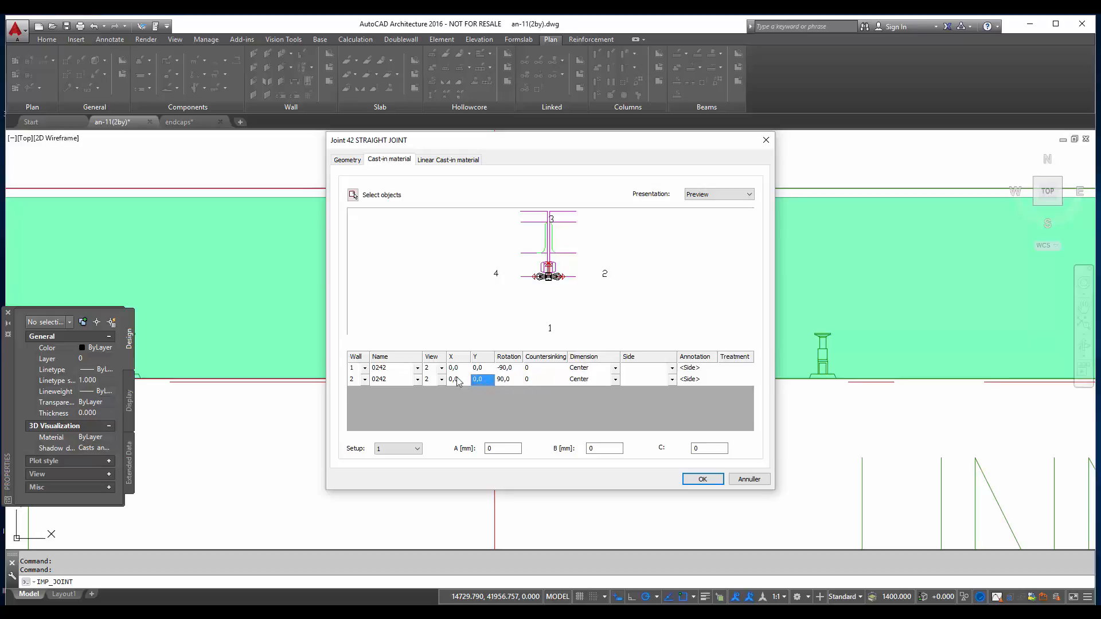
click(454, 367)
text(-40)
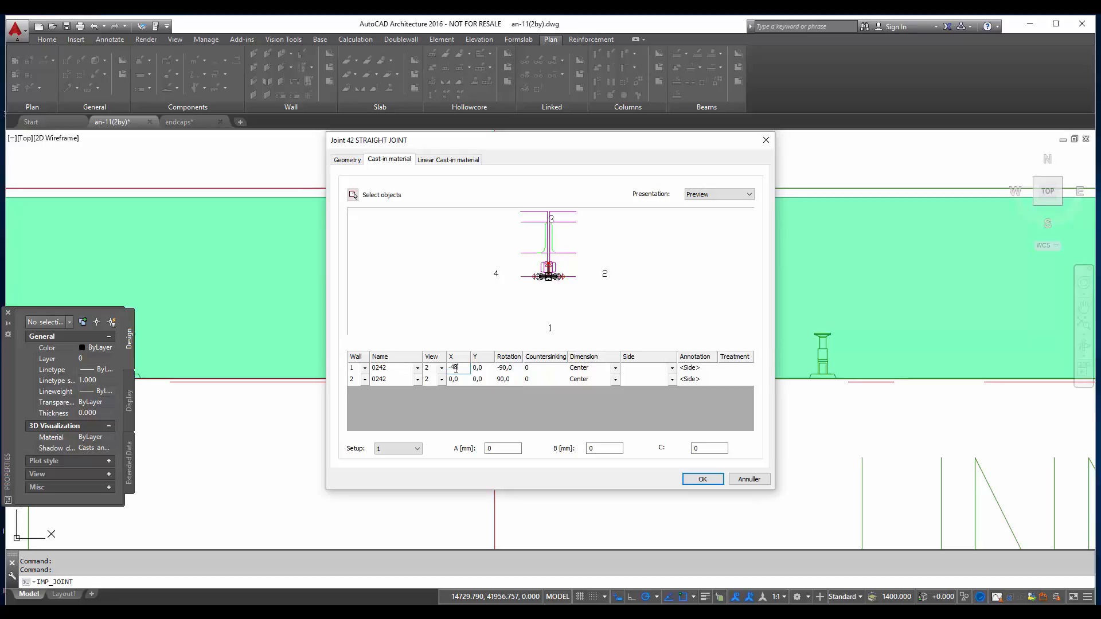
click(457, 380)
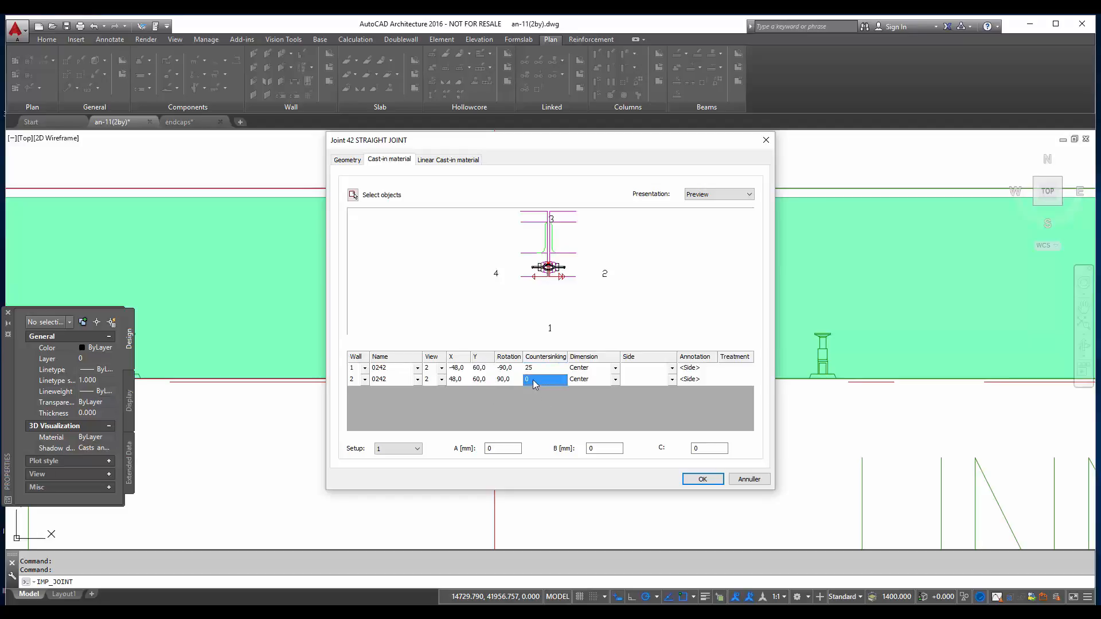
click(670, 379)
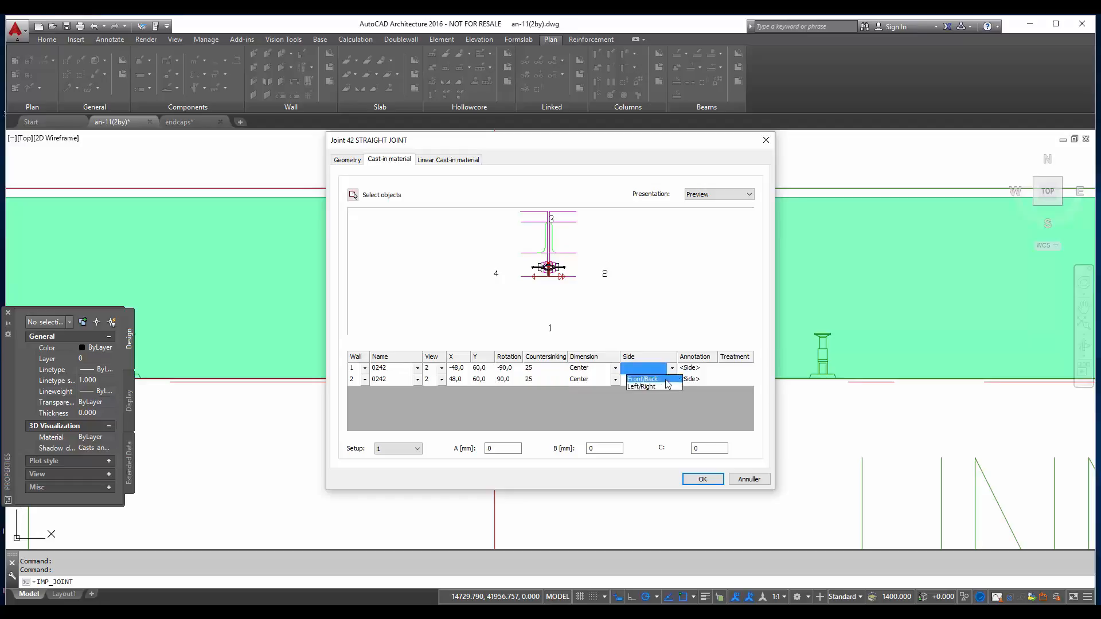
click(641, 379)
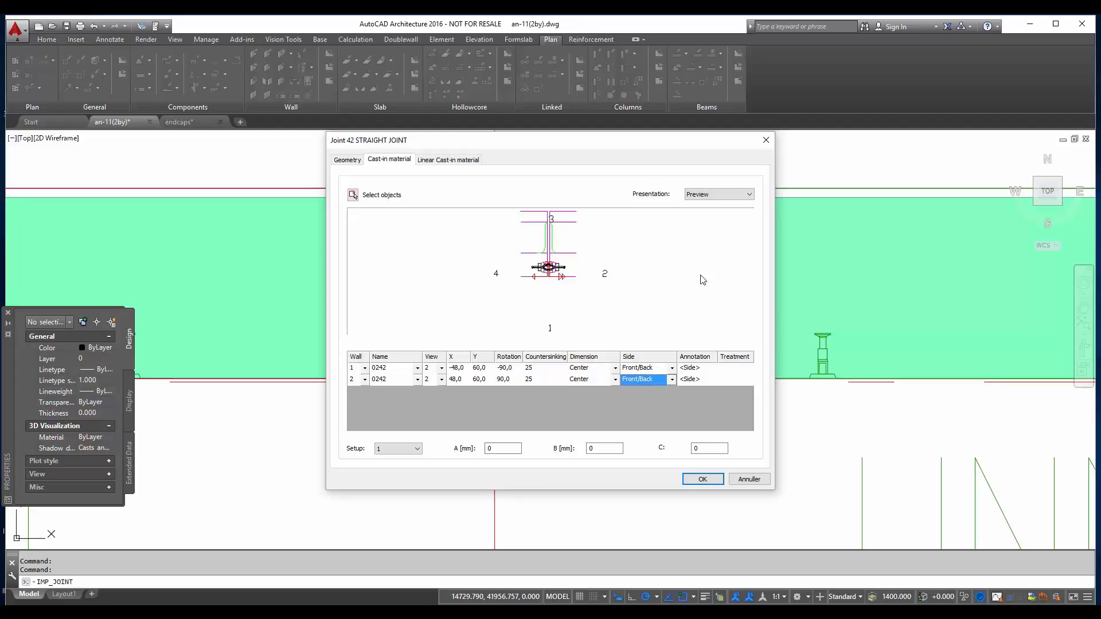
- Set the placing to A 200, B 200 with 3 cast-ins and confirm the joint definition
click(718, 194)
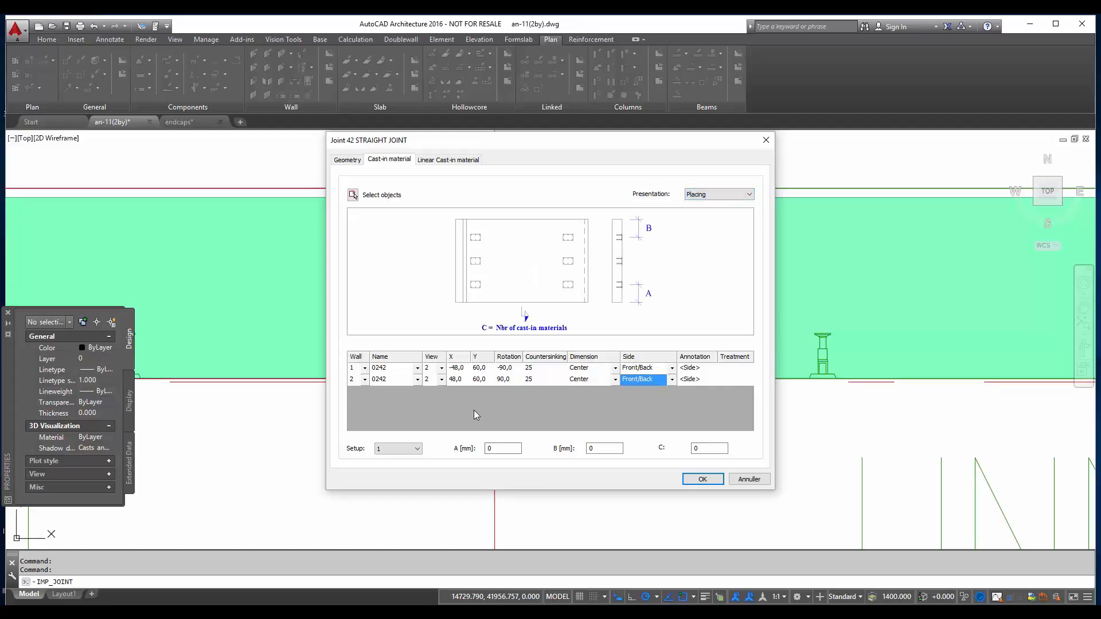
mouse_move(450, 440)
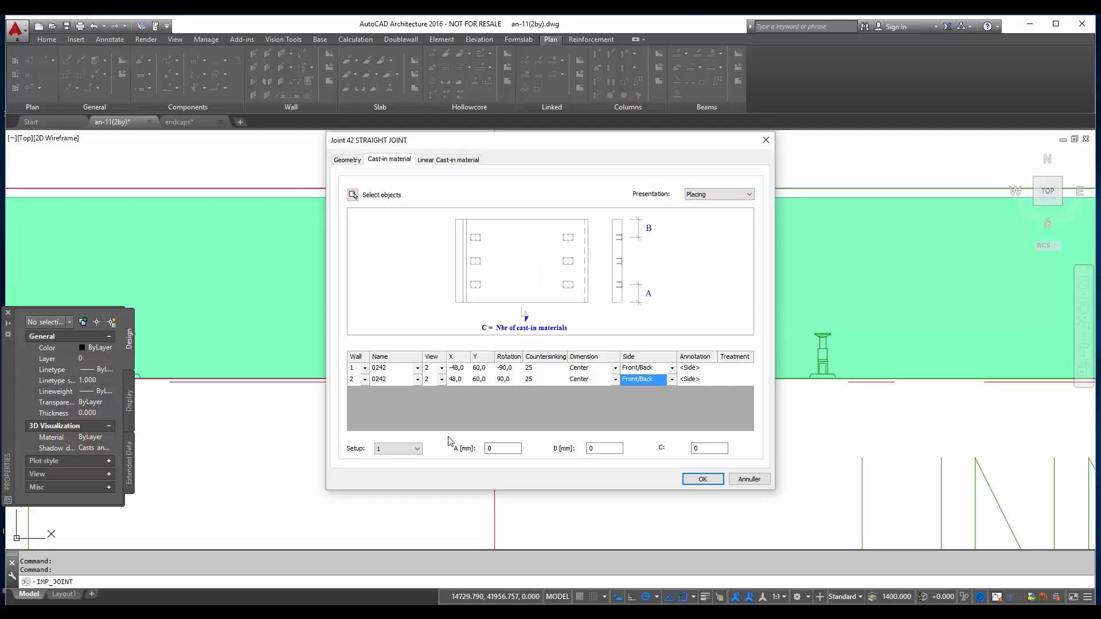
click(502, 449)
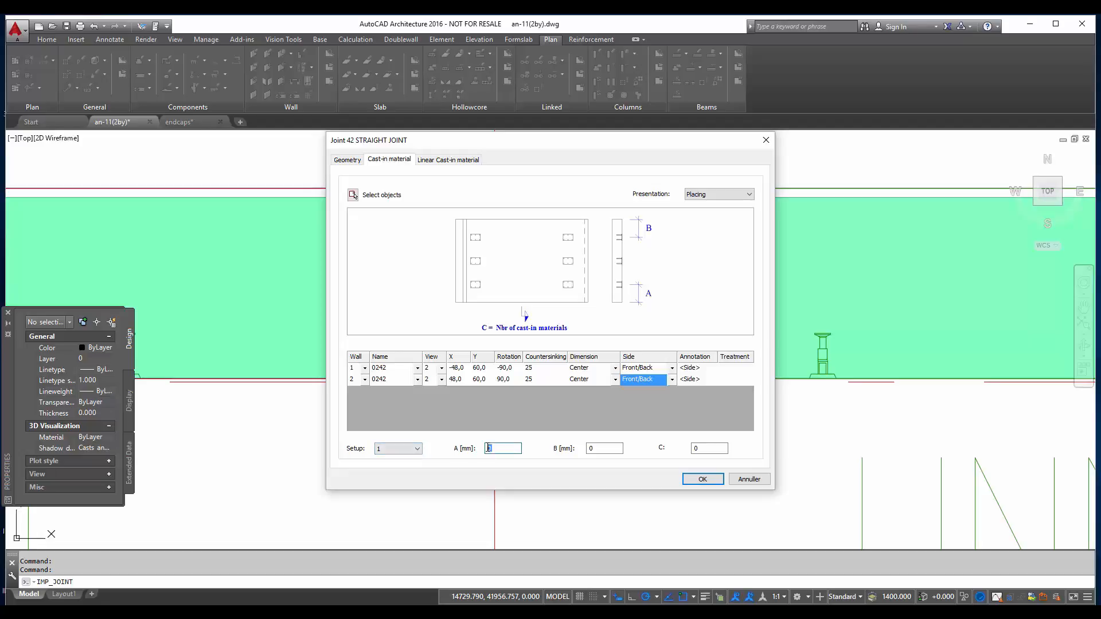
text(200)
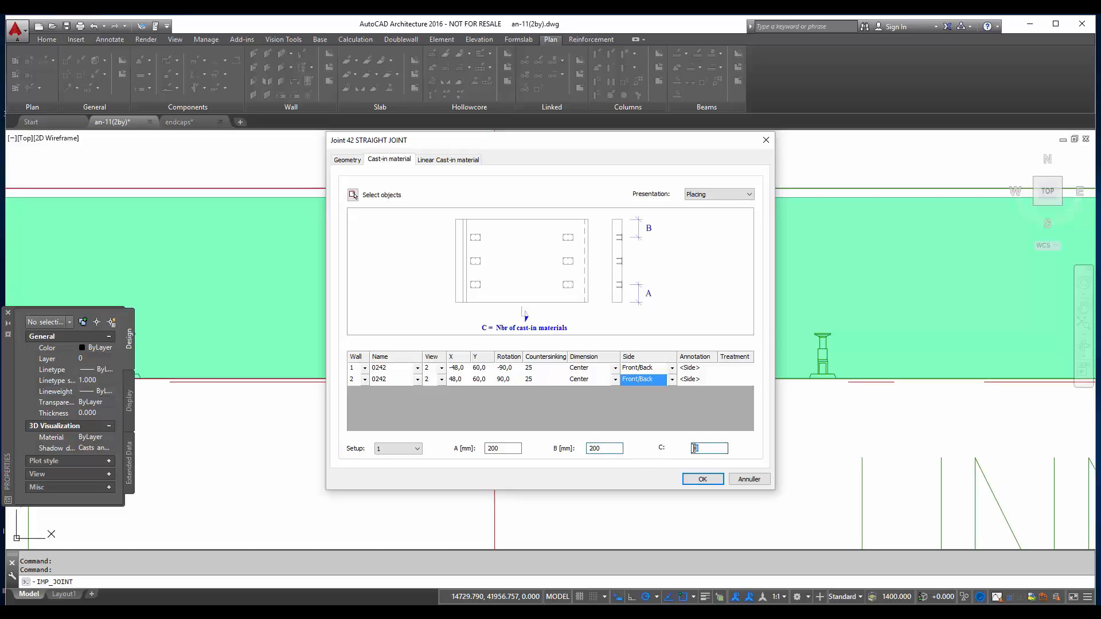
text(3)
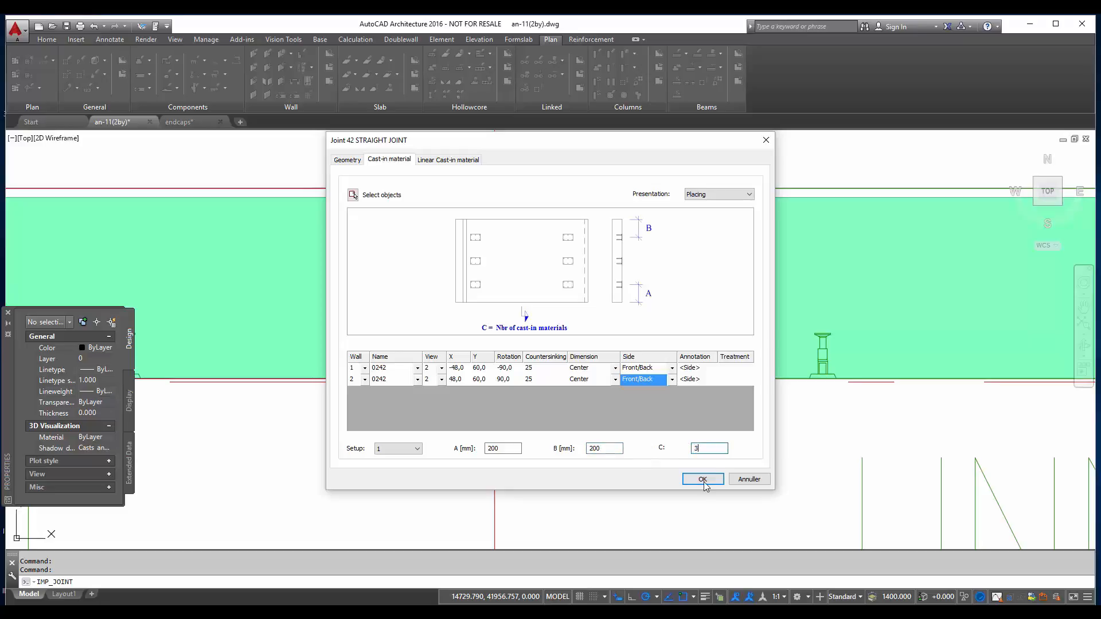
click(702, 479)
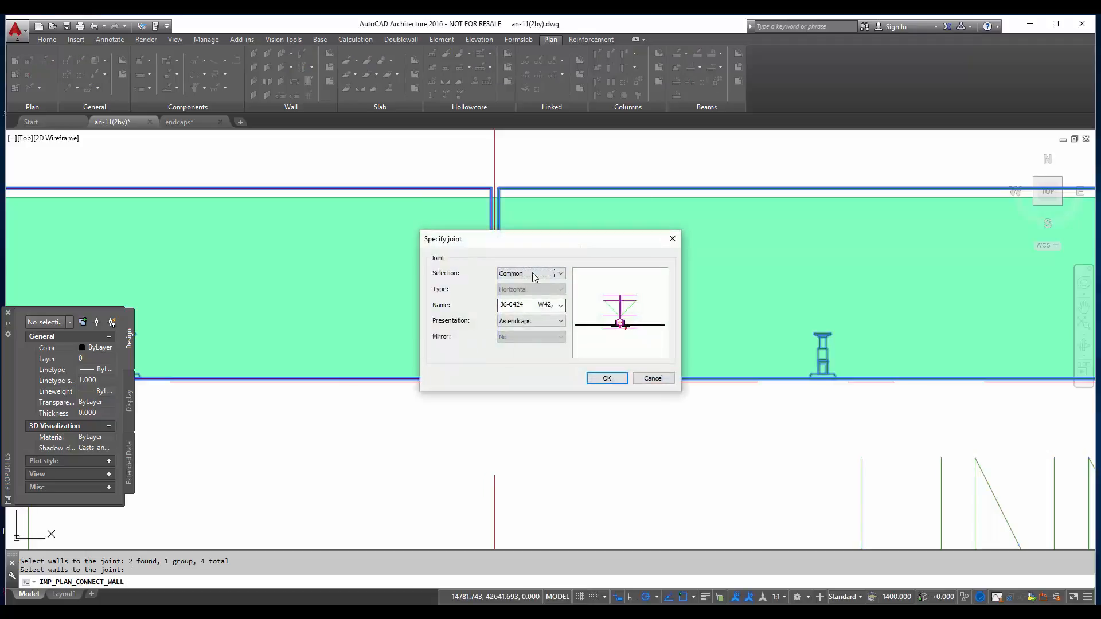
- Choose 42 STRAIGHT JOINT for the two walls, accept its cast-in settings and answer A to apply it
click(560, 304)
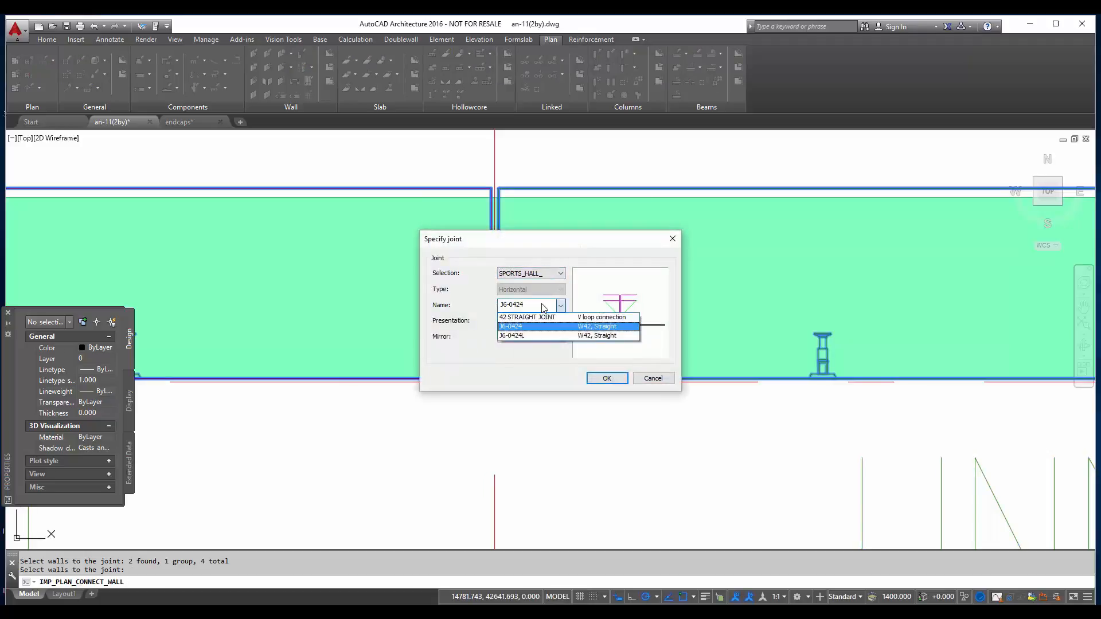
click(527, 316)
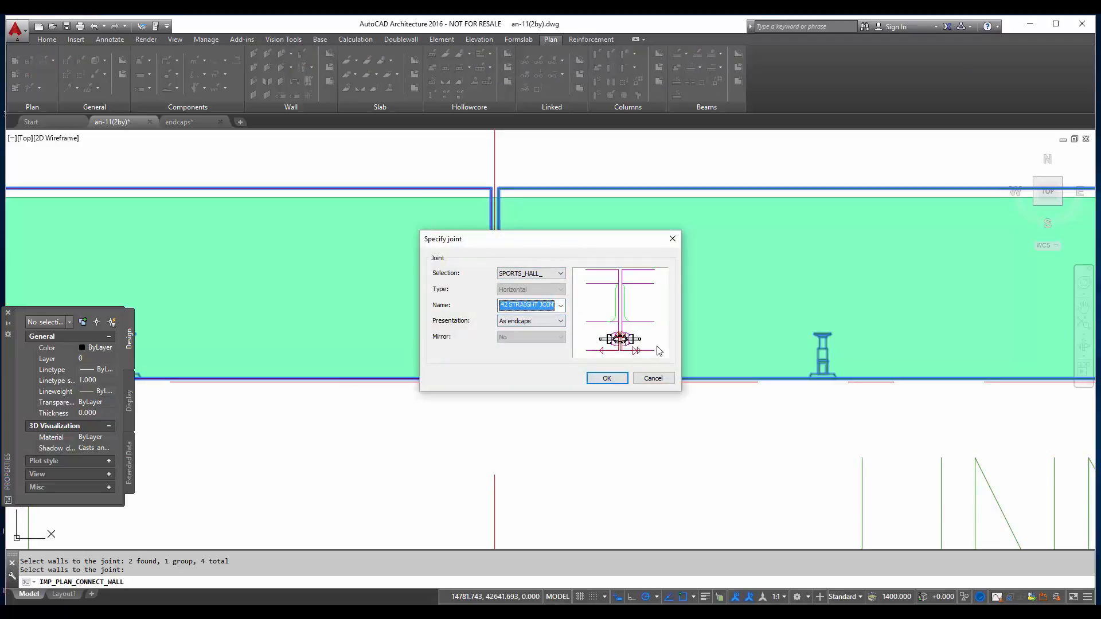
click(605, 378)
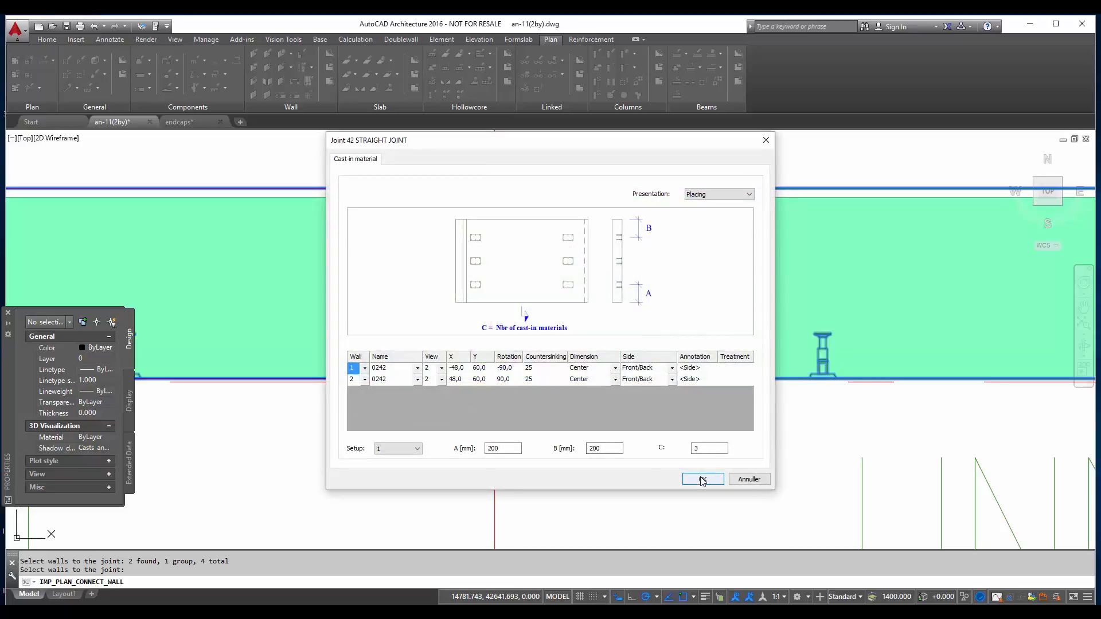
click(702, 479)
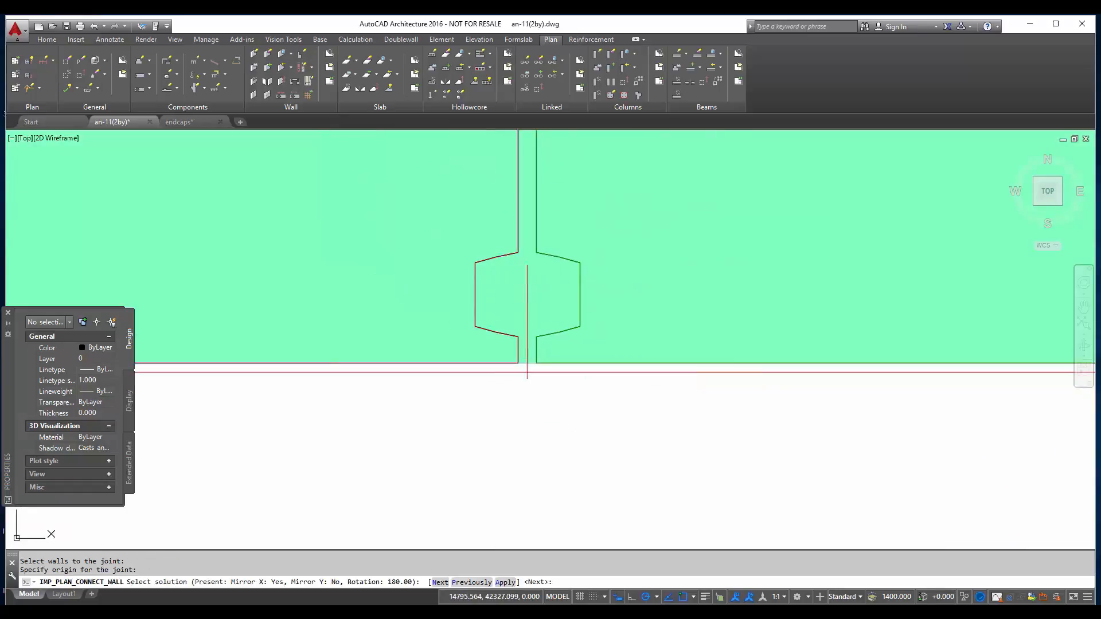
text(A)
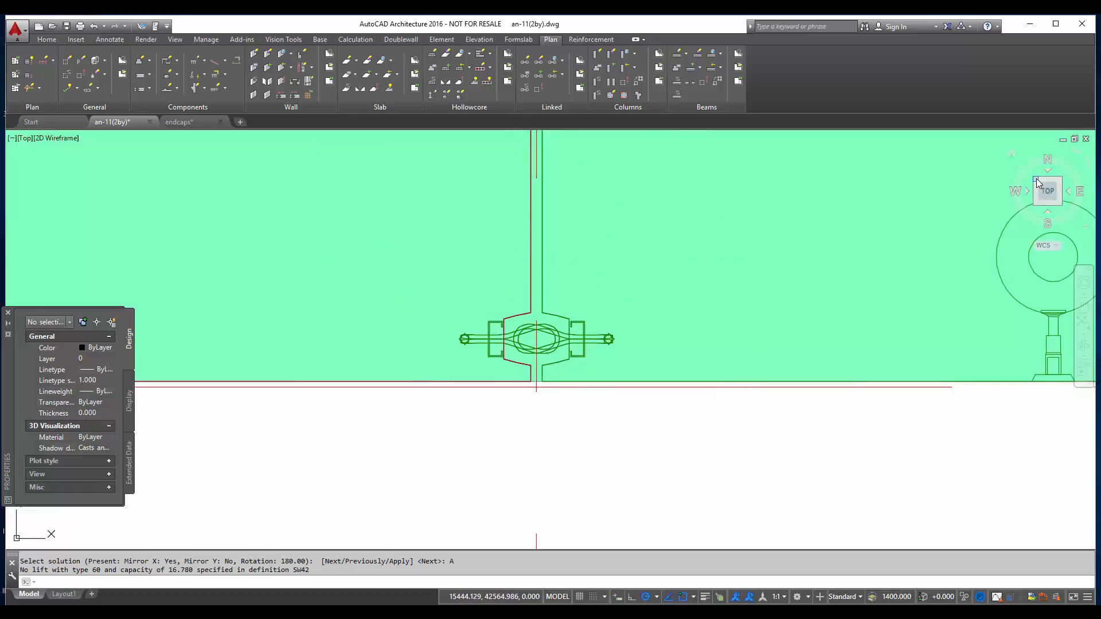
- Check the applied joint in isometric view, then return to the plan view of the hall
click(1037, 181)
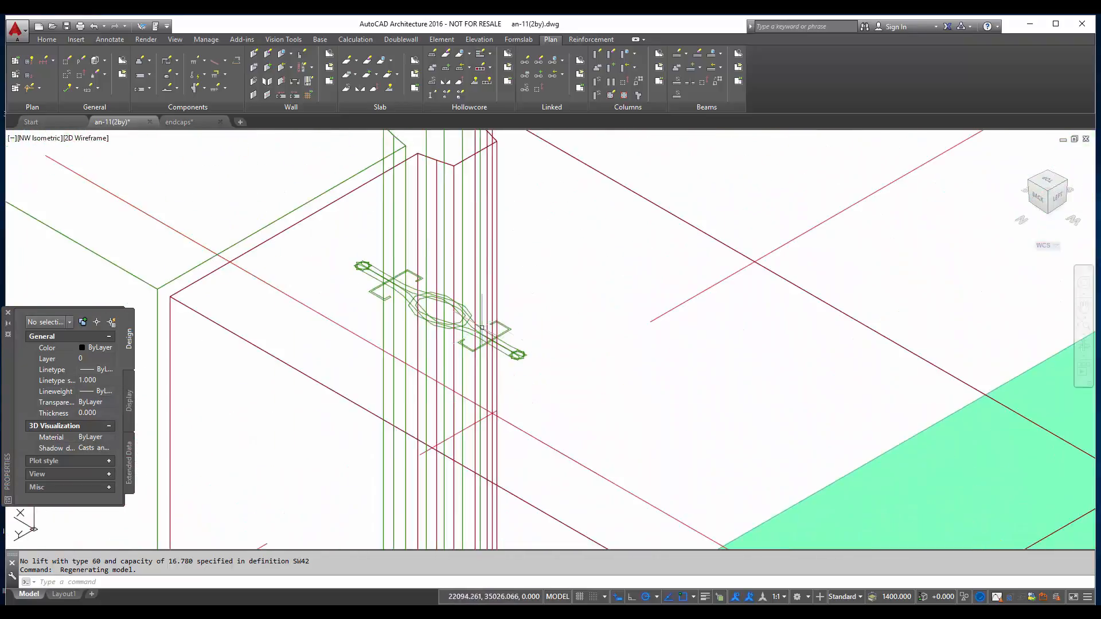
click(1046, 191)
text(IMP_PLAN_SAVE_WALL)
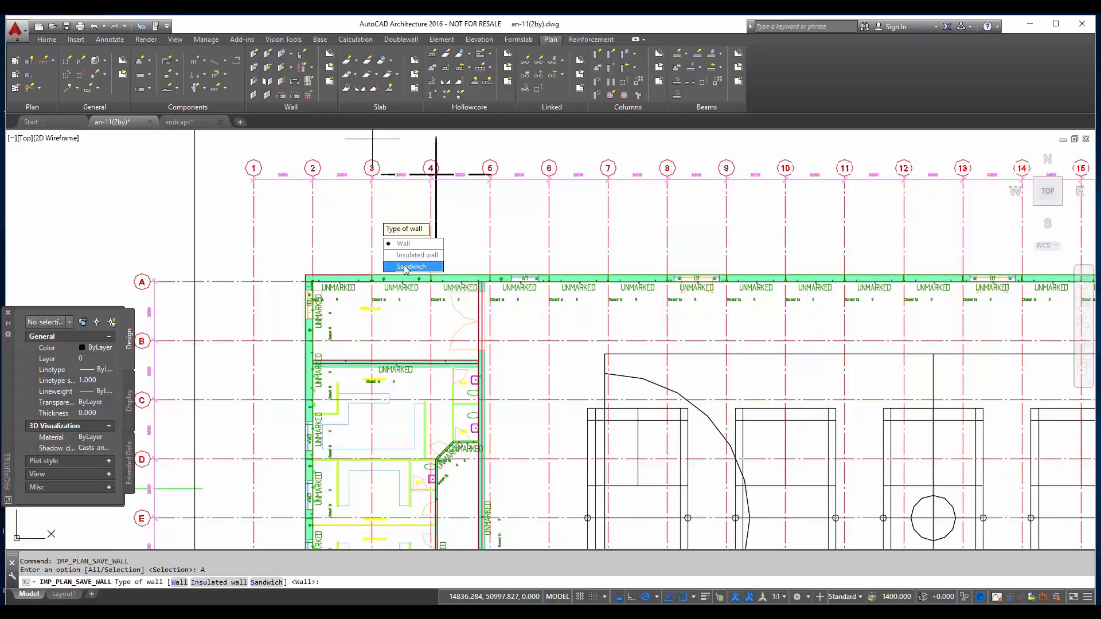
- Save all sports hall walls as Sandwich type, creating 52 elements with 18 element marks
click(411, 266)
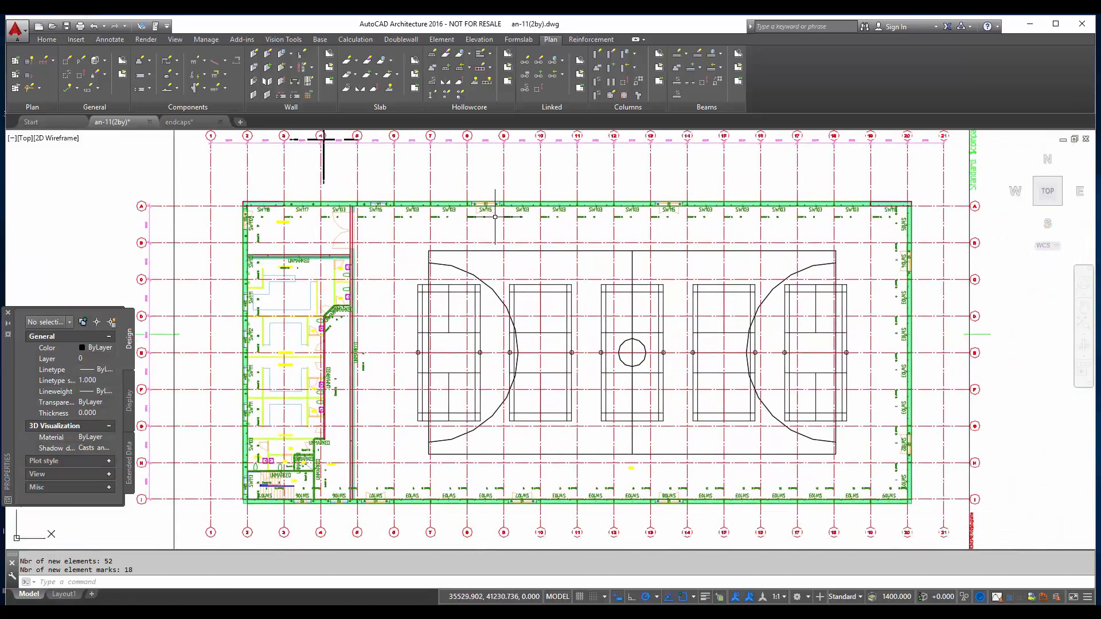
mouse_move(405, 388)
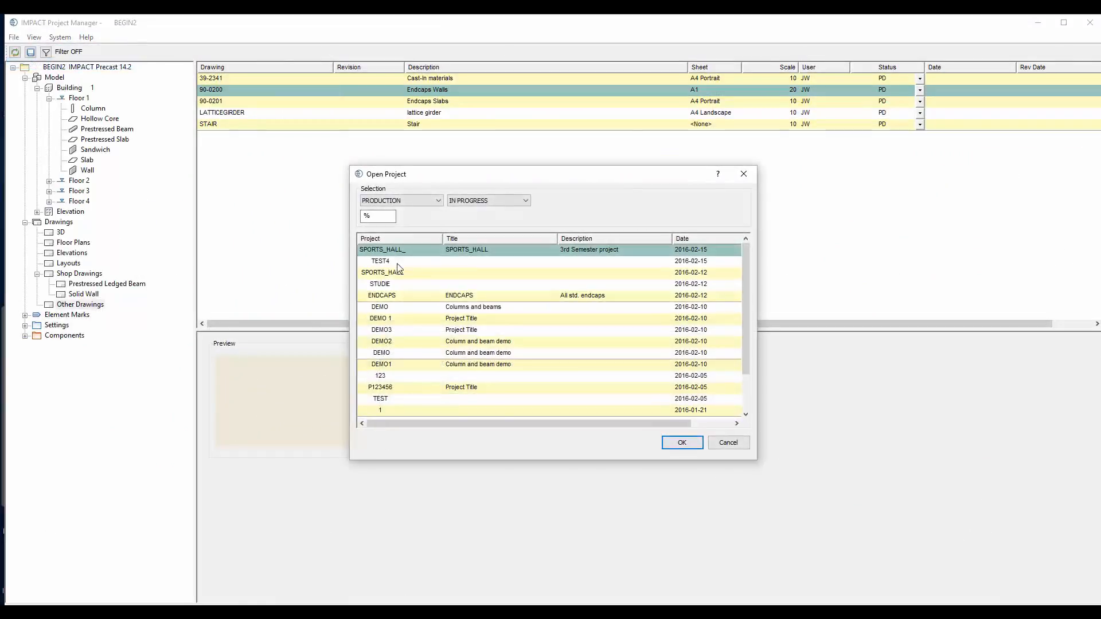
- Open the SPORTS_HALL_ project in IMPACT Project Manager and list its element marks SW101–SW118
click(681, 442)
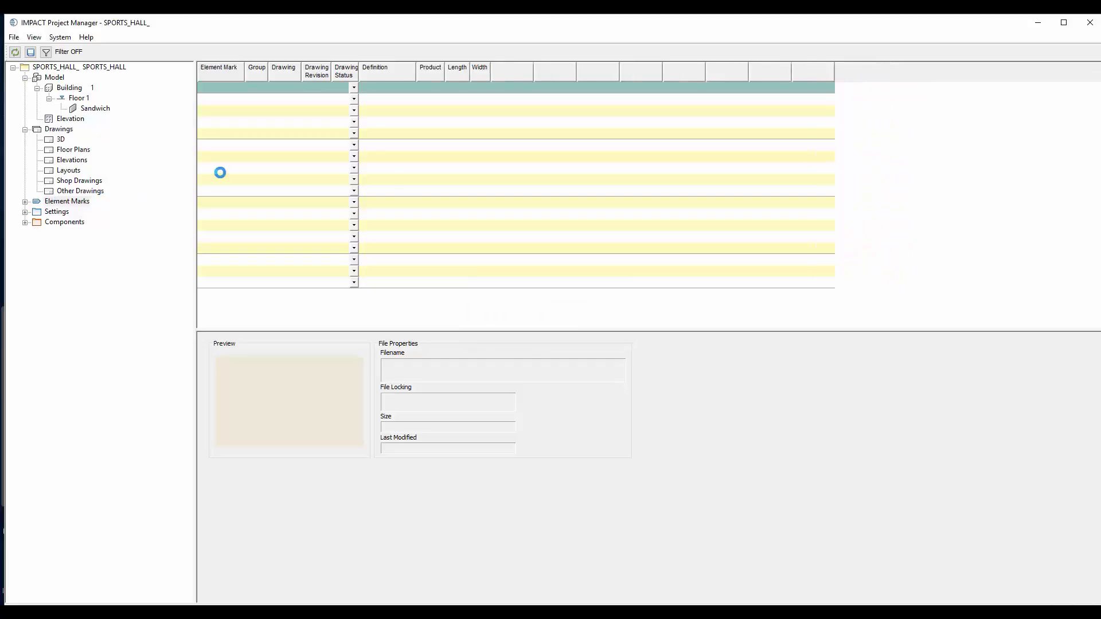
click(67, 201)
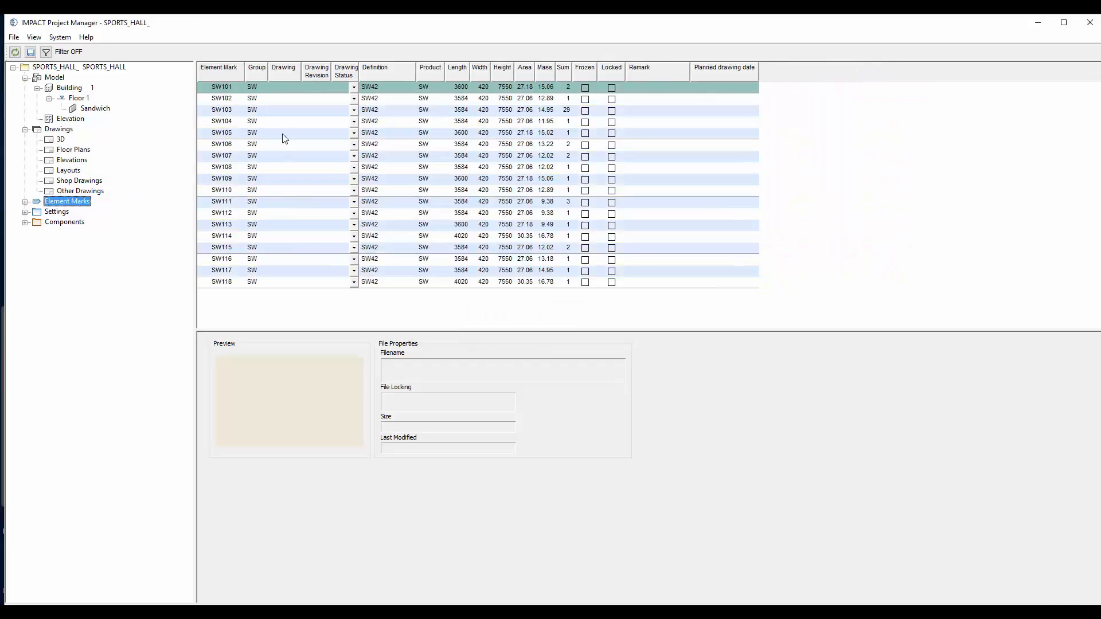
mouse_move(288, 304)
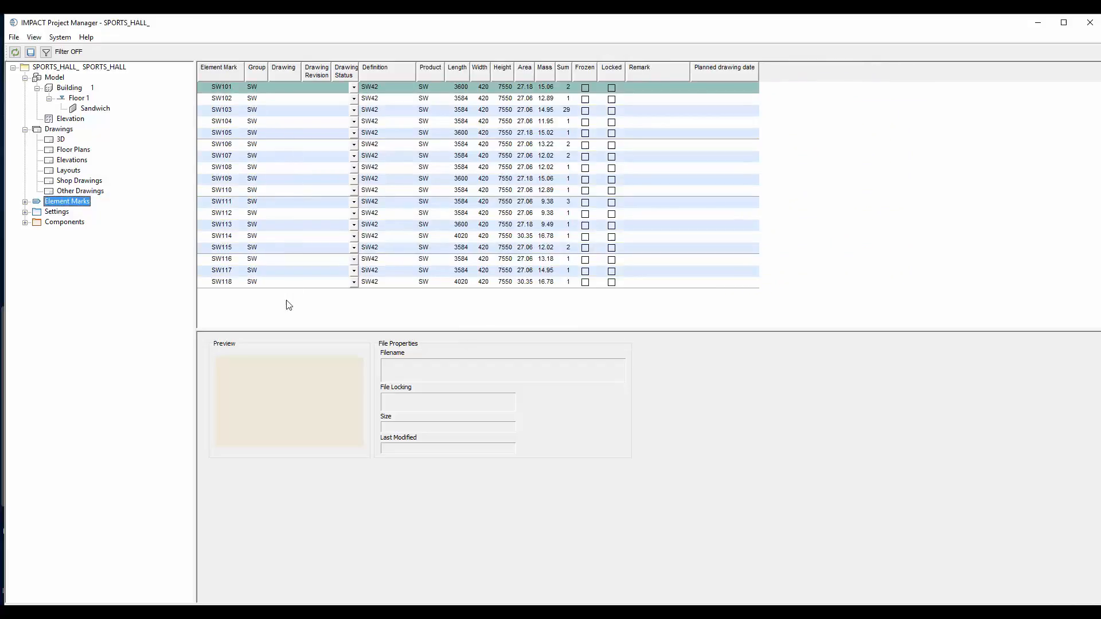